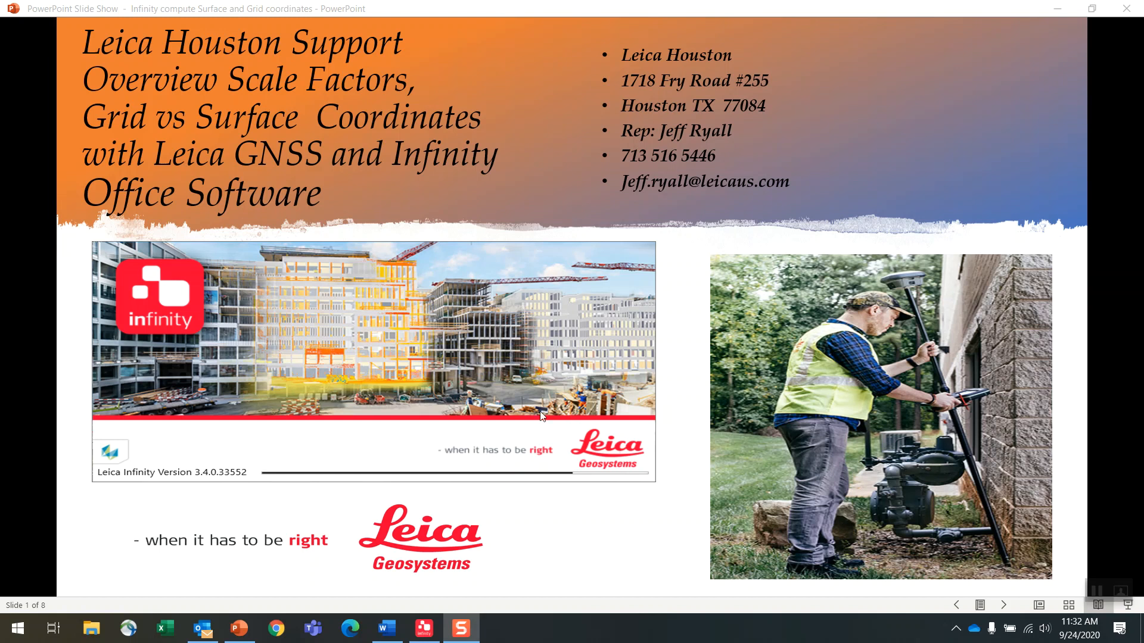
pyautogui.moveTo(491, 182)
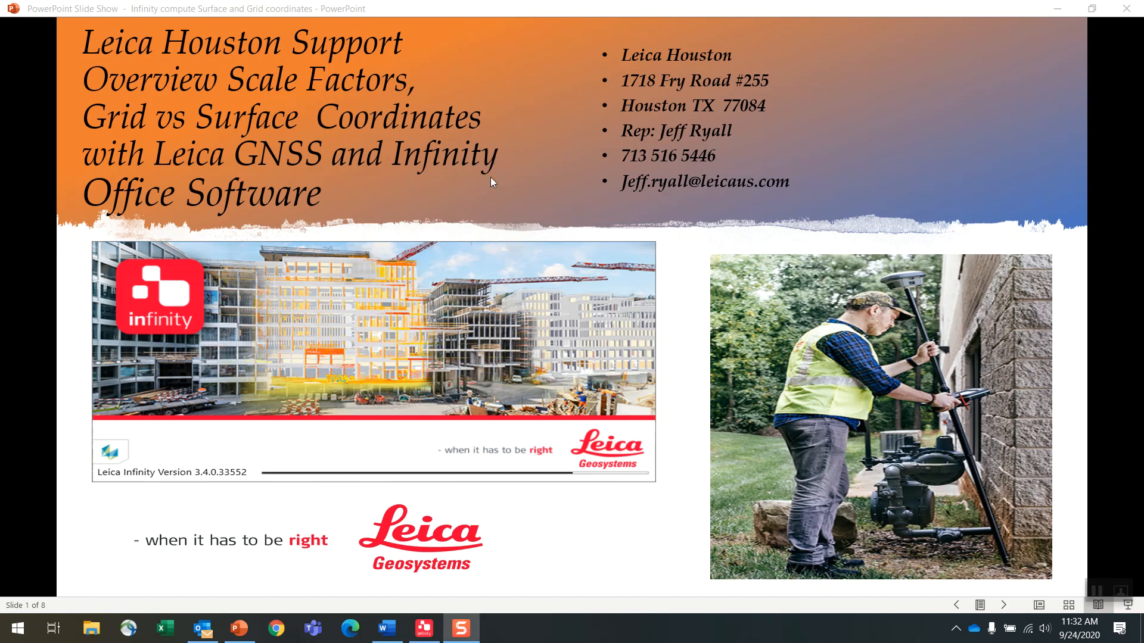
pyautogui.moveTo(308, 95)
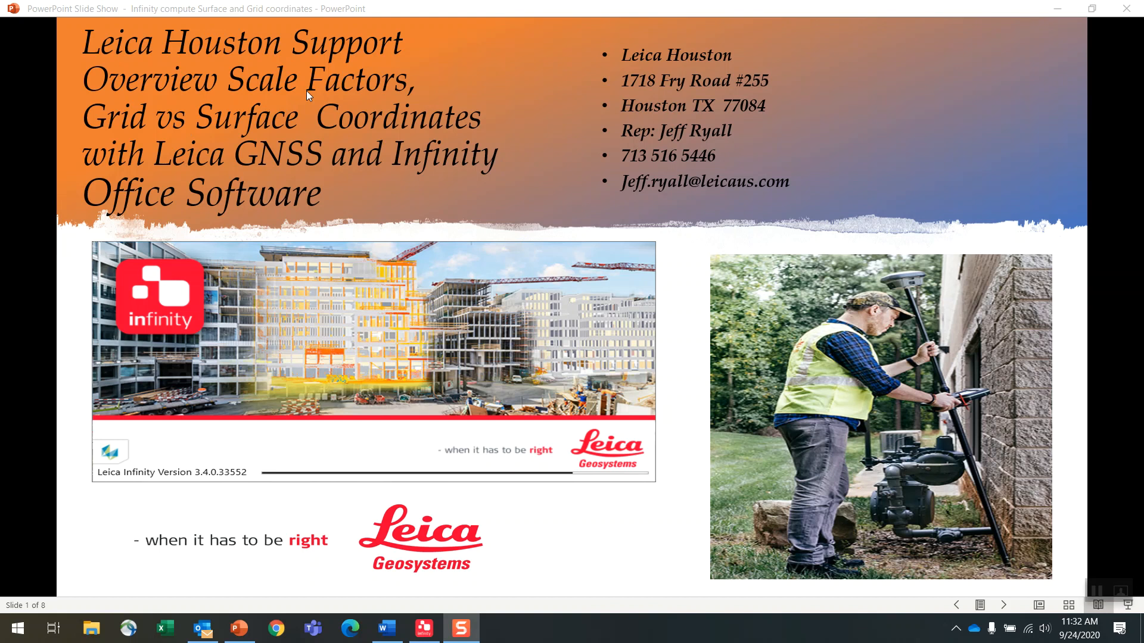
pyautogui.moveTo(228, 131)
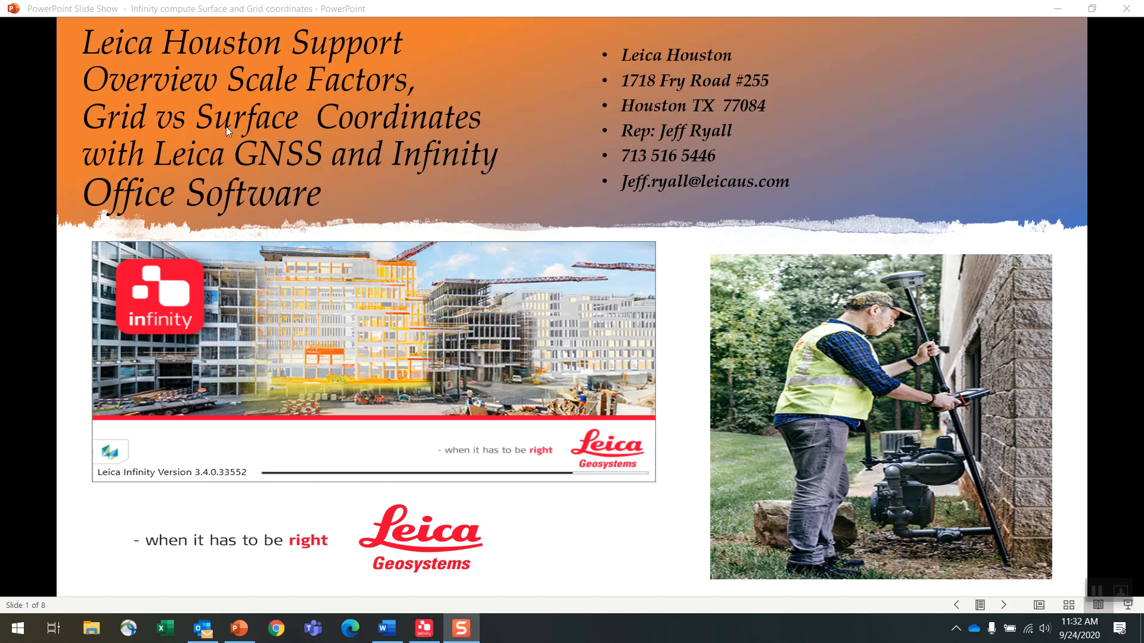
pyautogui.moveTo(549, 380)
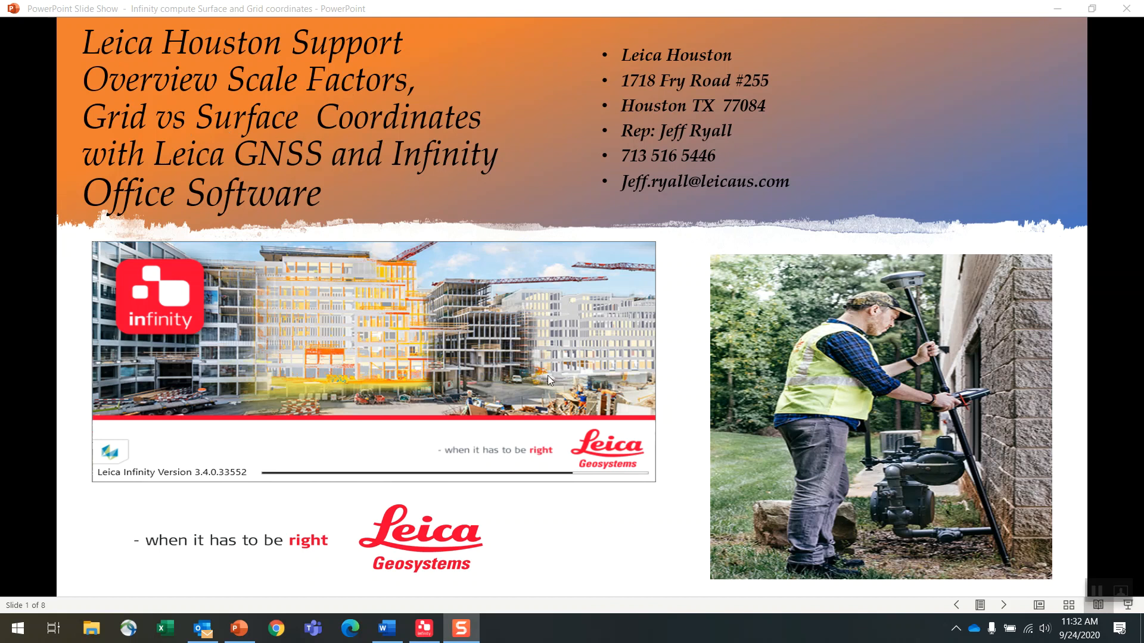
pyautogui.moveTo(772, 353)
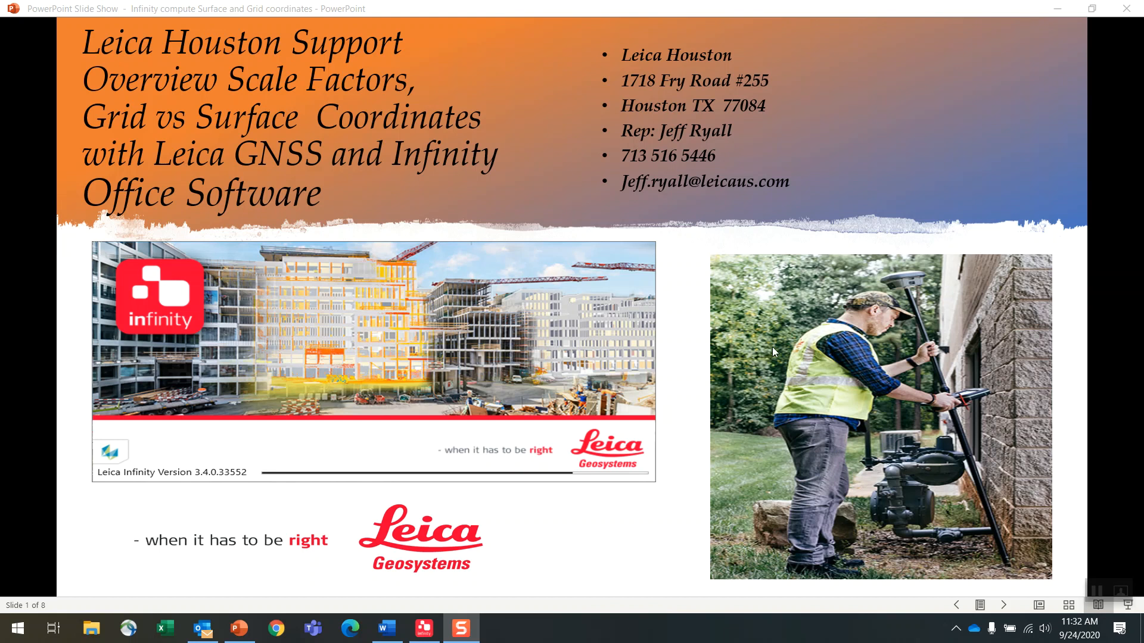
pyautogui.moveTo(927, 312)
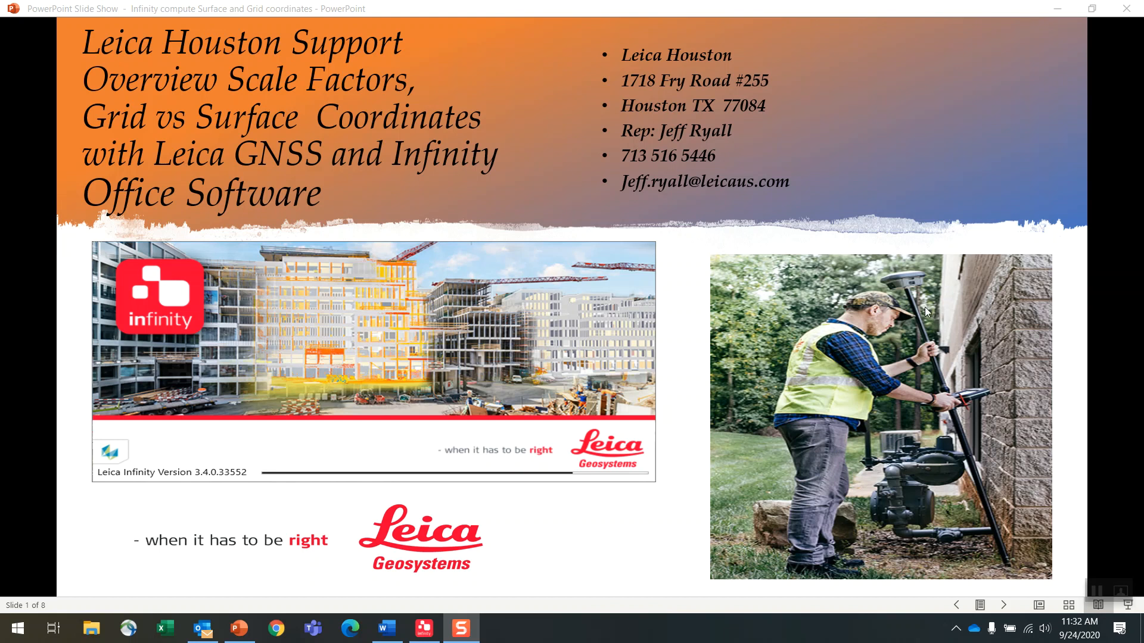
pyautogui.moveTo(409, 388)
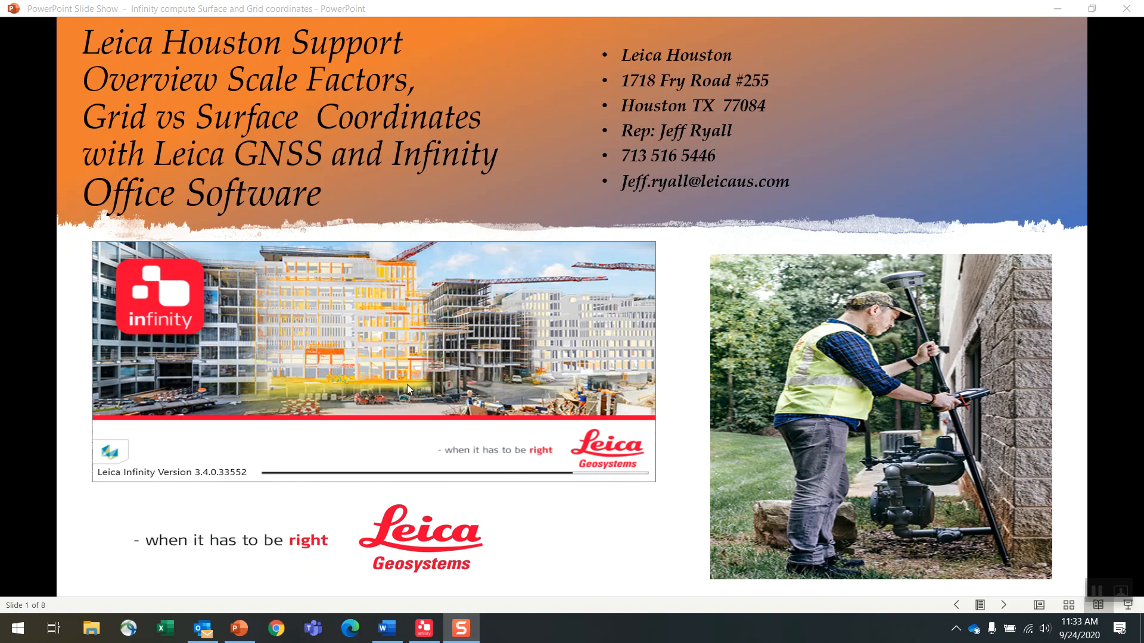
pyautogui.moveTo(693, 495)
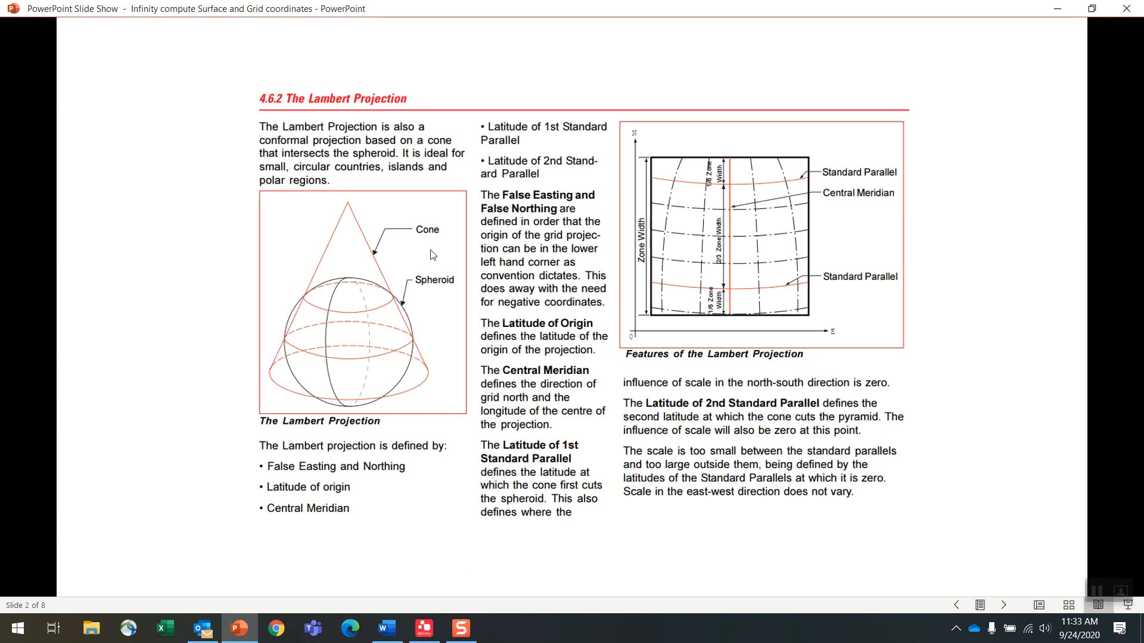
pyautogui.moveTo(346, 217)
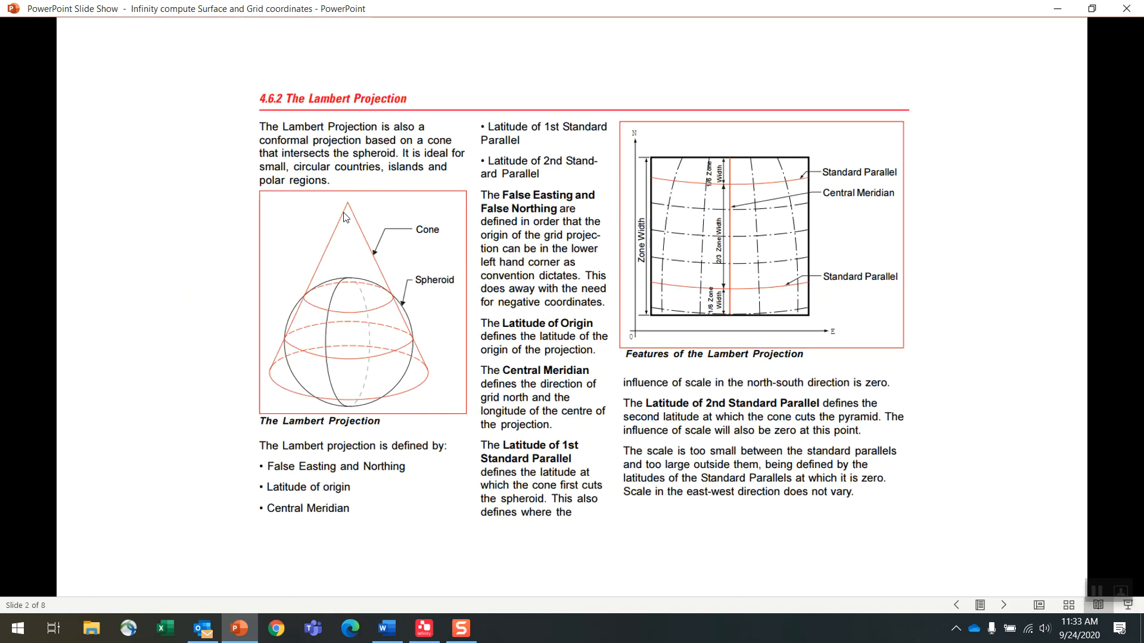
pyautogui.moveTo(348, 275)
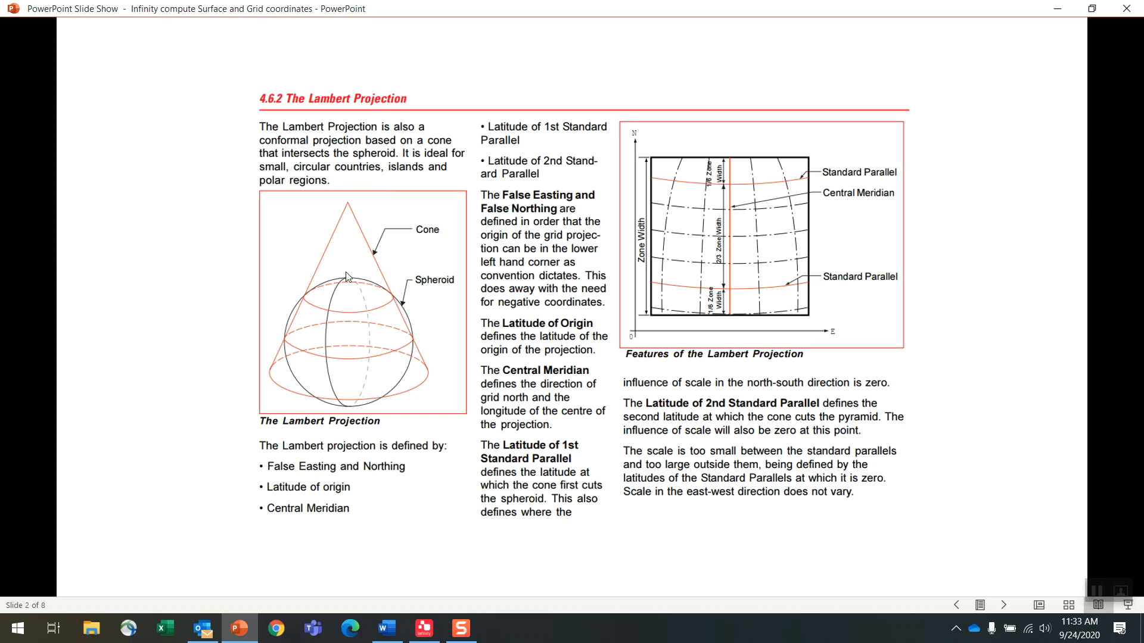
pyautogui.moveTo(361, 224)
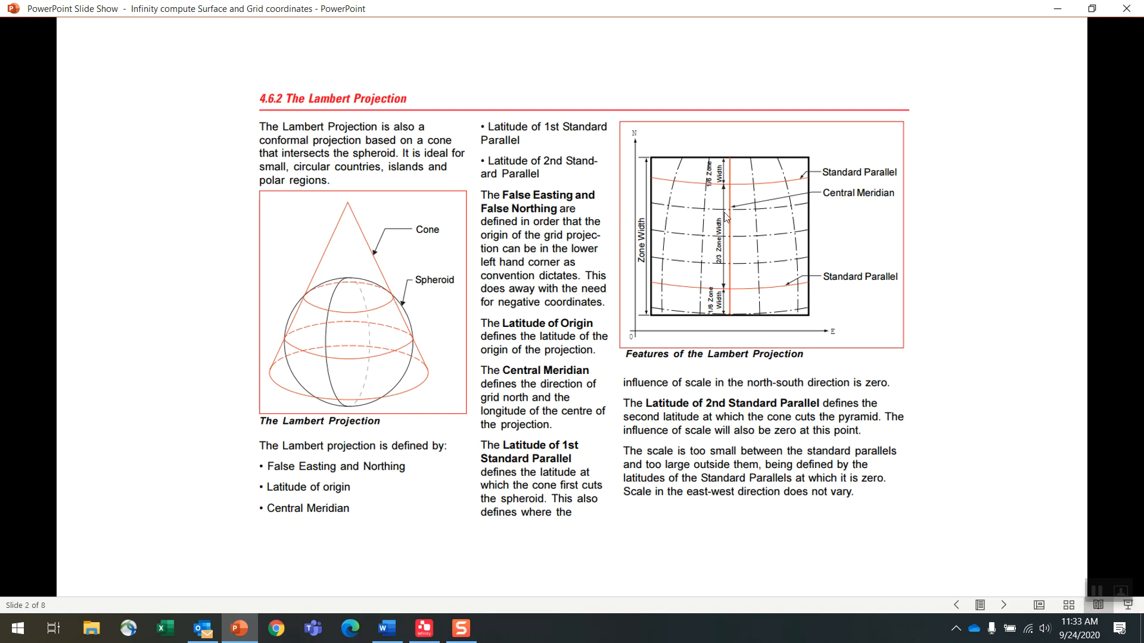
pyautogui.moveTo(373, 278)
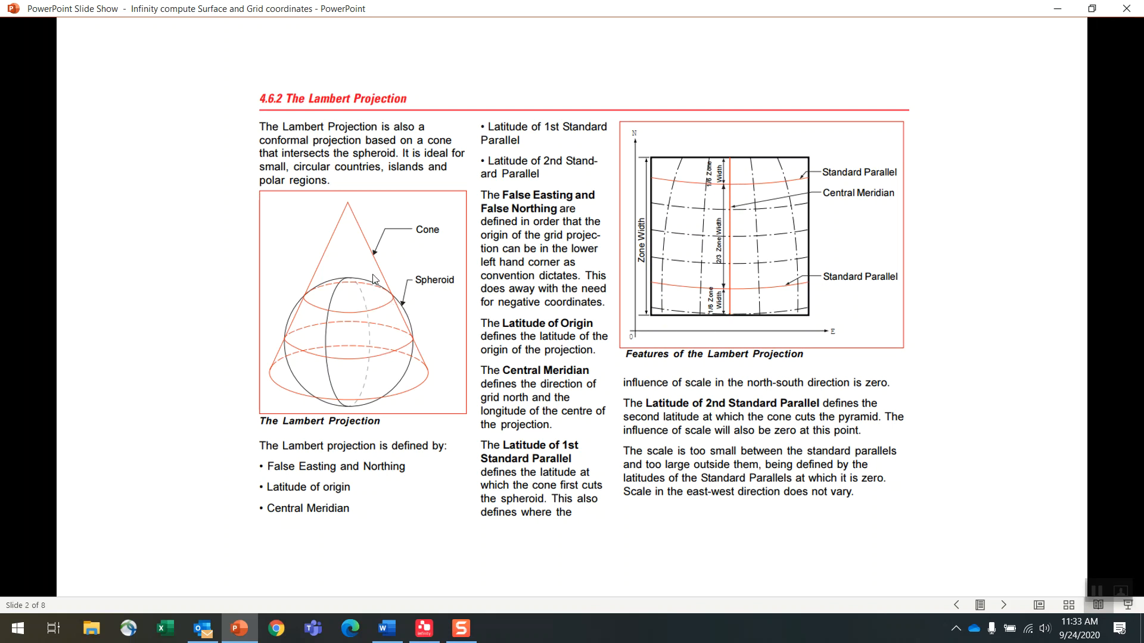
pyautogui.moveTo(528, 440)
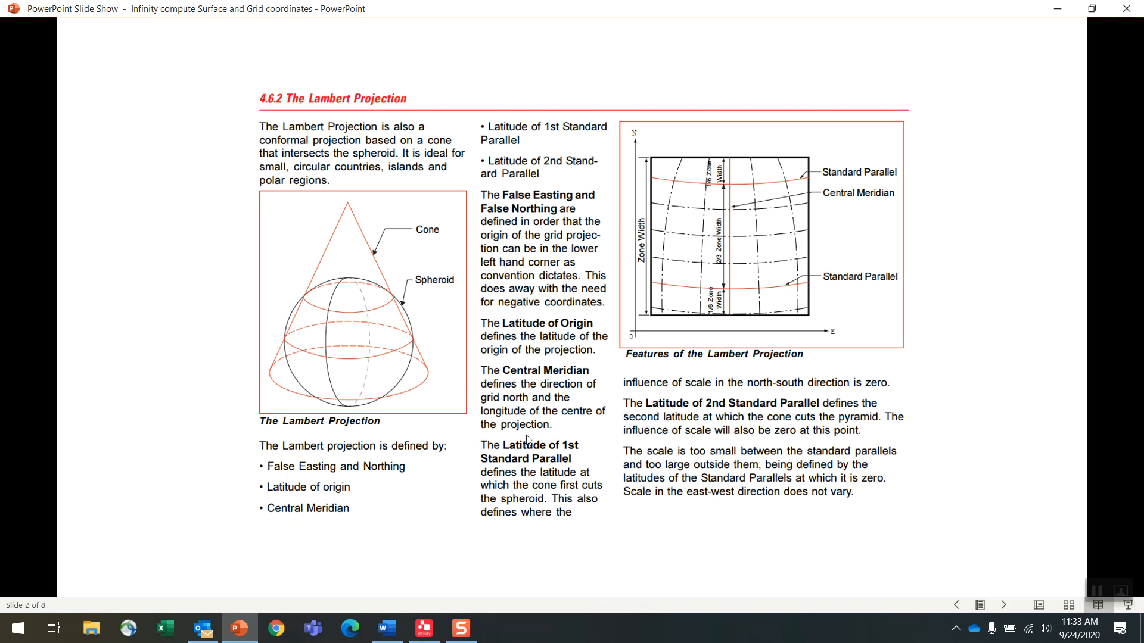
pyautogui.moveTo(448, 331)
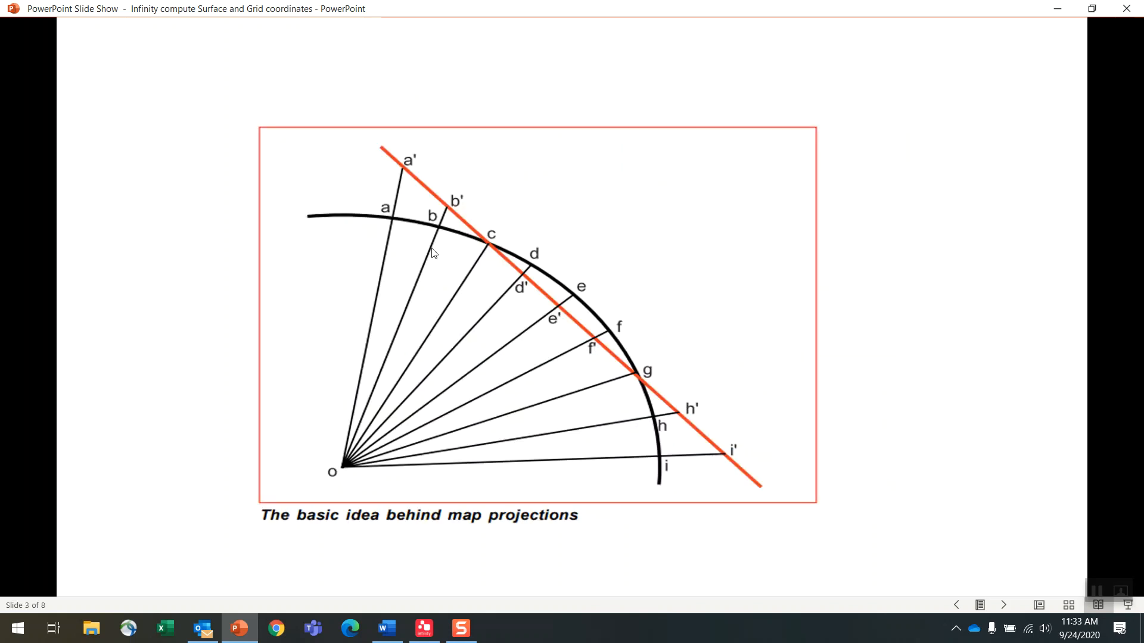
pyautogui.moveTo(573, 350)
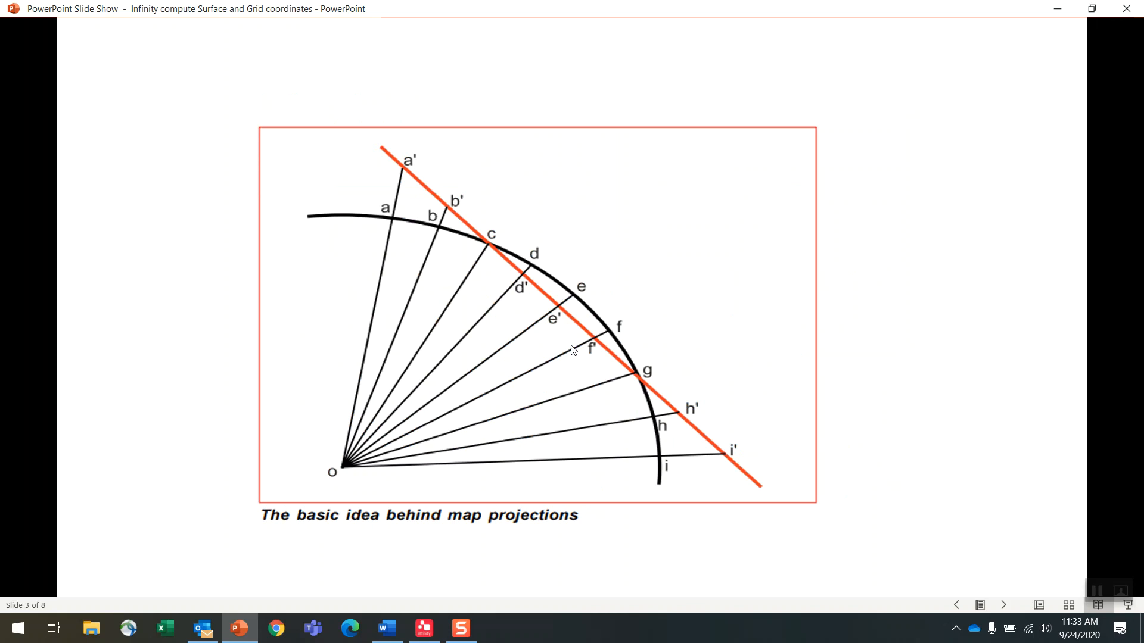
pyautogui.moveTo(498, 254)
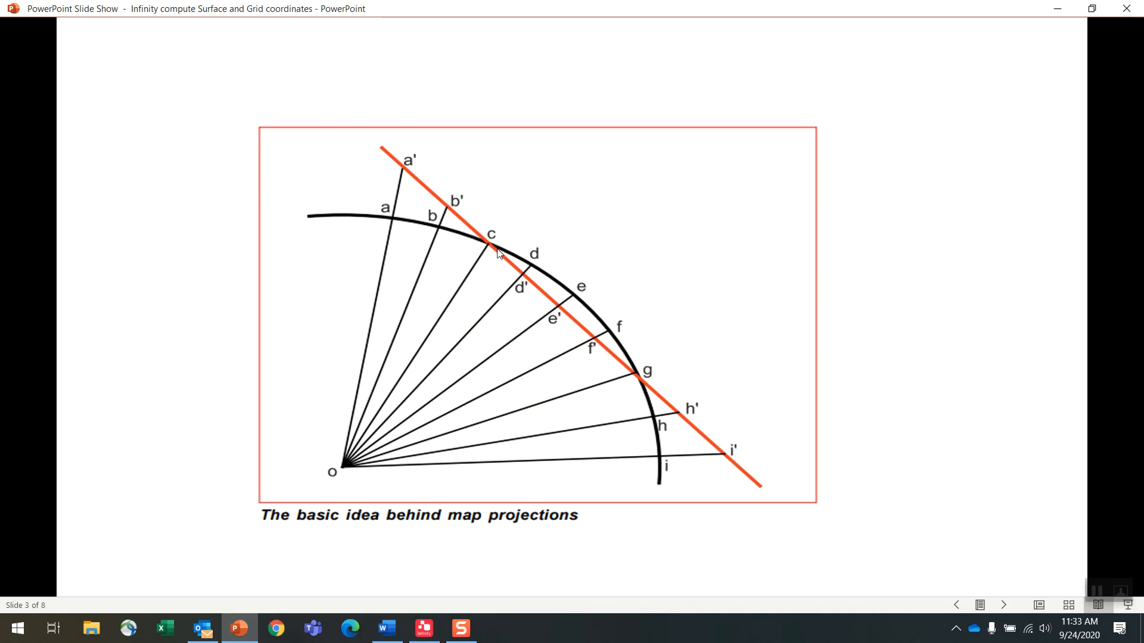
pyautogui.moveTo(636, 378)
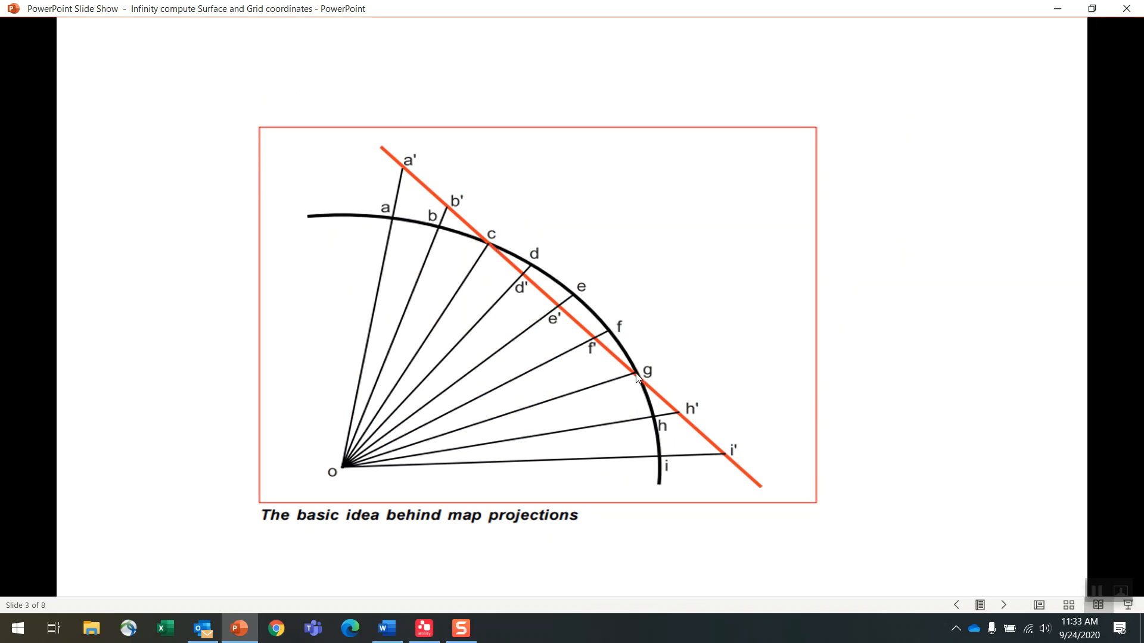
pyautogui.moveTo(587, 345)
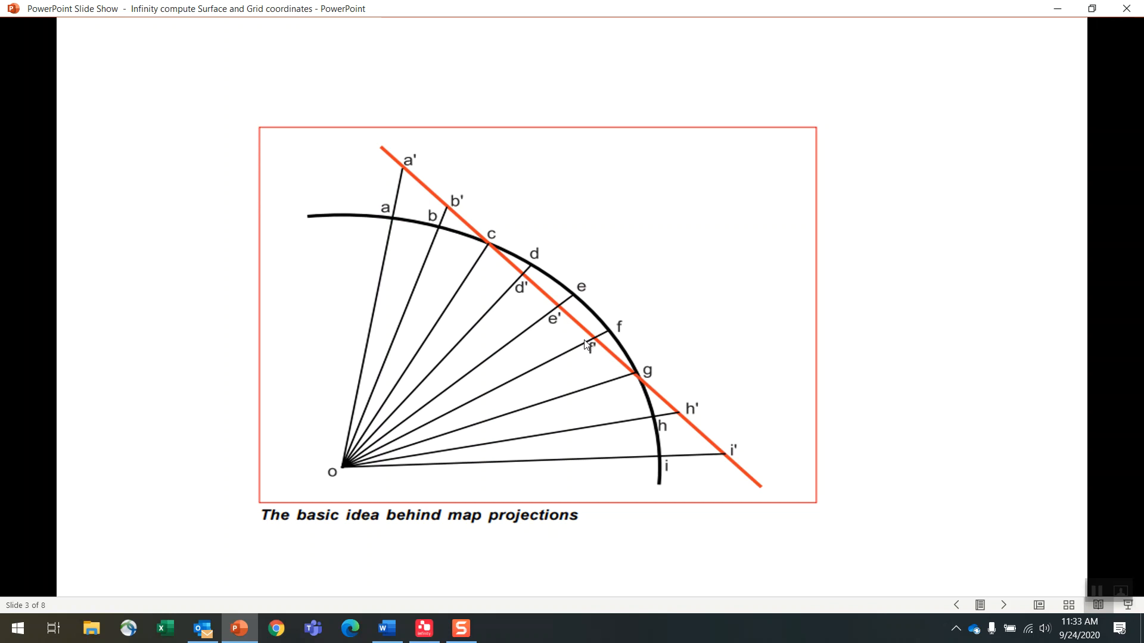
pyautogui.moveTo(591, 348)
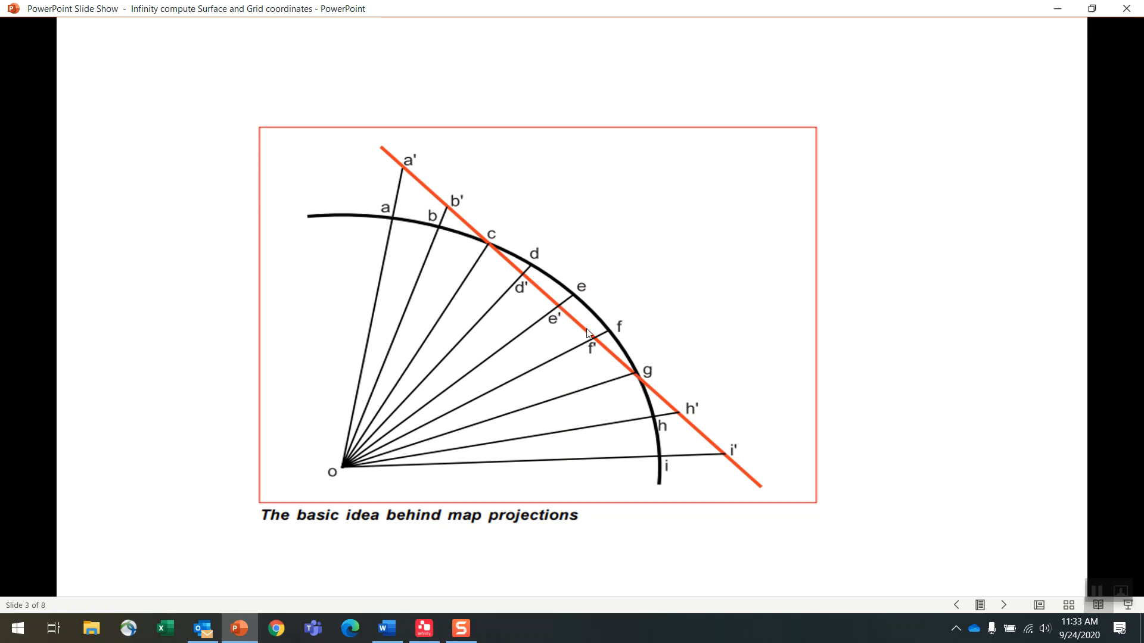
pyautogui.moveTo(573, 300)
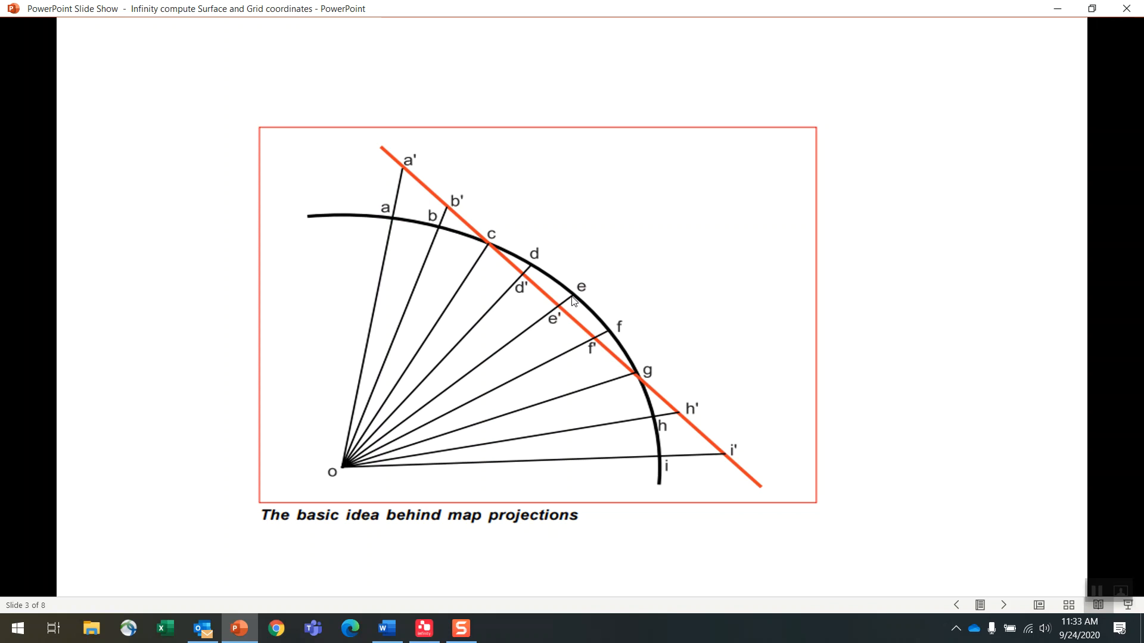
pyautogui.moveTo(559, 319)
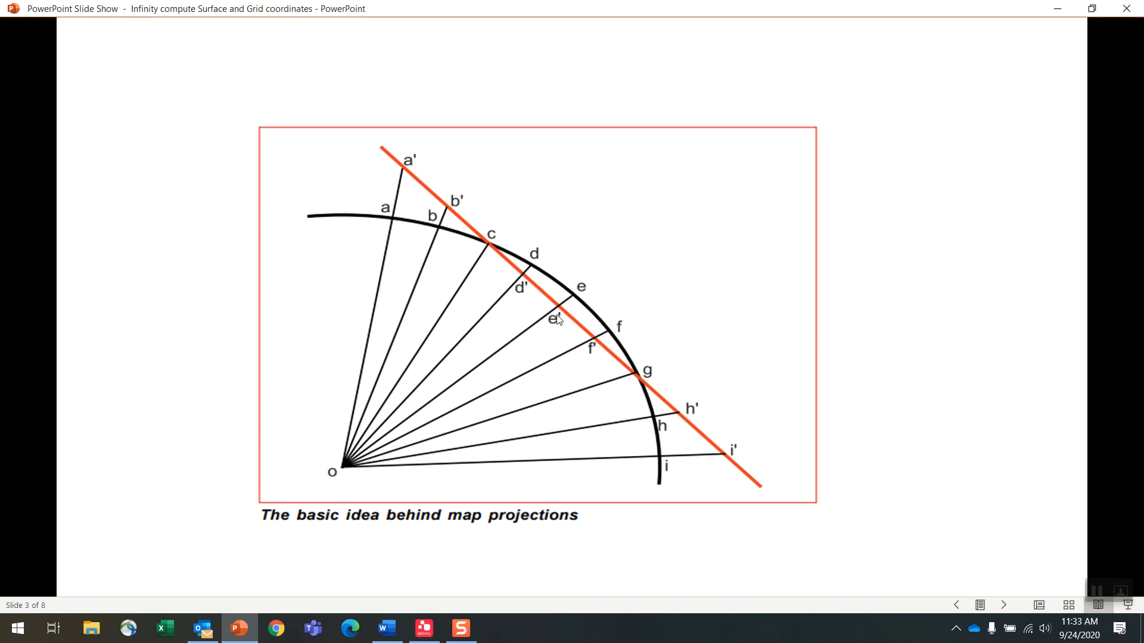
pyautogui.moveTo(875, 323)
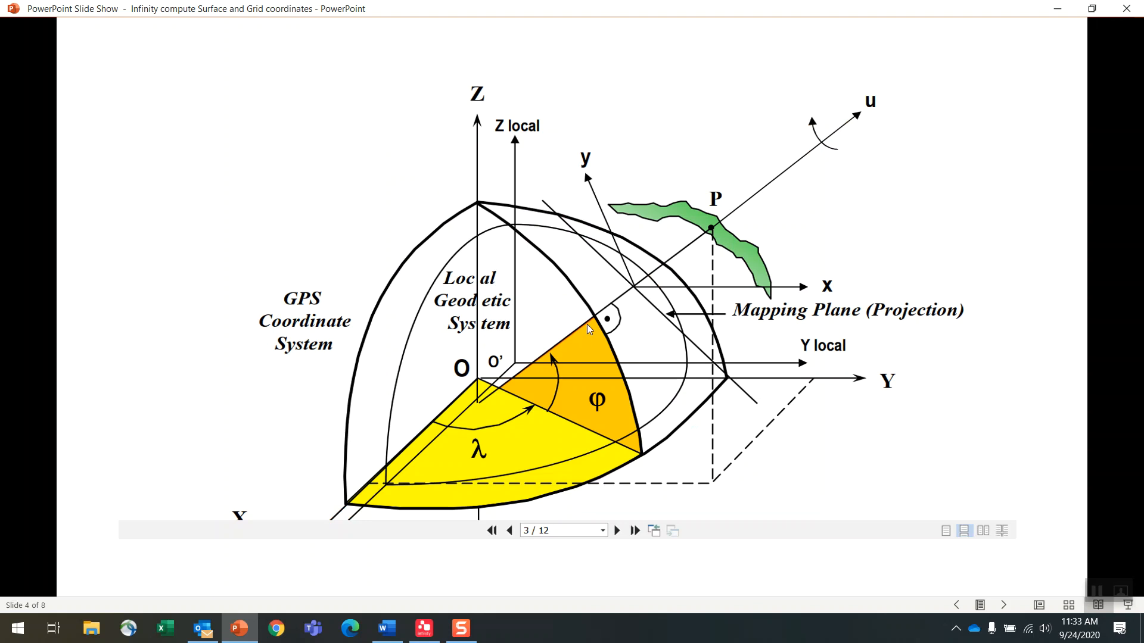
pyautogui.moveTo(622, 230)
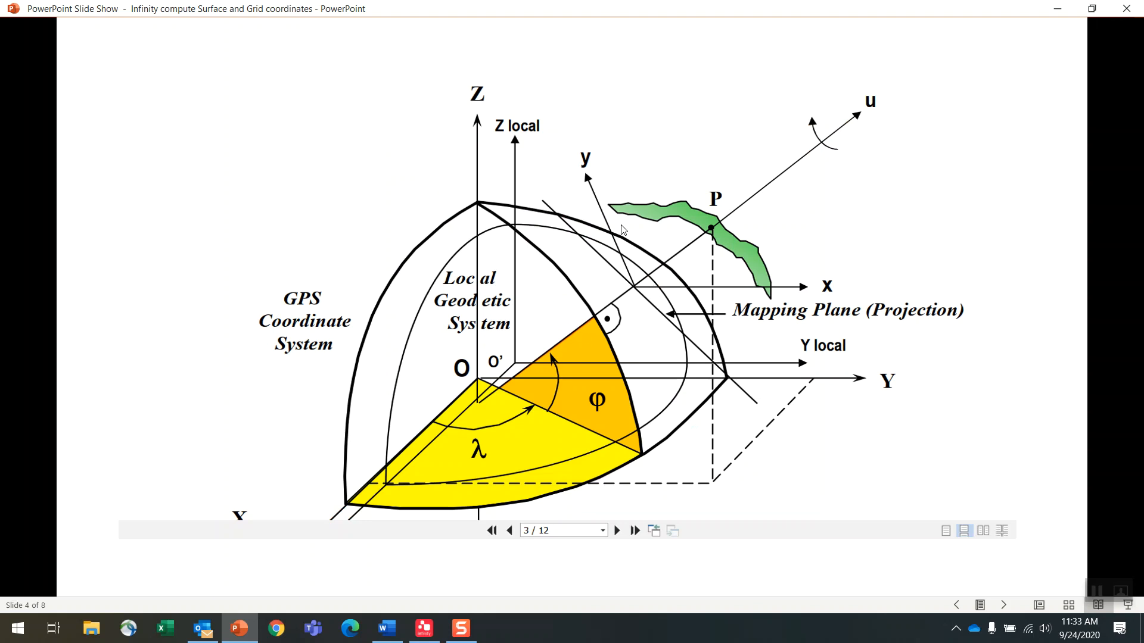
pyautogui.moveTo(702, 217)
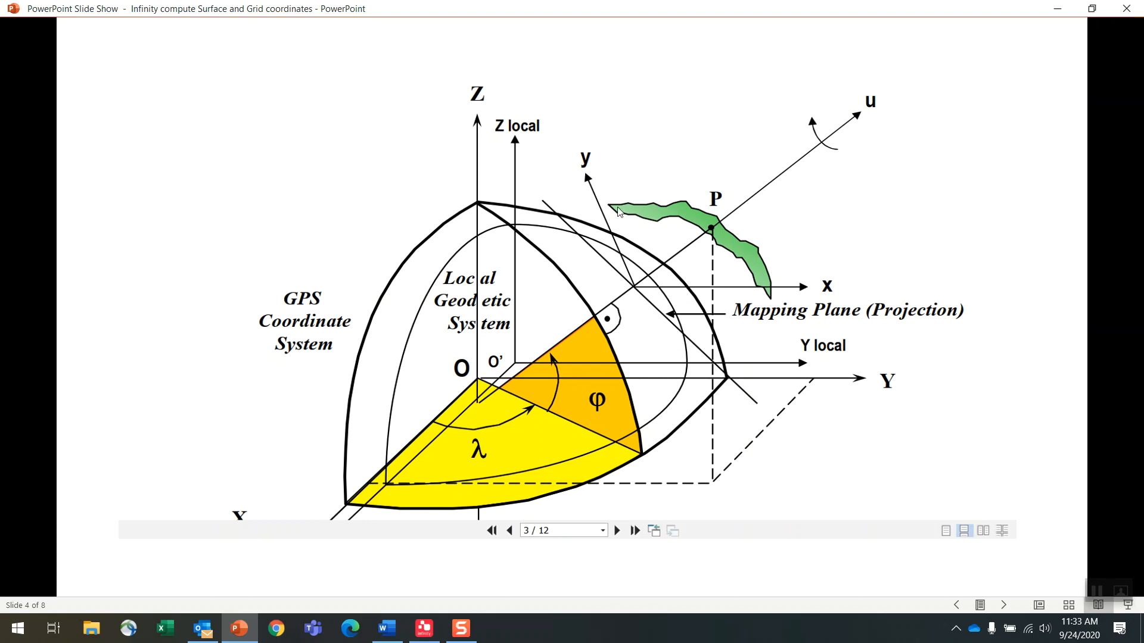
pyautogui.moveTo(693, 268)
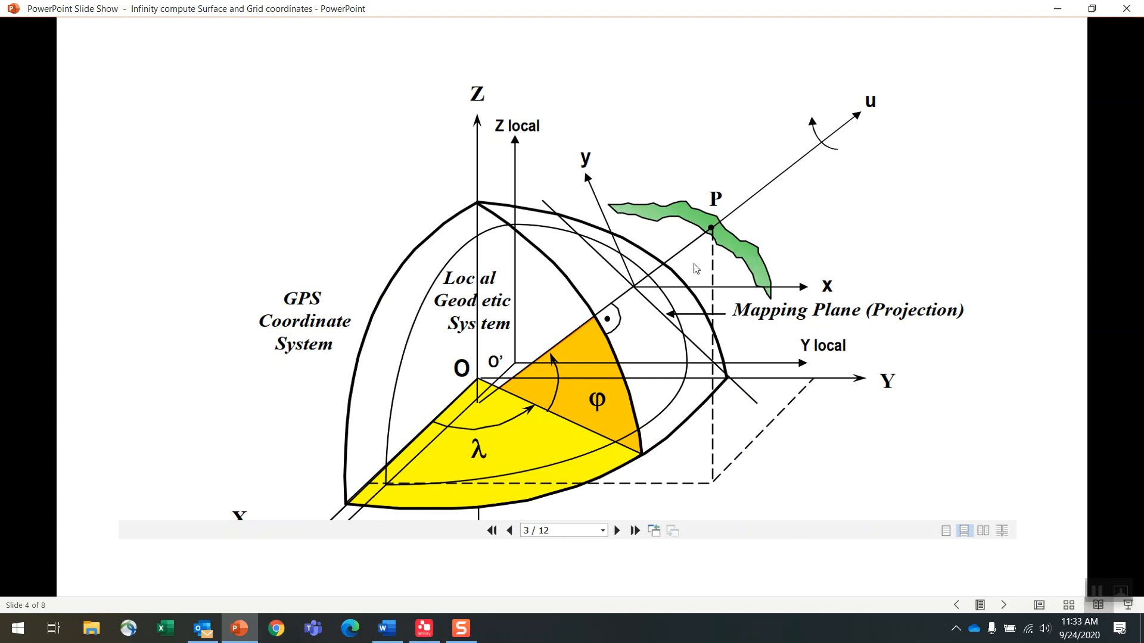
pyautogui.moveTo(782, 343)
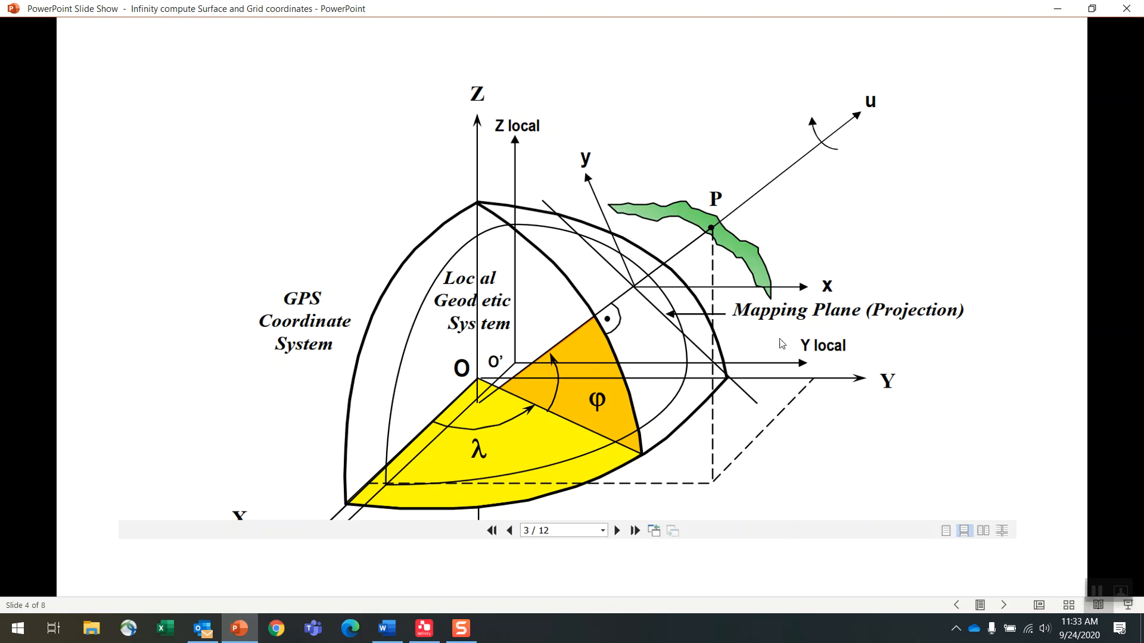
pyautogui.moveTo(811, 441)
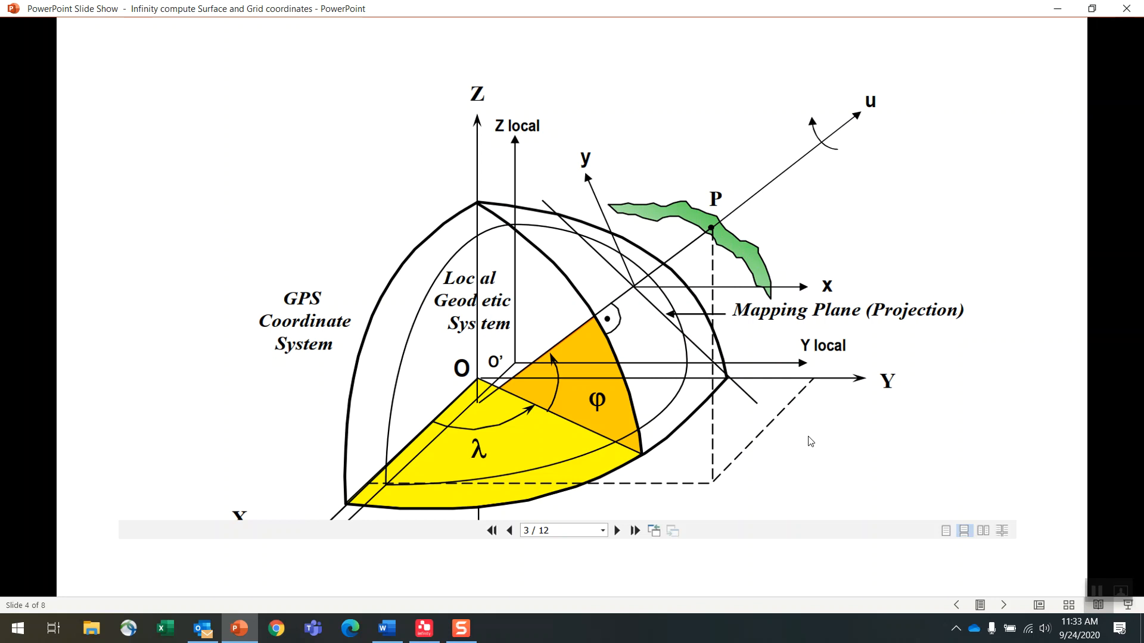
pyautogui.moveTo(822, 452)
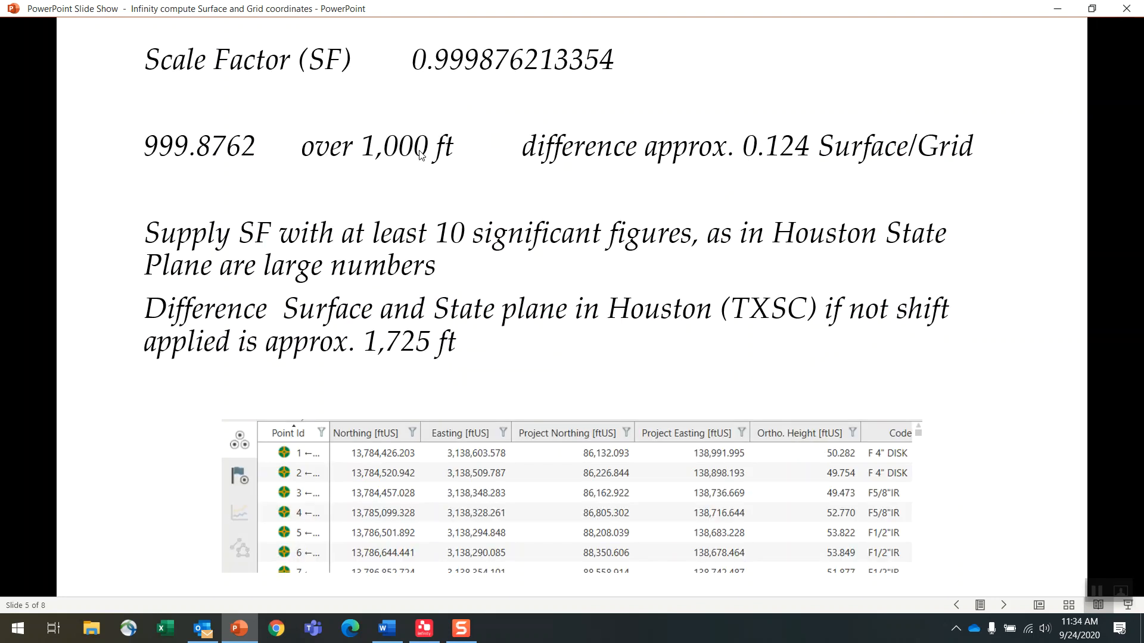
pyautogui.moveTo(415, 62)
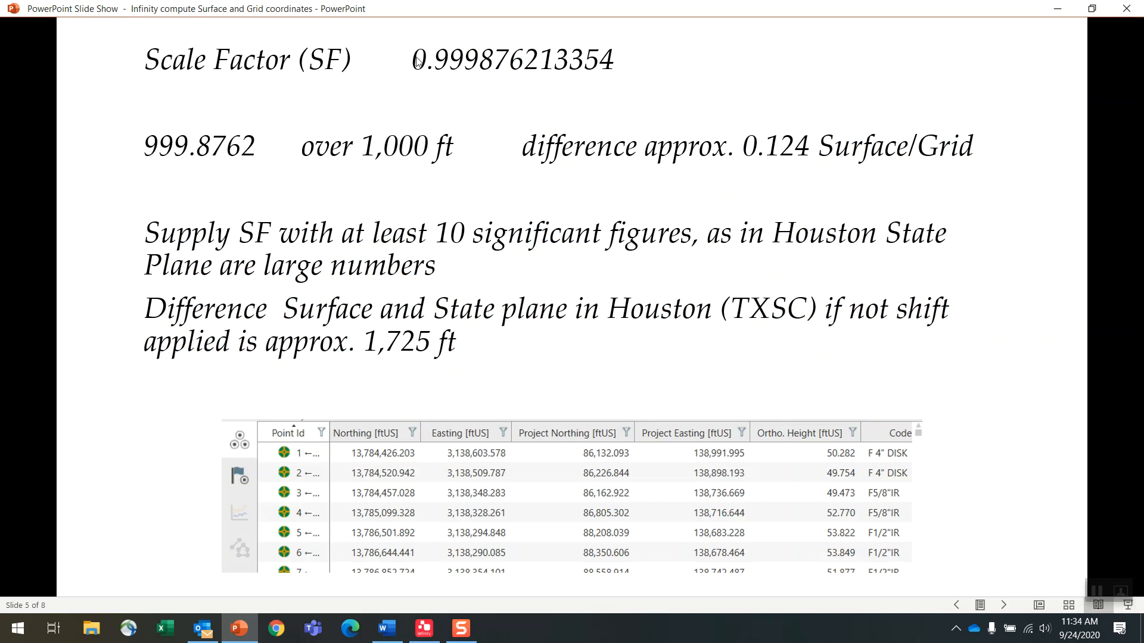
pyautogui.moveTo(594, 76)
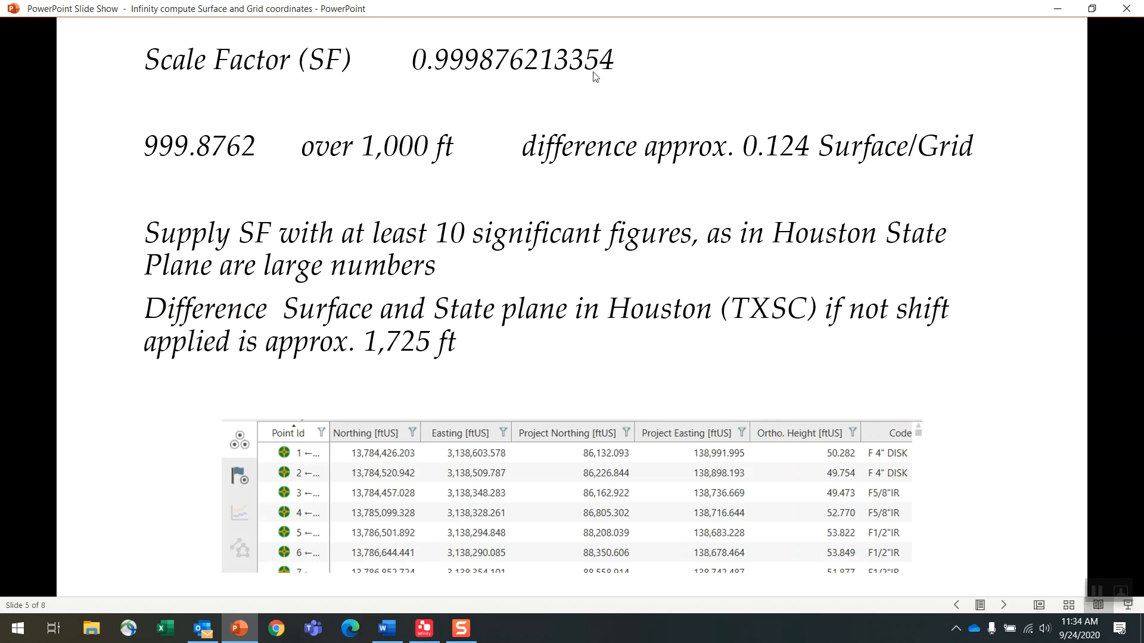
pyautogui.moveTo(404, 151)
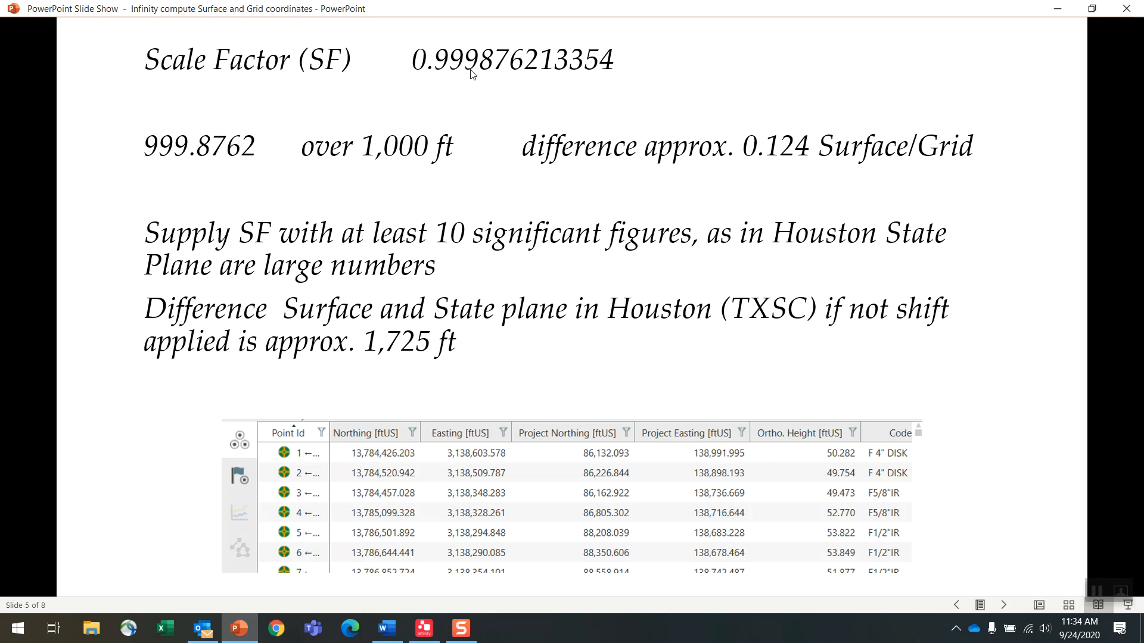
pyautogui.moveTo(788, 168)
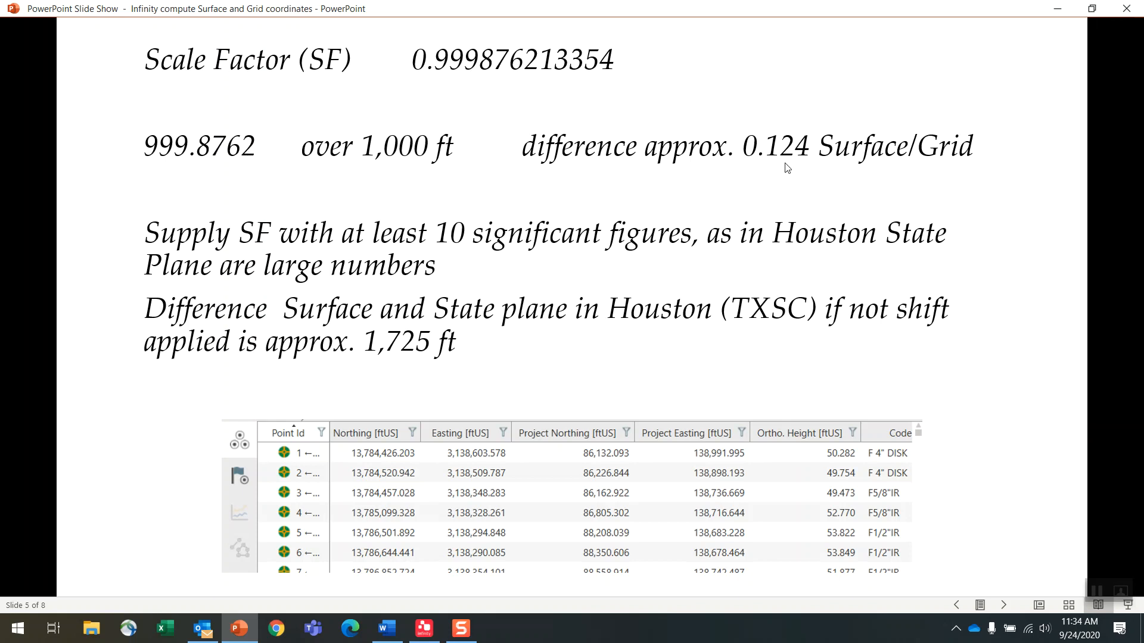
pyautogui.moveTo(886, 161)
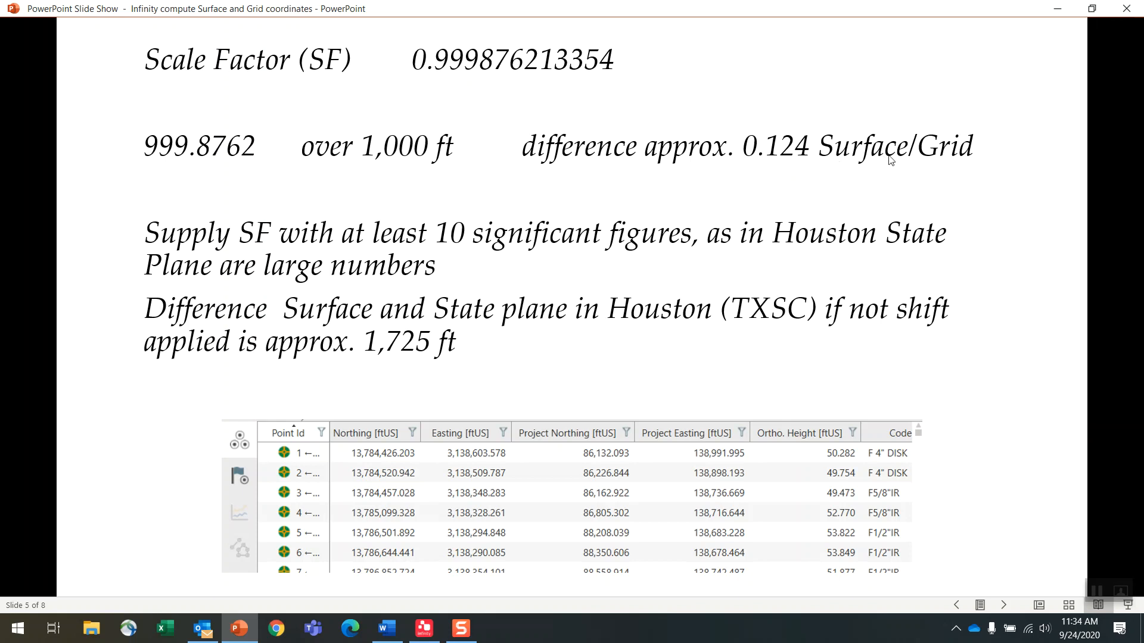
pyautogui.moveTo(295, 292)
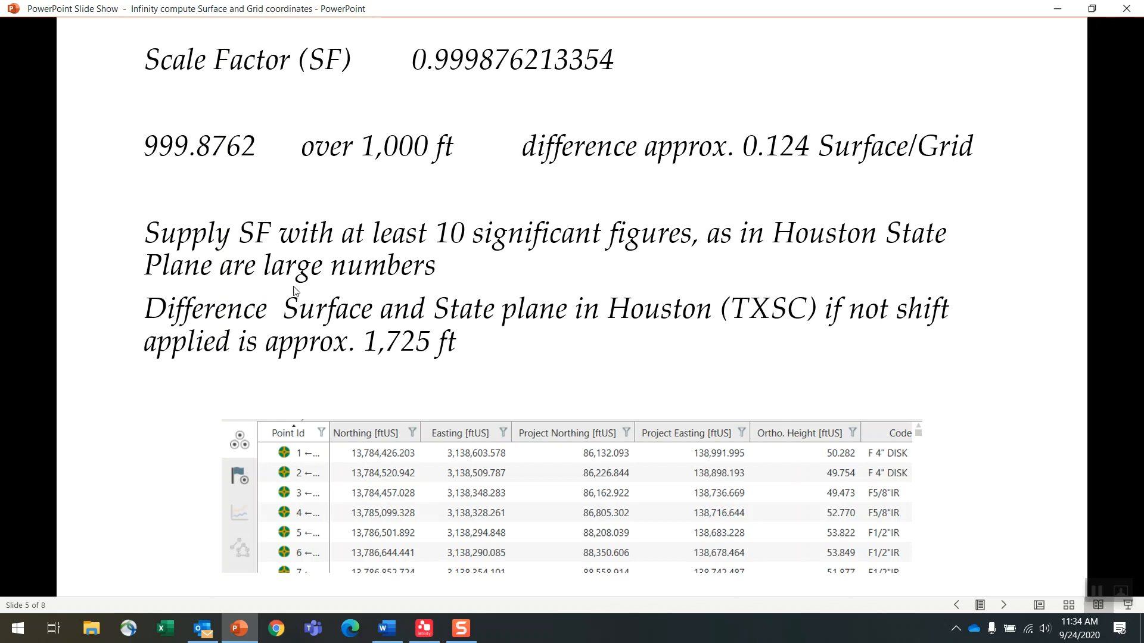
pyautogui.moveTo(490, 285)
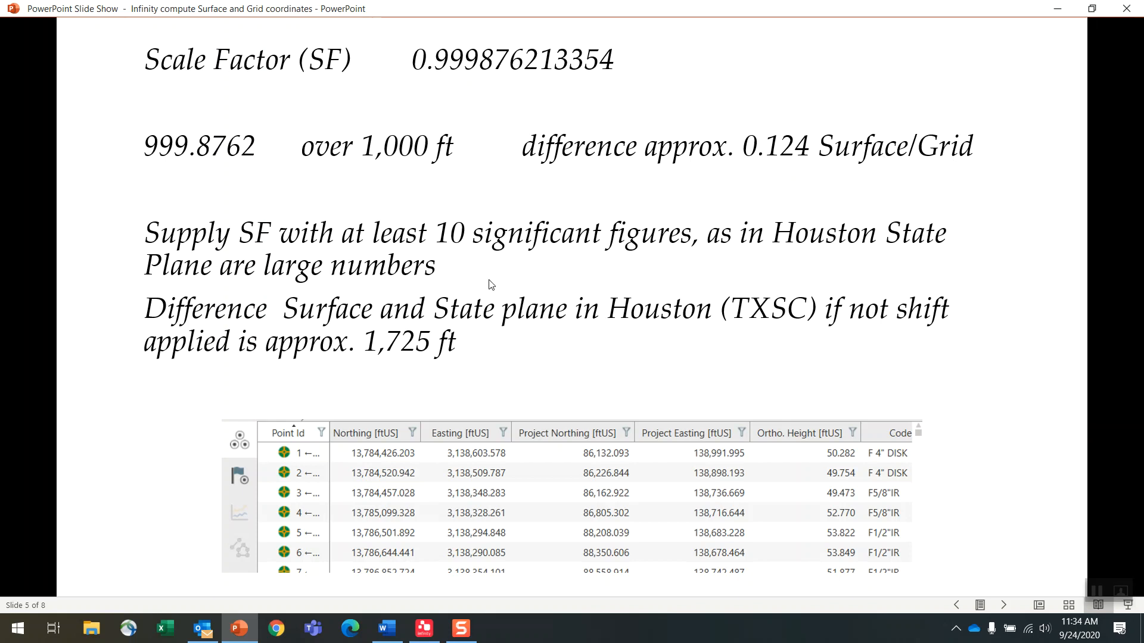
pyautogui.moveTo(584, 214)
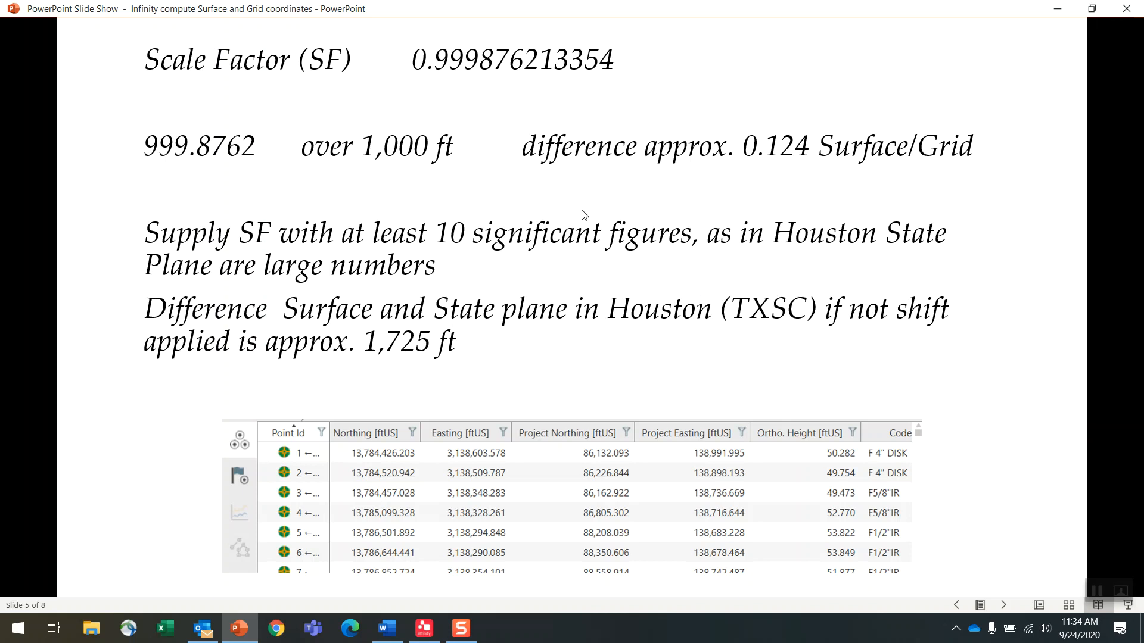
pyautogui.moveTo(361, 465)
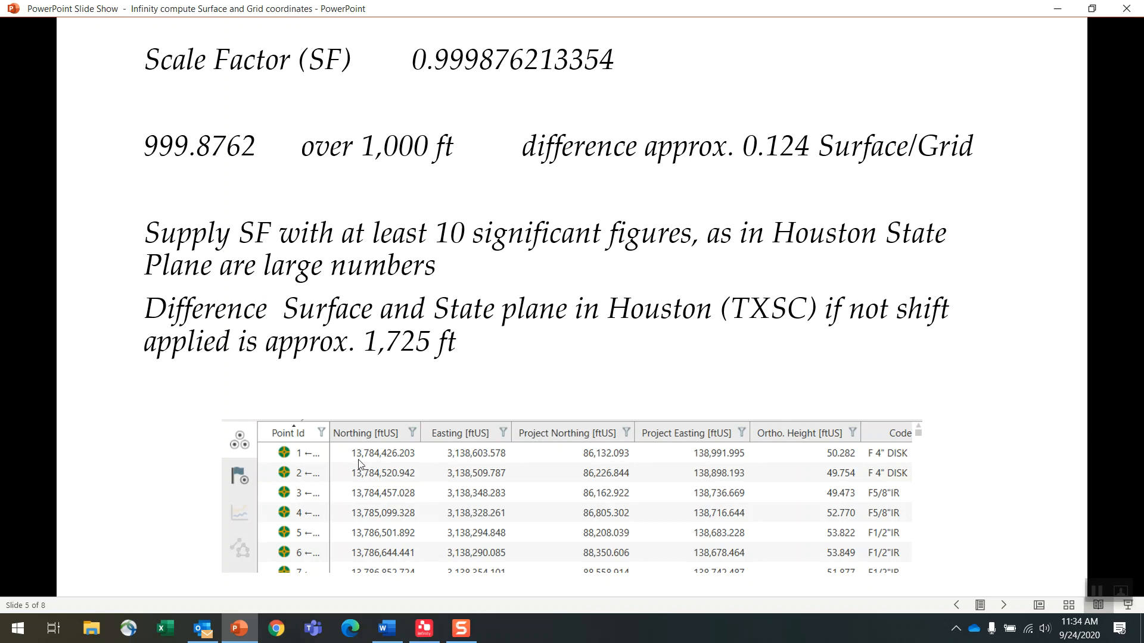
pyautogui.moveTo(385, 450)
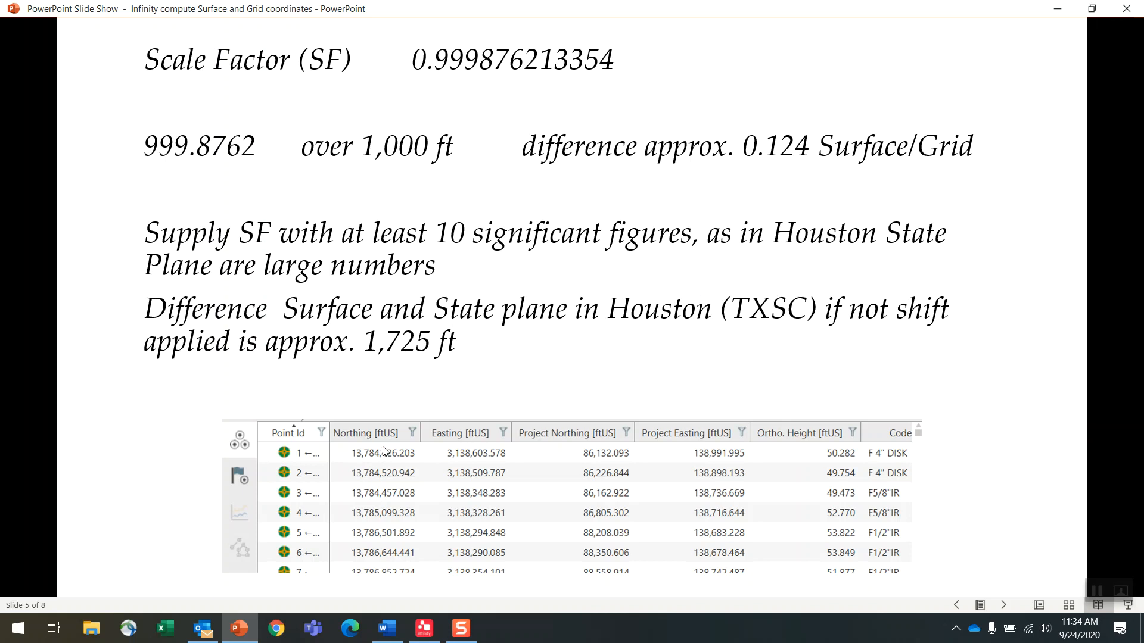
pyautogui.moveTo(460, 425)
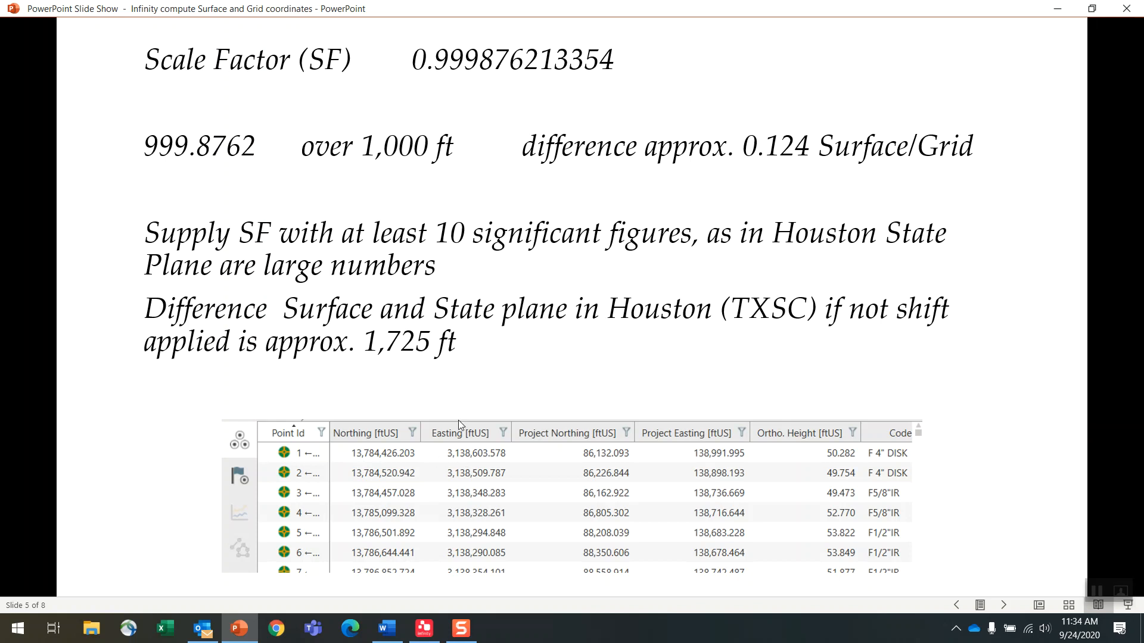
pyautogui.moveTo(511, 249)
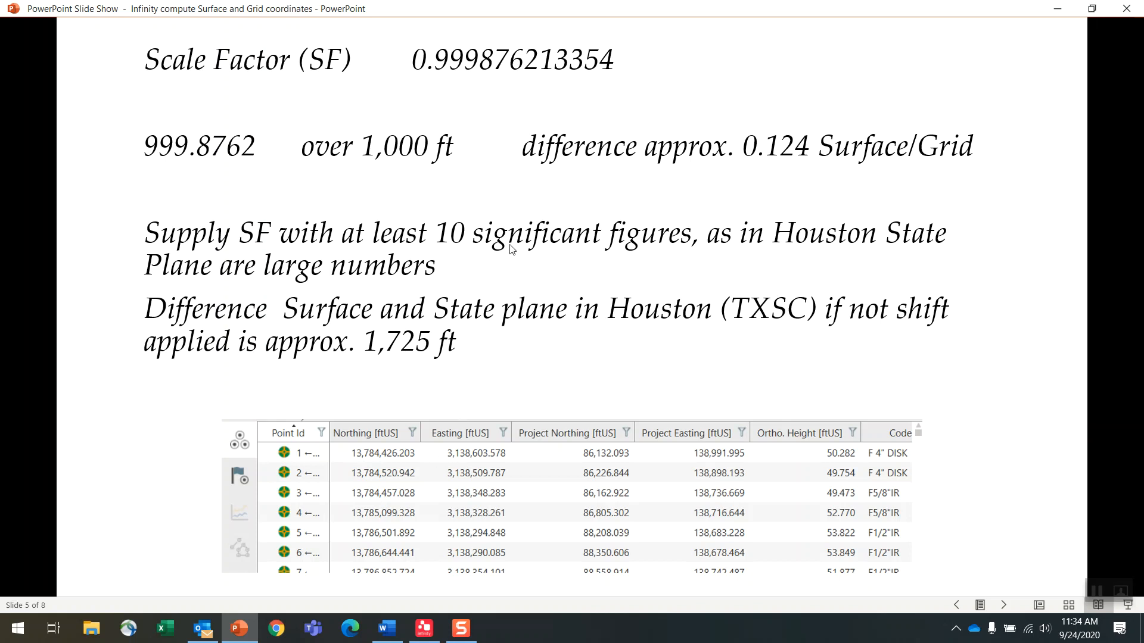
pyautogui.moveTo(550, 71)
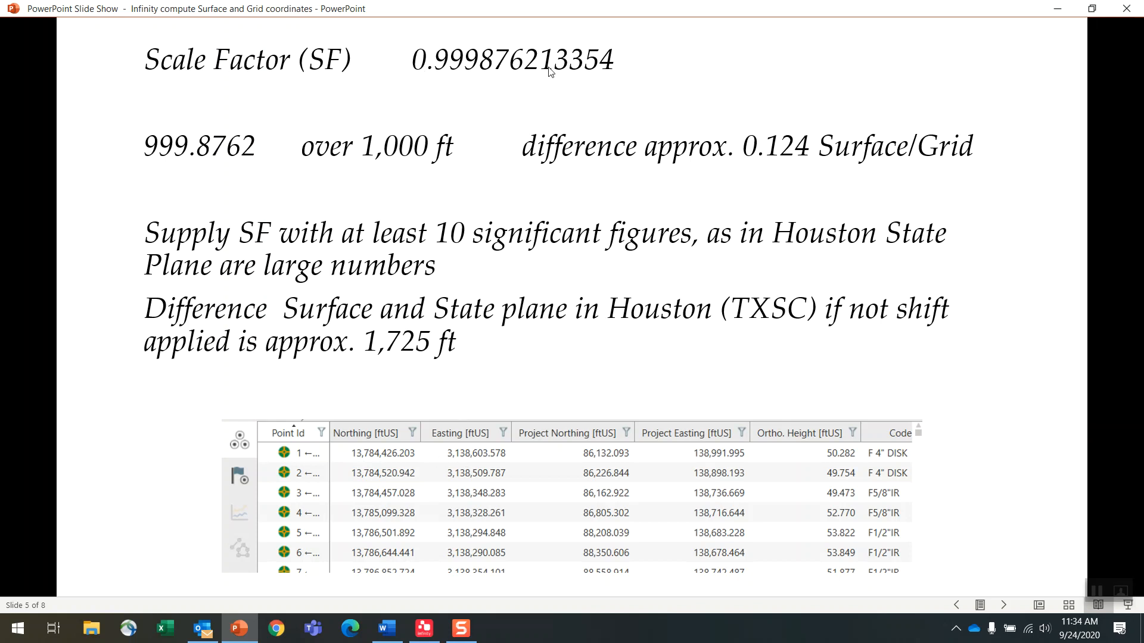
pyautogui.moveTo(383, 473)
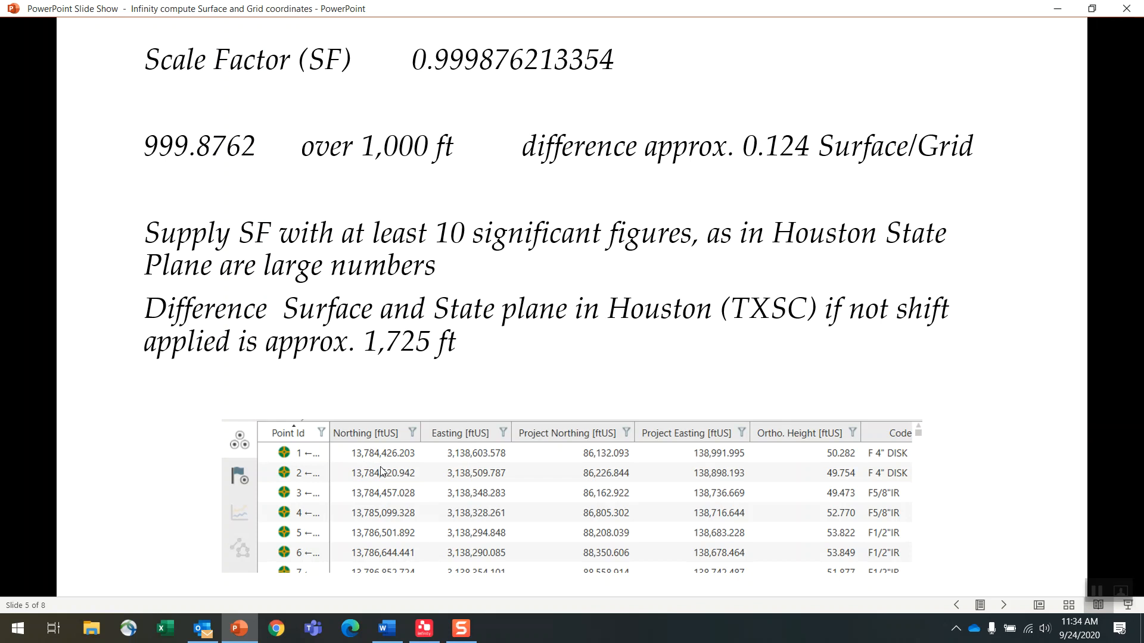
pyautogui.moveTo(444, 245)
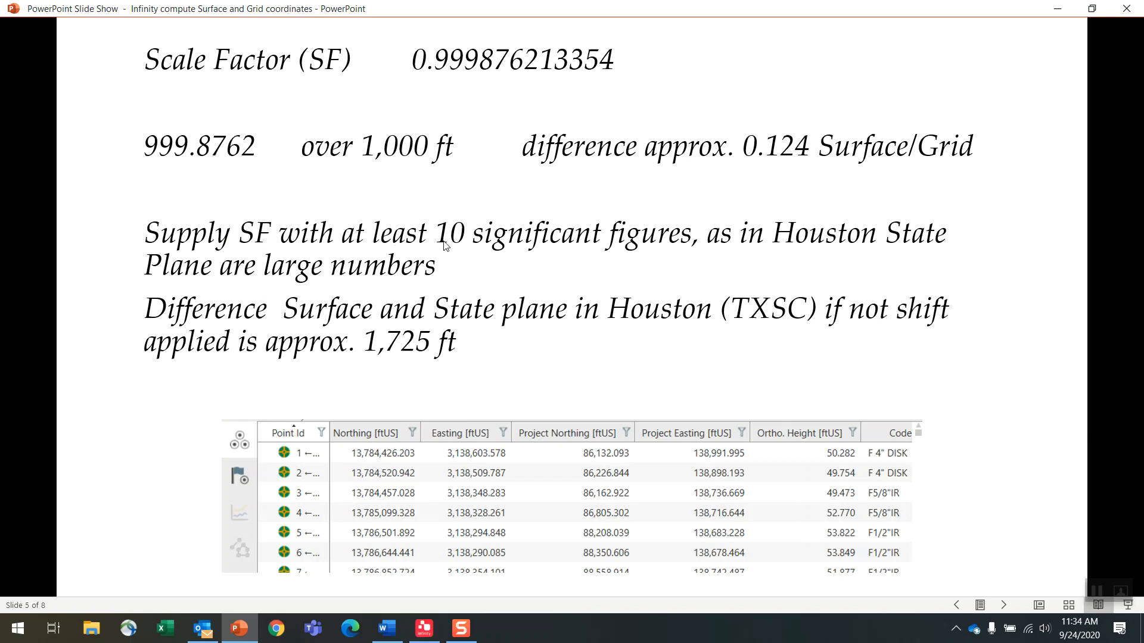
pyautogui.moveTo(382, 353)
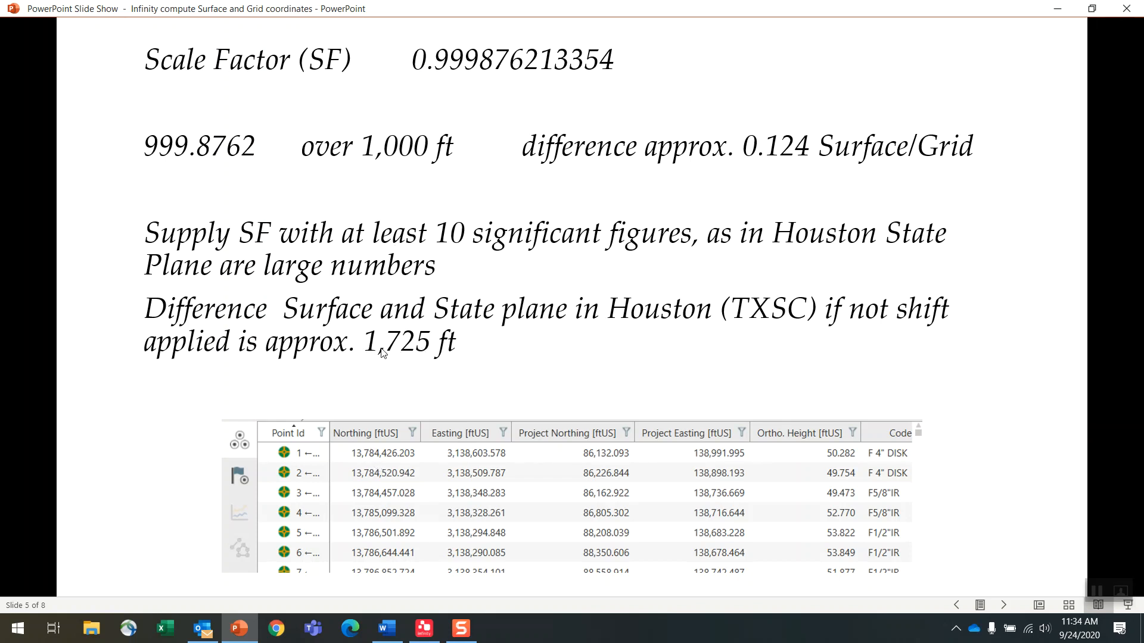
pyautogui.moveTo(411, 356)
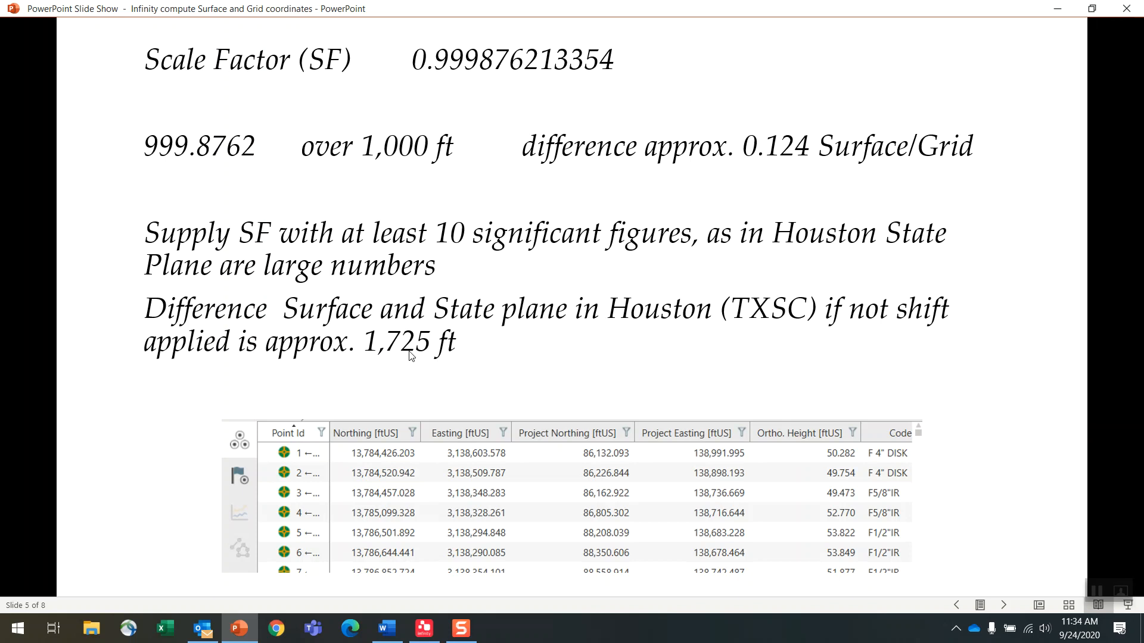
pyautogui.moveTo(420, 382)
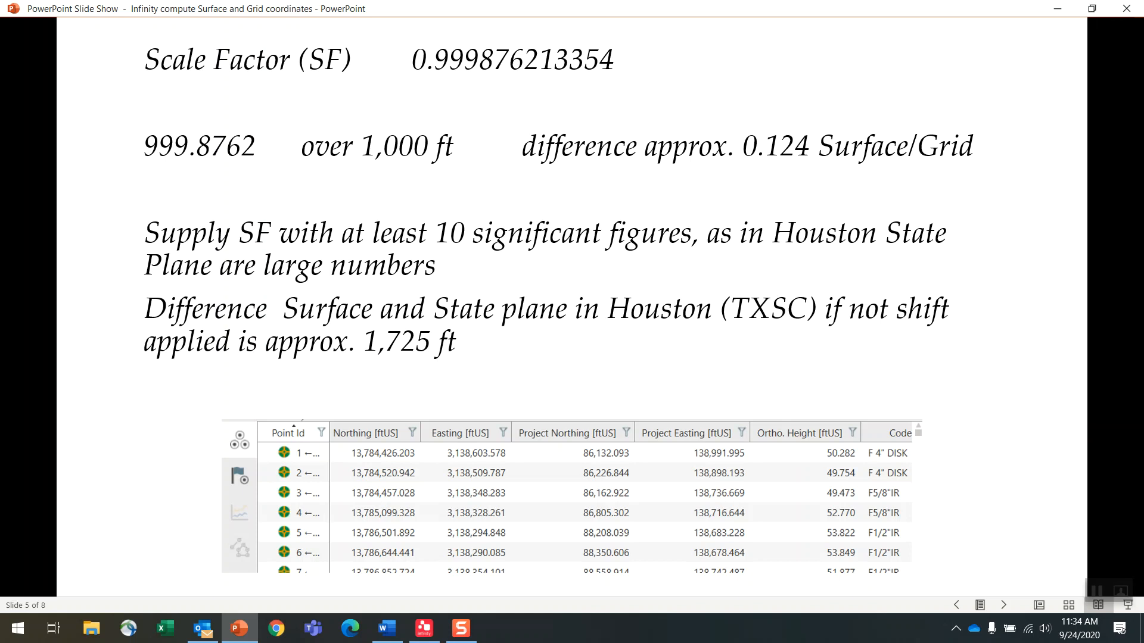
pyautogui.moveTo(537, 366)
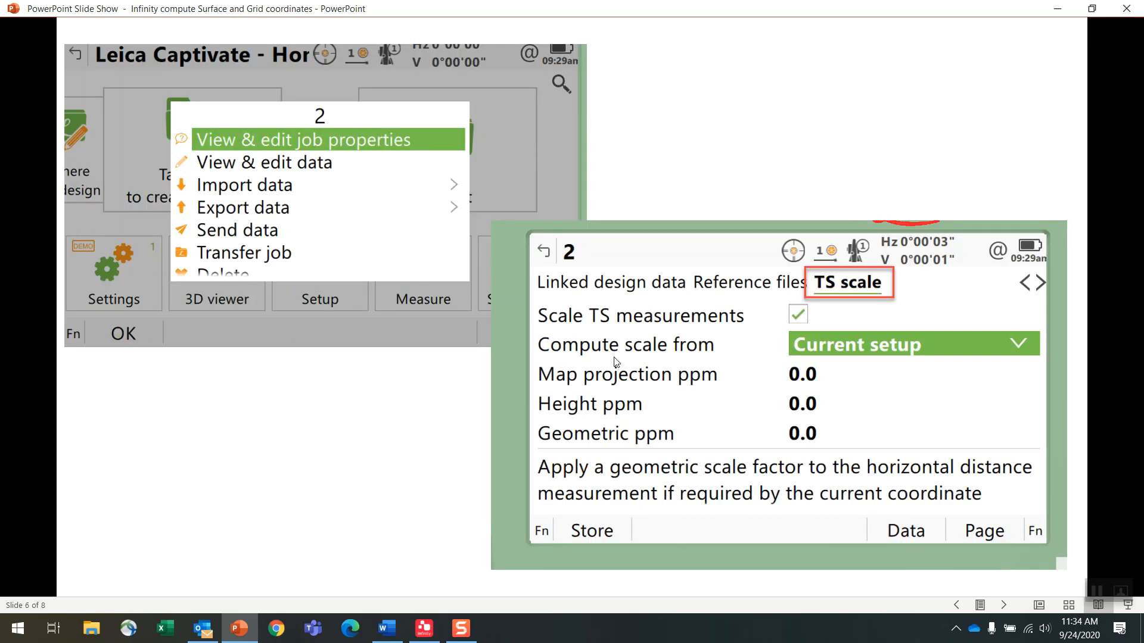
pyautogui.moveTo(292, 168)
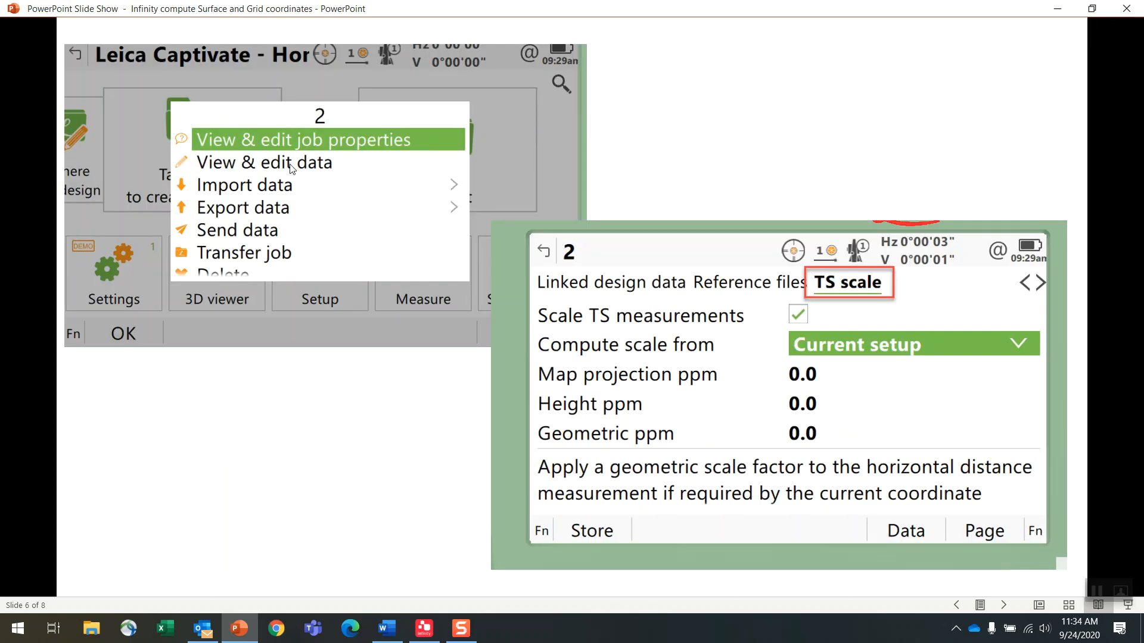
pyautogui.moveTo(567, 214)
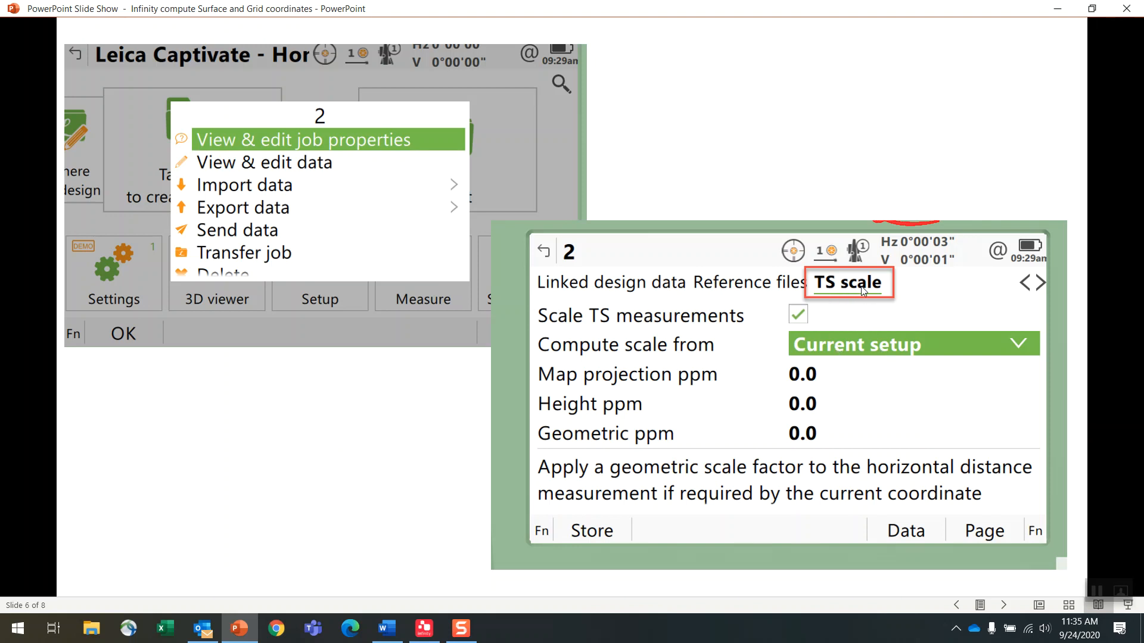
pyautogui.moveTo(871, 355)
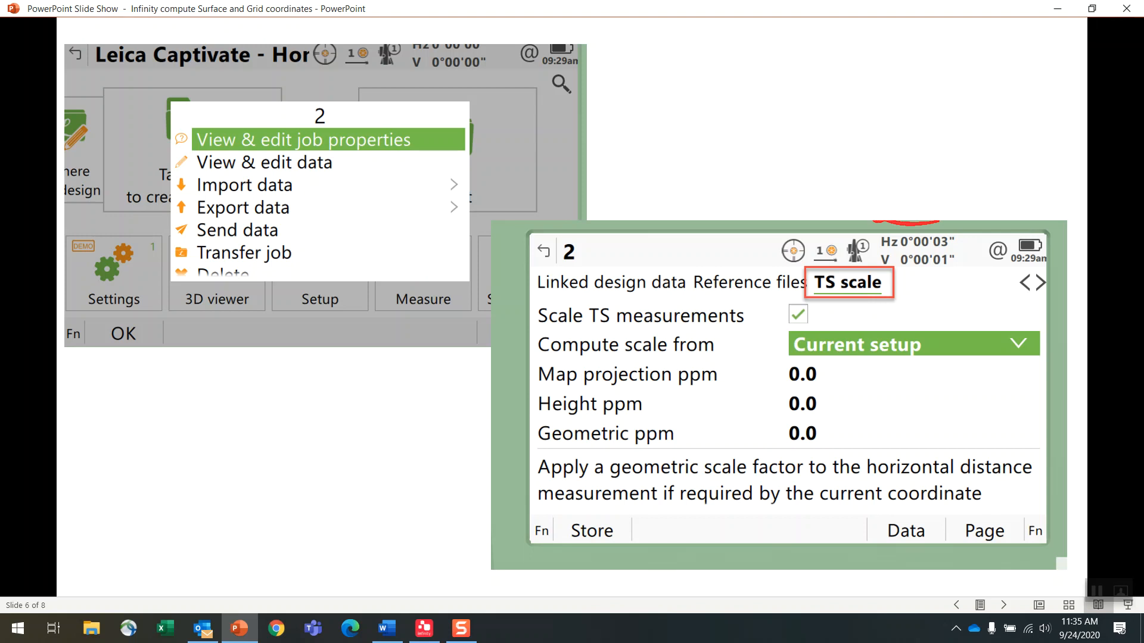
pyautogui.moveTo(409, 274)
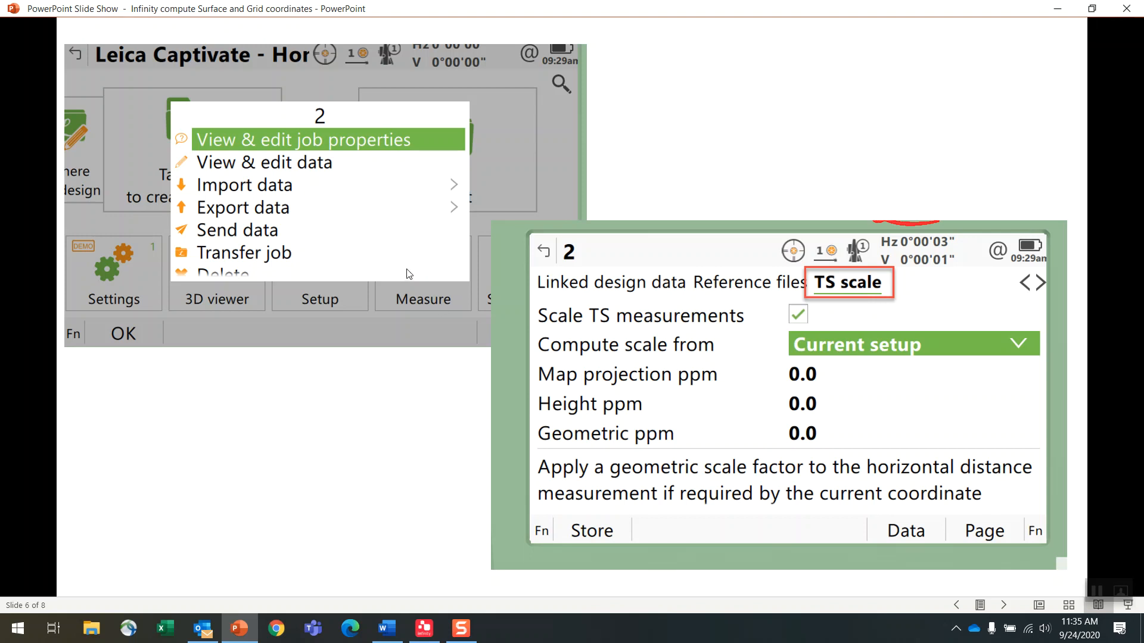
pyautogui.moveTo(392, 275)
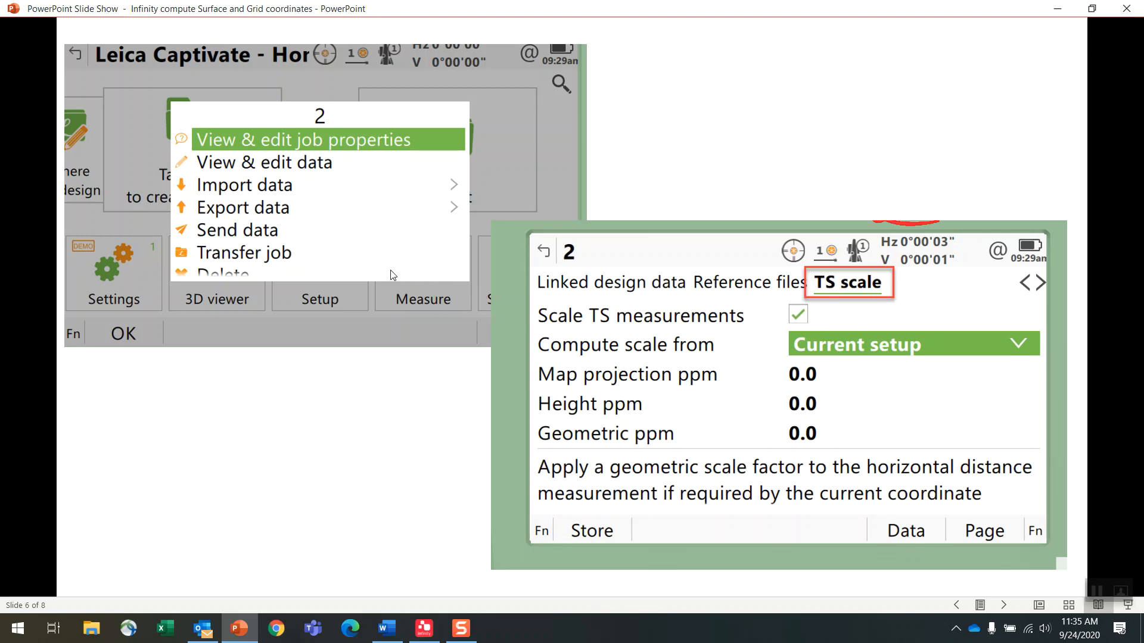
pyautogui.moveTo(457, 264)
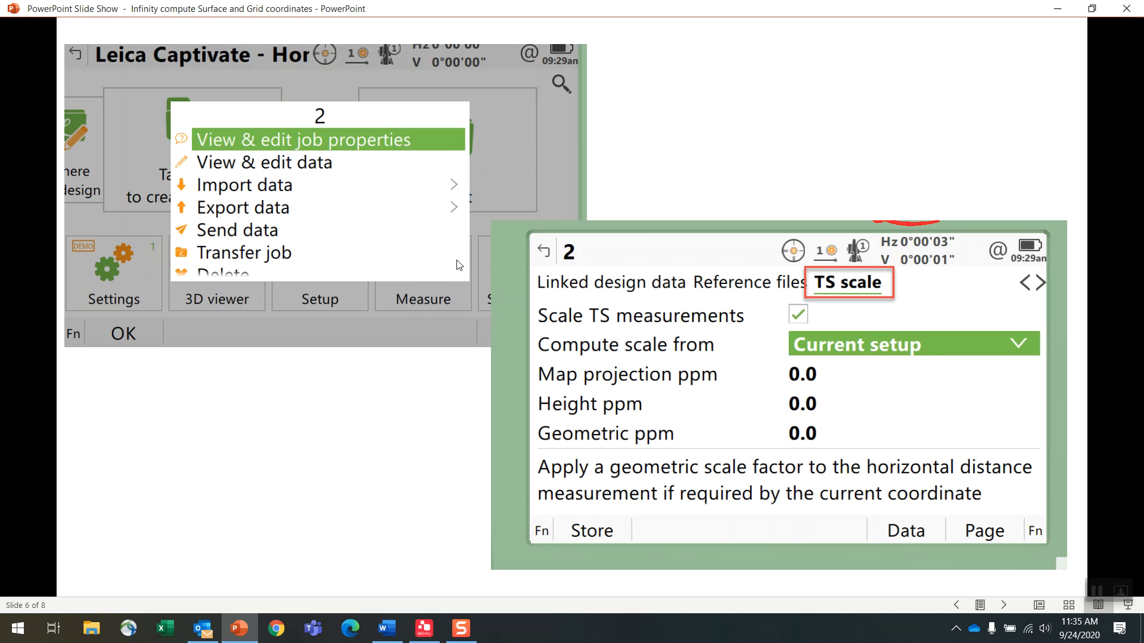
pyautogui.moveTo(839, 299)
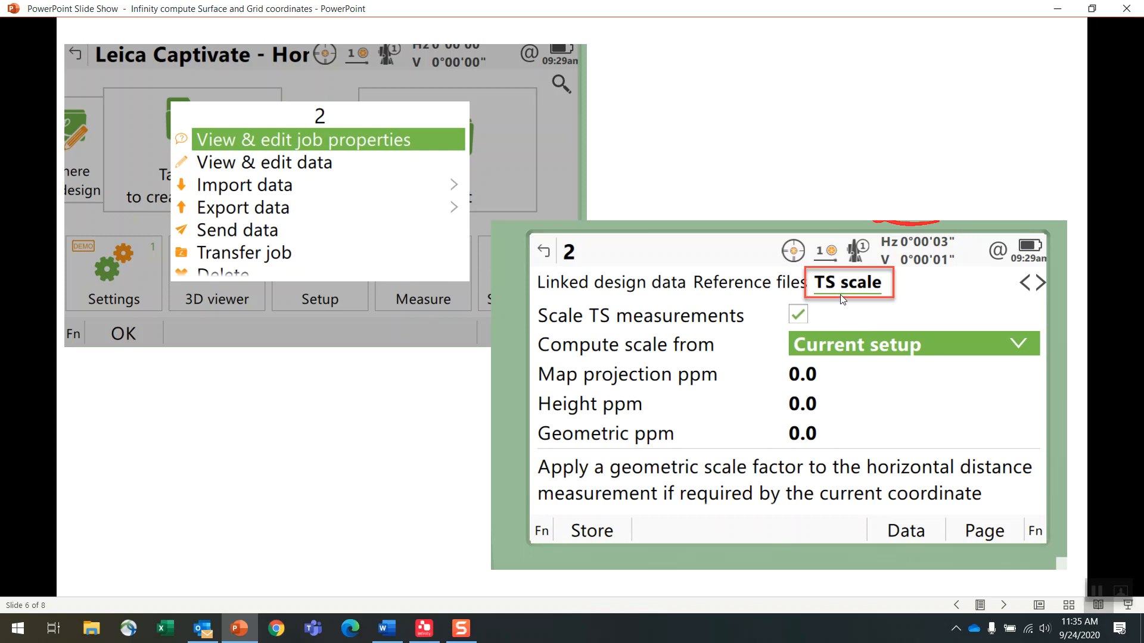
pyautogui.moveTo(609, 345)
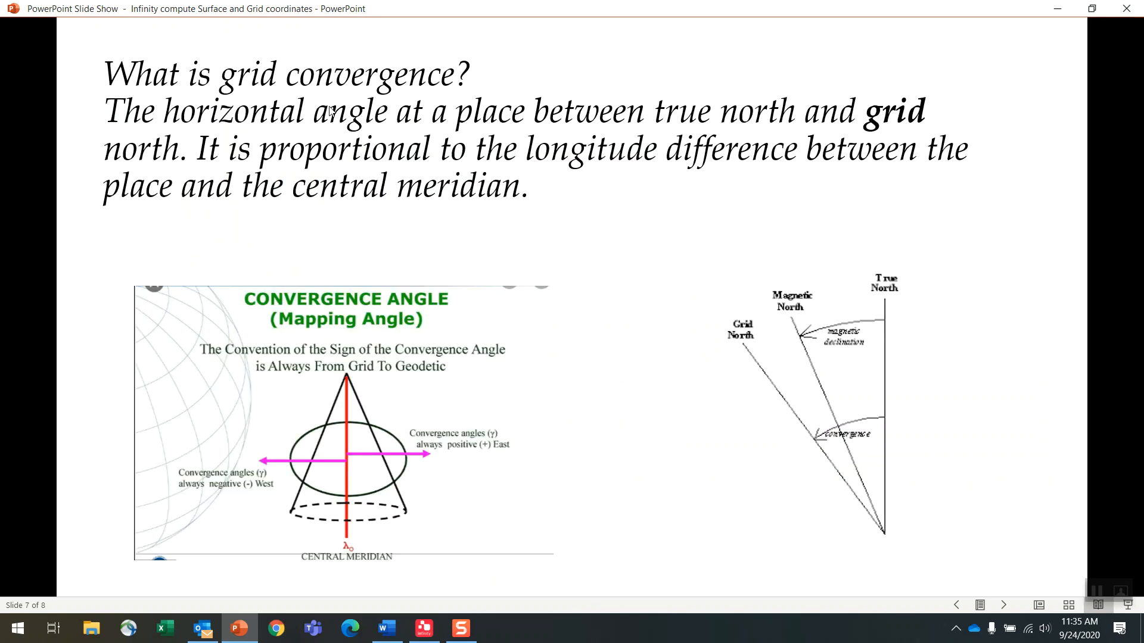
pyautogui.moveTo(436, 95)
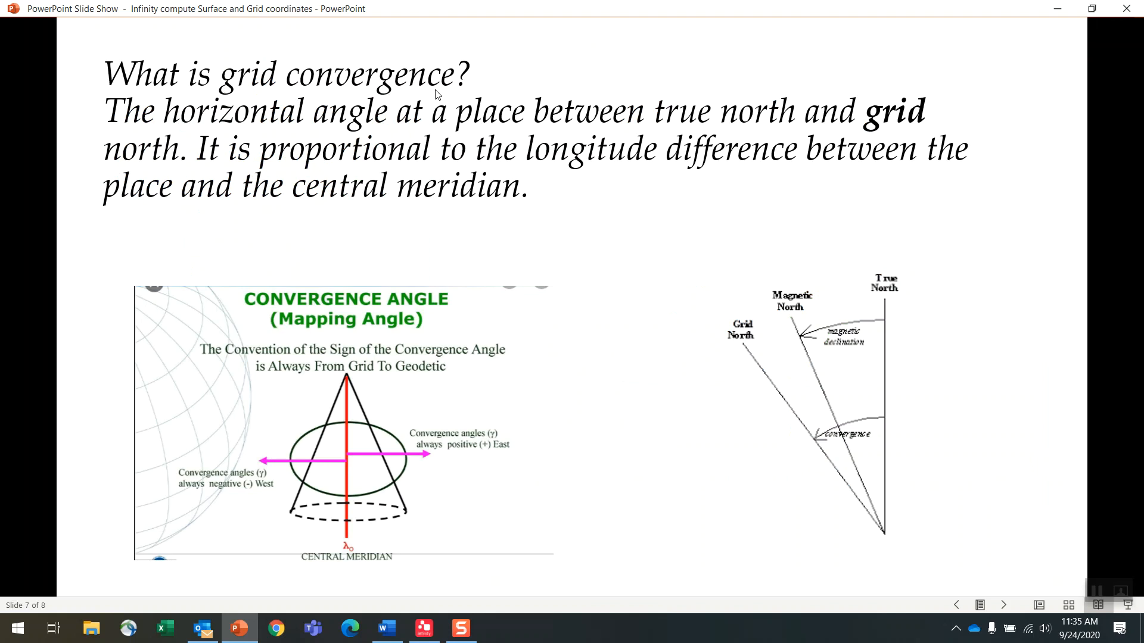
pyautogui.moveTo(456, 421)
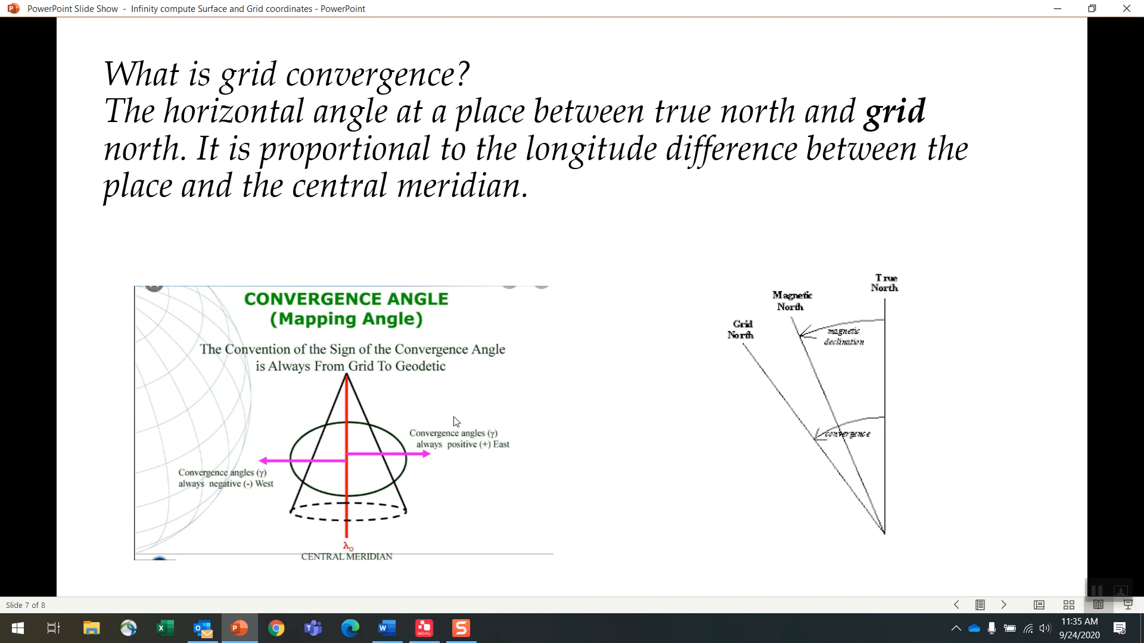
pyautogui.moveTo(752, 367)
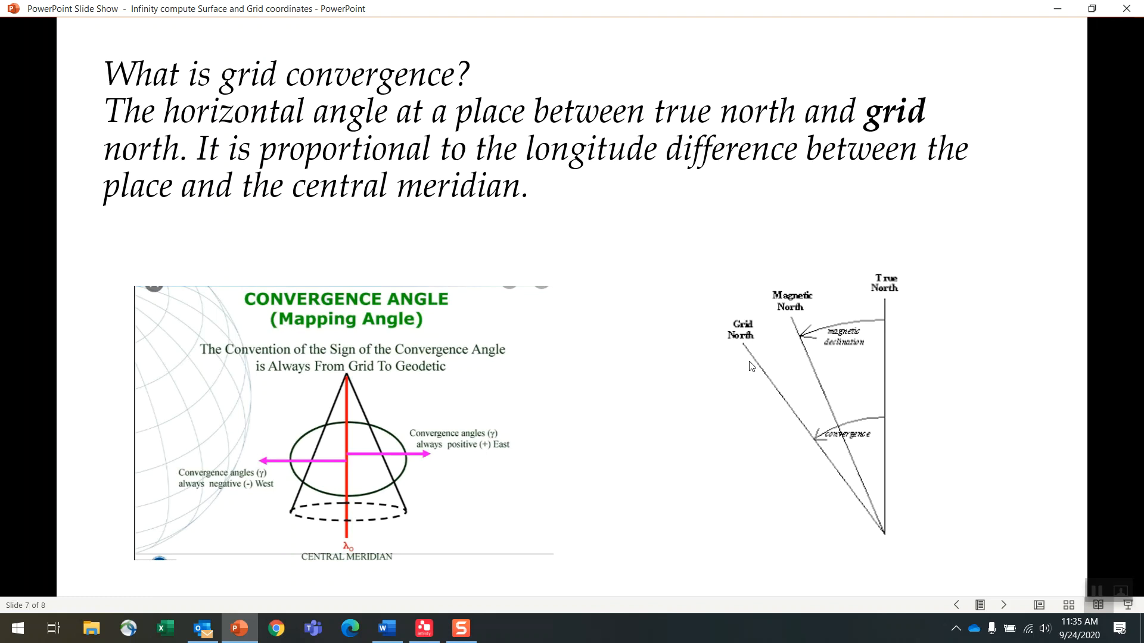
pyautogui.moveTo(362, 434)
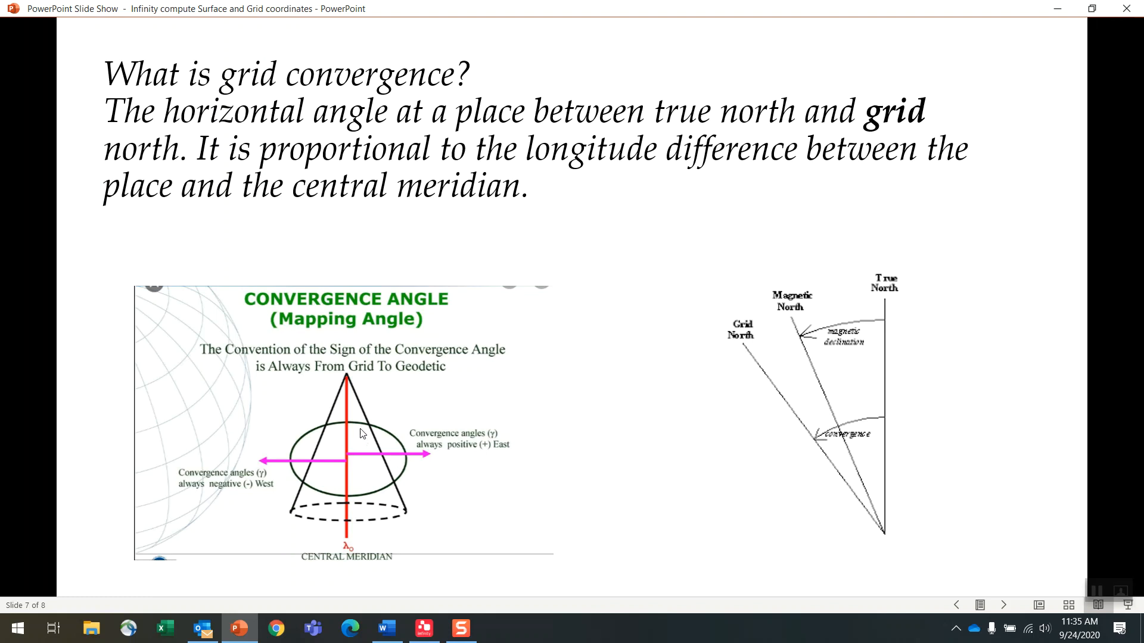
pyautogui.moveTo(343, 554)
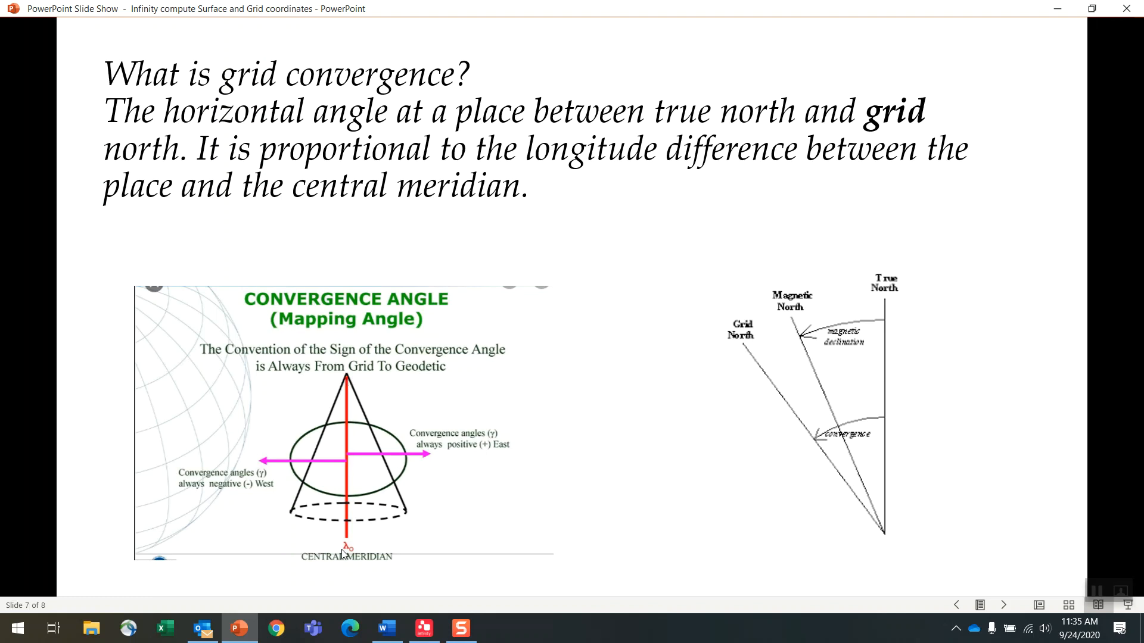
pyautogui.moveTo(293, 471)
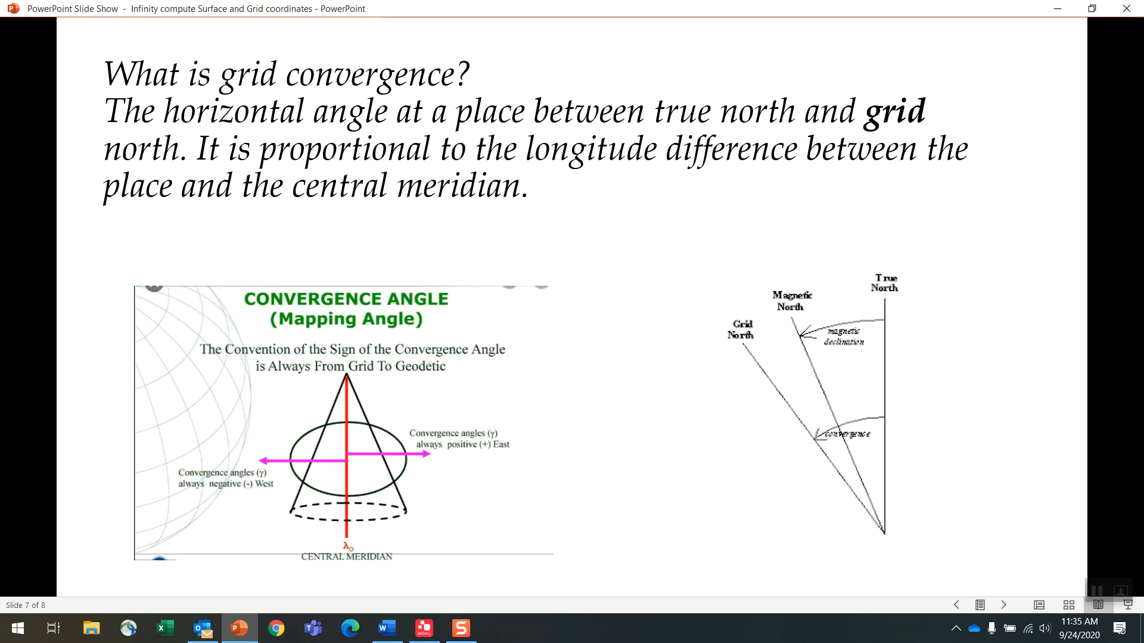
pyautogui.moveTo(653, 424)
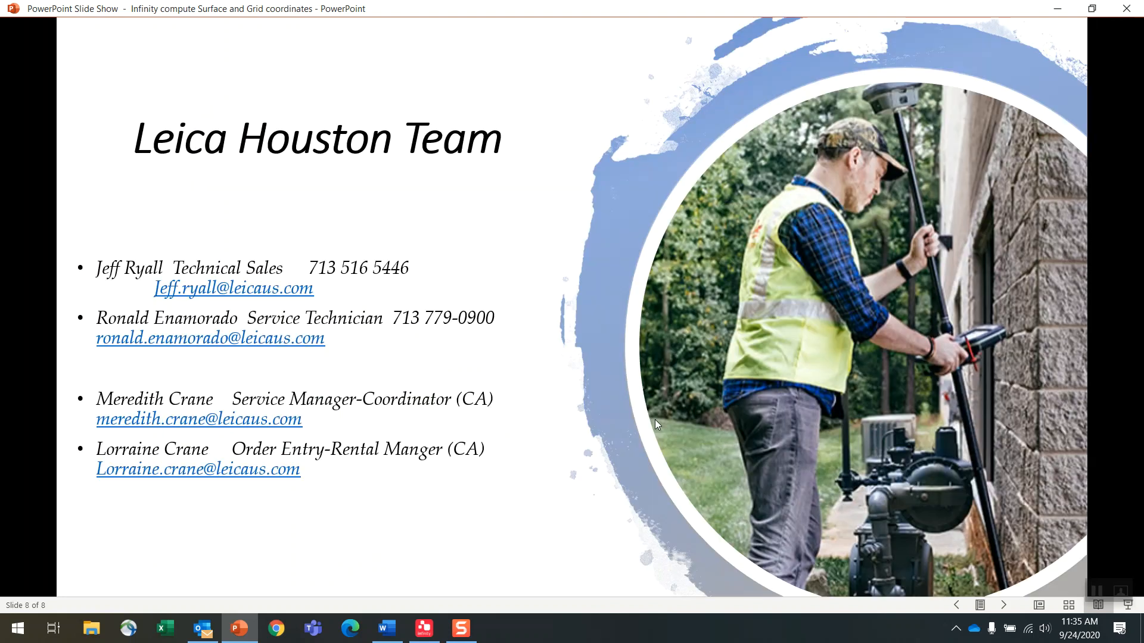
pyautogui.moveTo(199, 169)
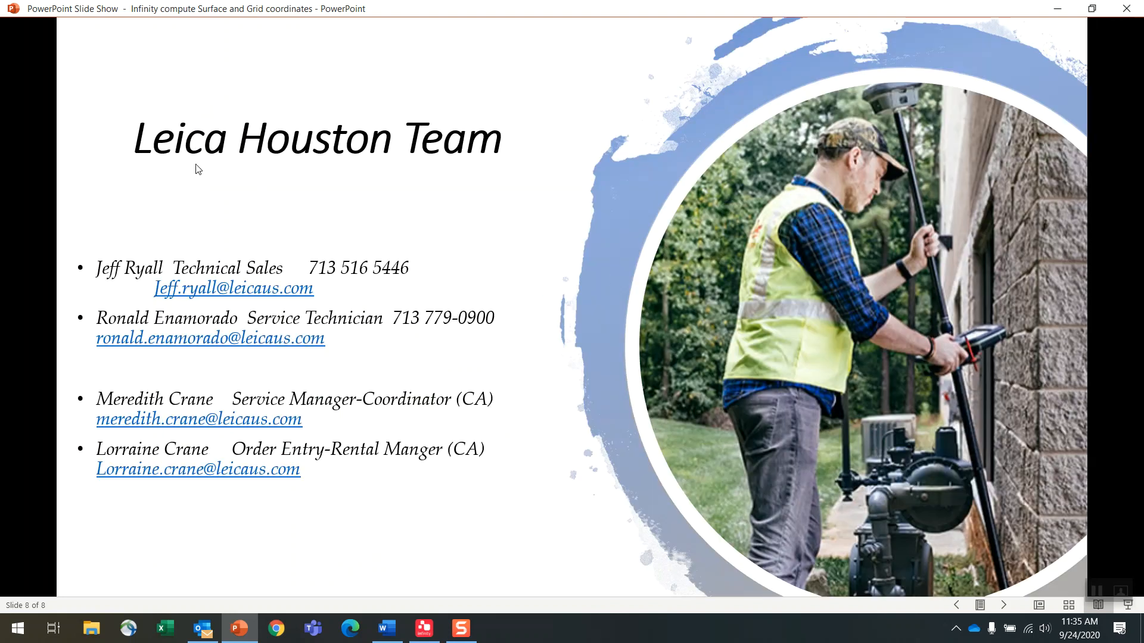
pyautogui.moveTo(174, 282)
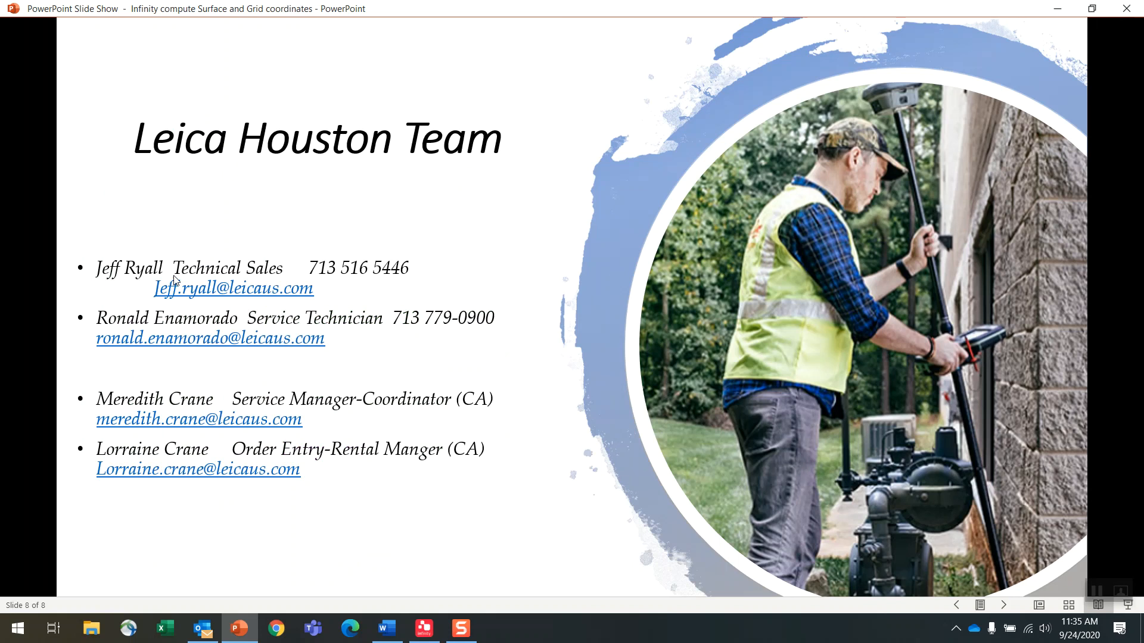
pyautogui.moveTo(360, 270)
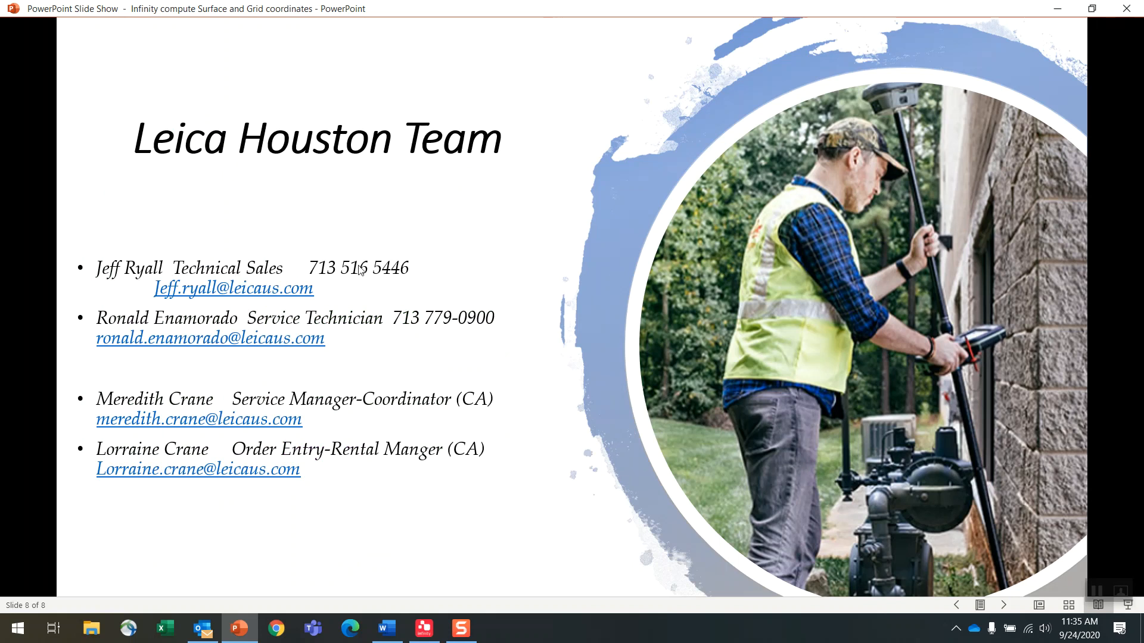
pyautogui.moveTo(150, 334)
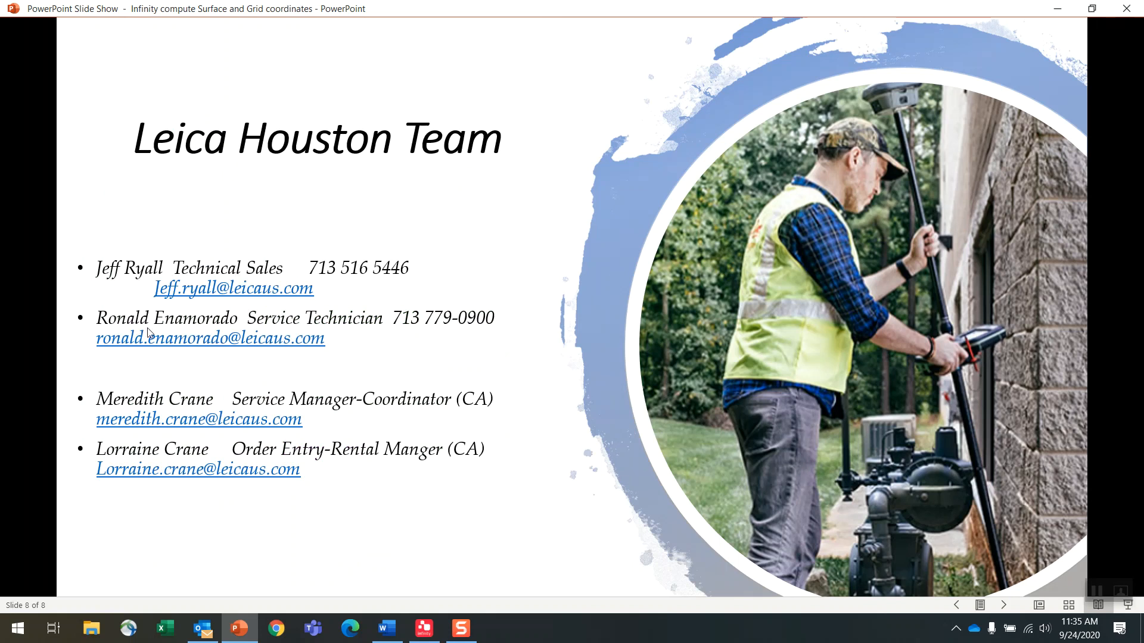
pyautogui.moveTo(401, 309)
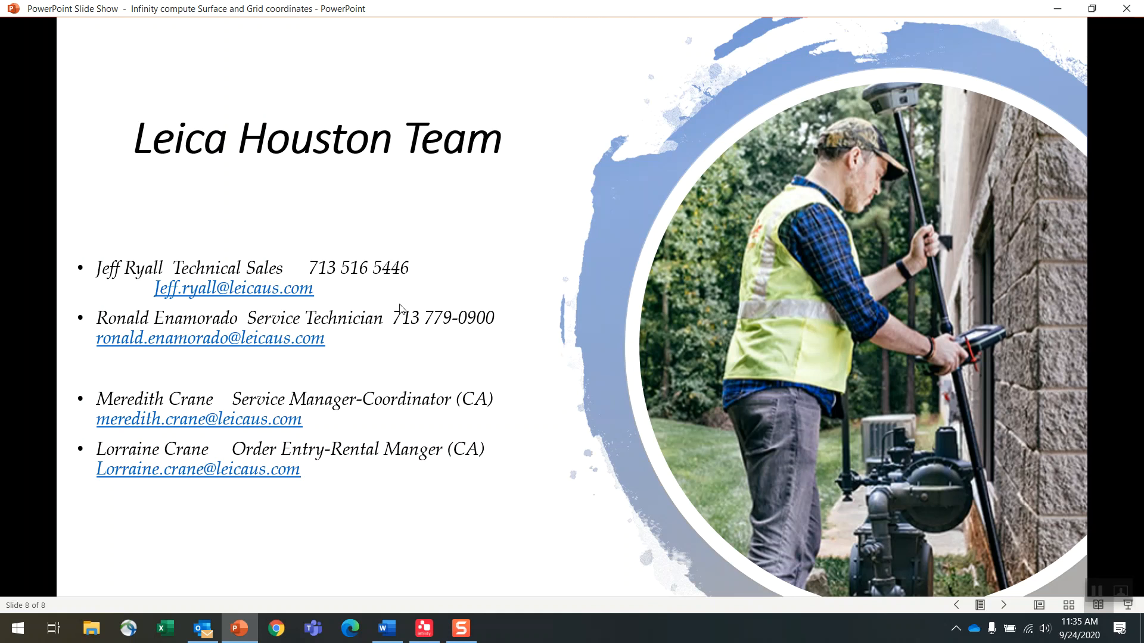
pyautogui.moveTo(181, 413)
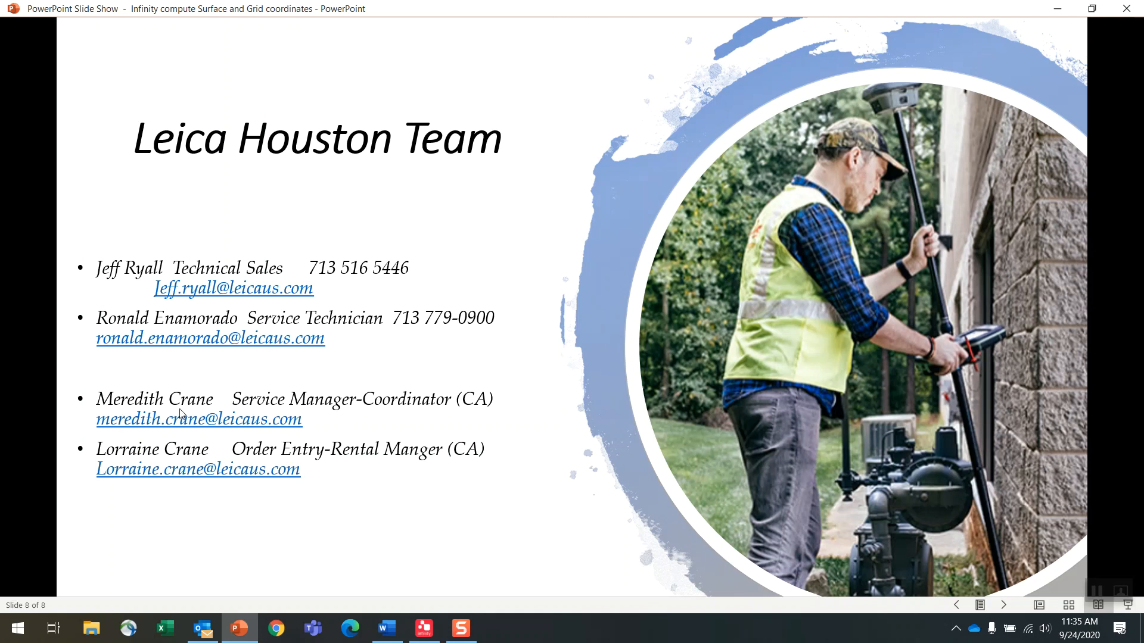
pyautogui.moveTo(298, 473)
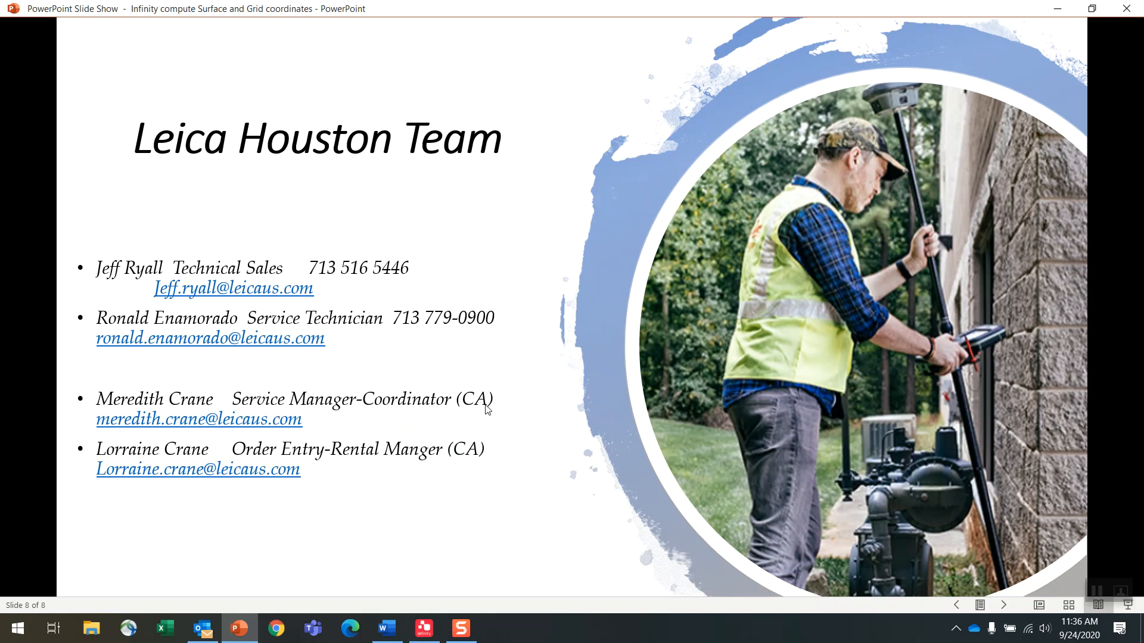
pyautogui.moveTo(514, 405)
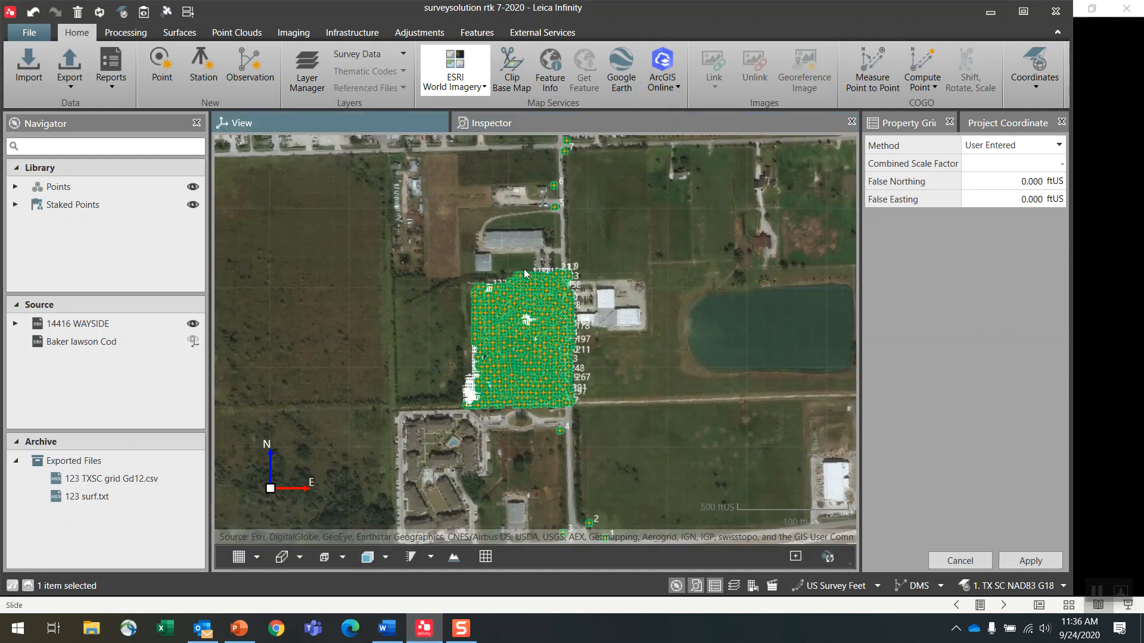
pyautogui.moveTo(490, 269)
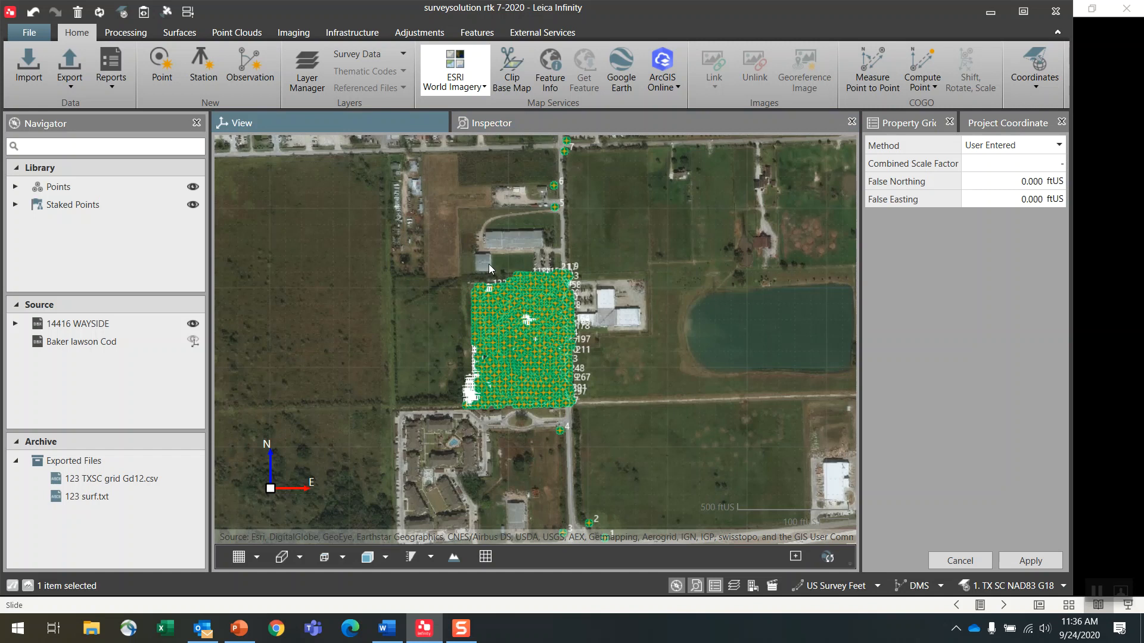
pyautogui.moveTo(599, 254)
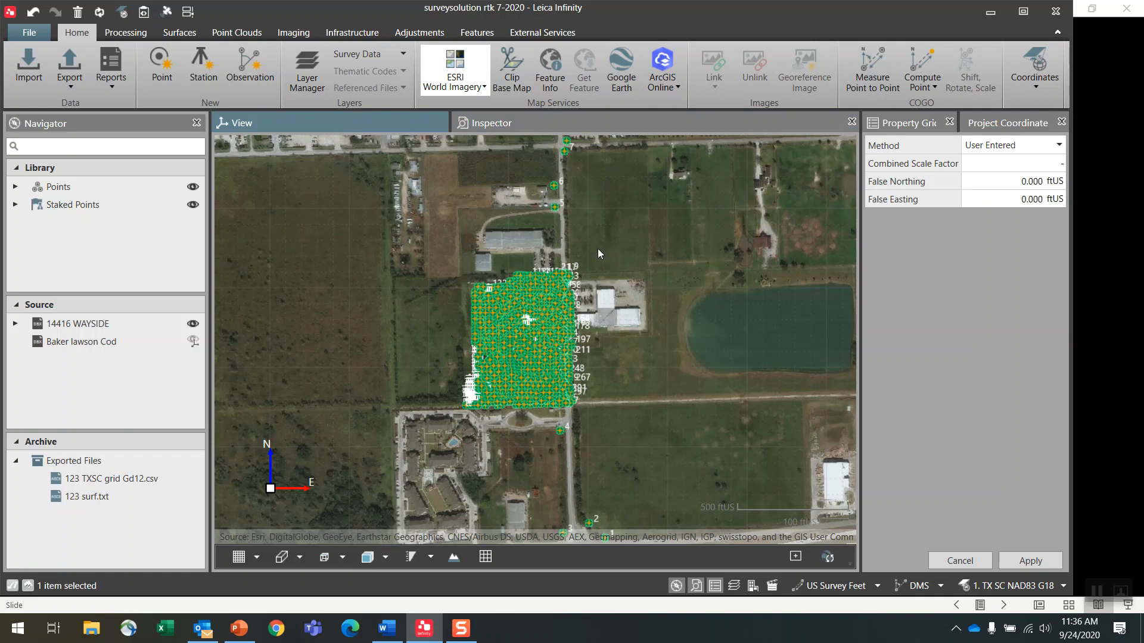
pyautogui.moveTo(633, 207)
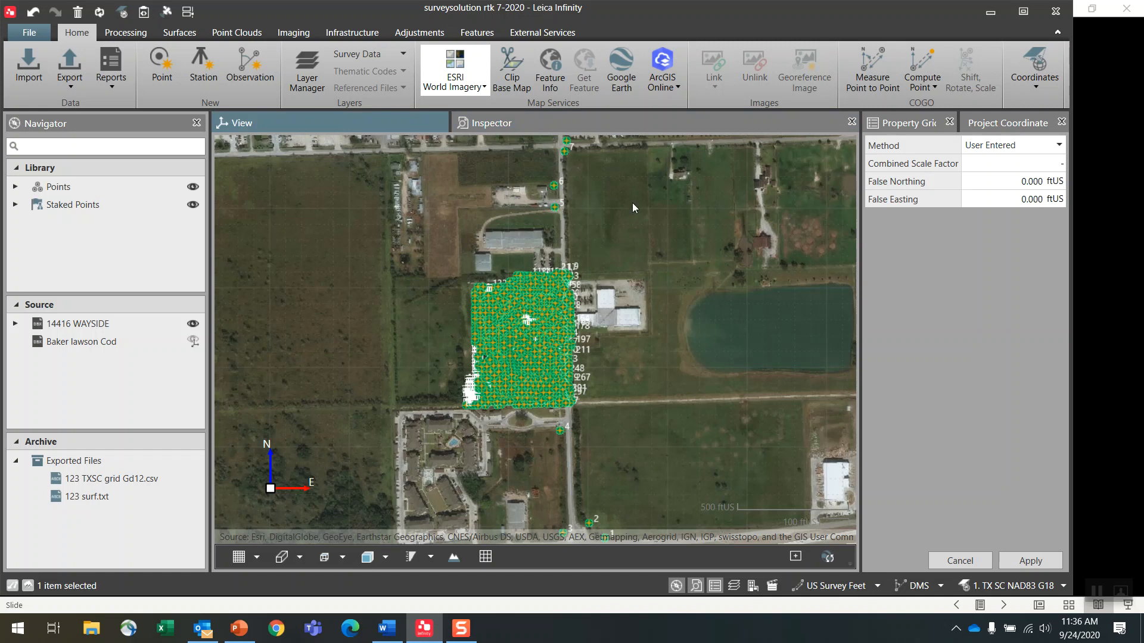
pyautogui.moveTo(487, 206)
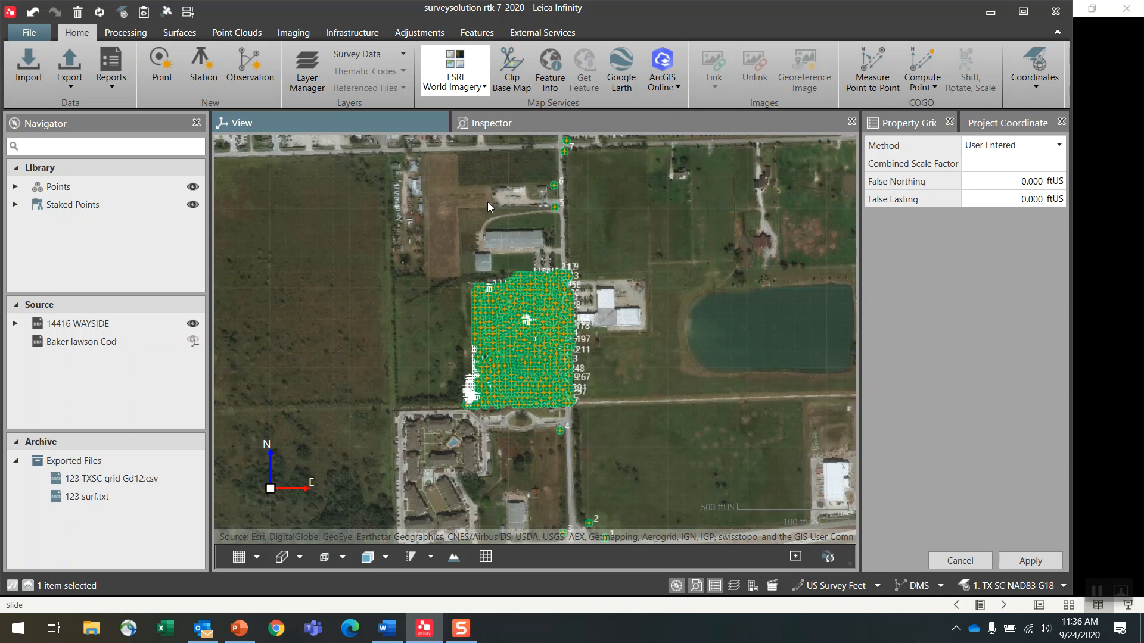
pyautogui.moveTo(454, 69)
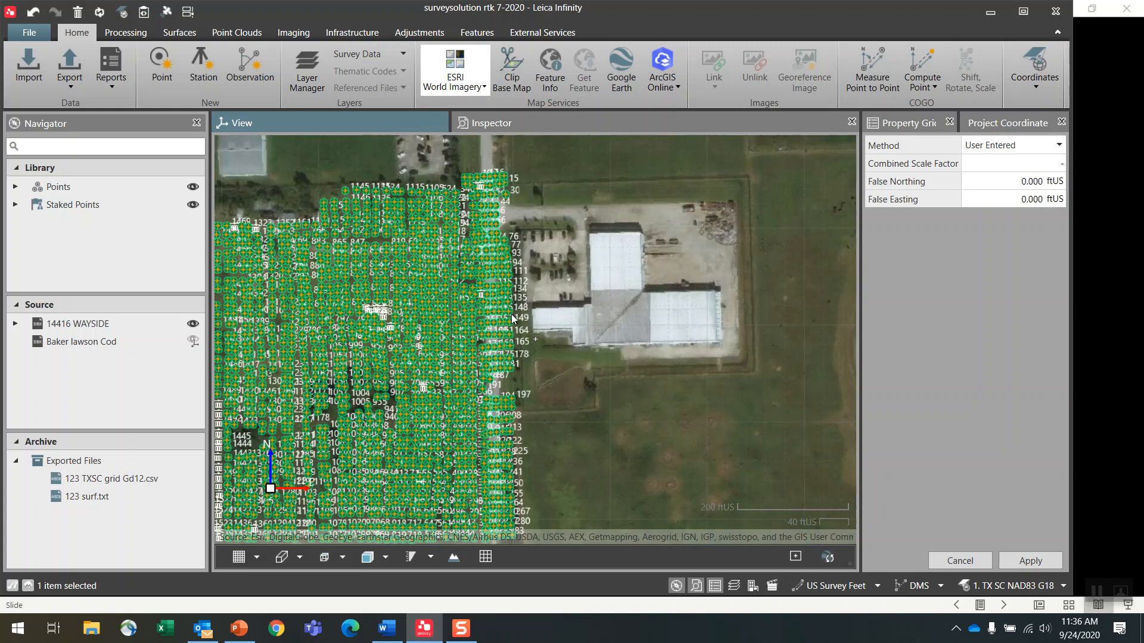
# Zoom the map in on the dense point grid beside the warehouse and back out to the whole site.
pyautogui.scroll(3)
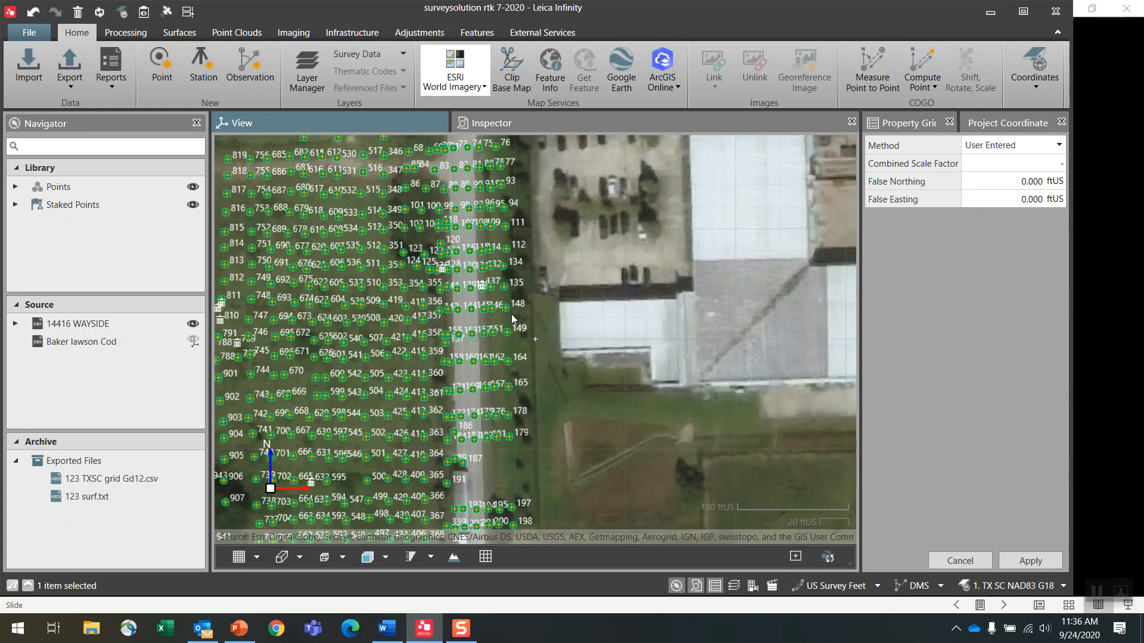
pyautogui.scroll(-3)
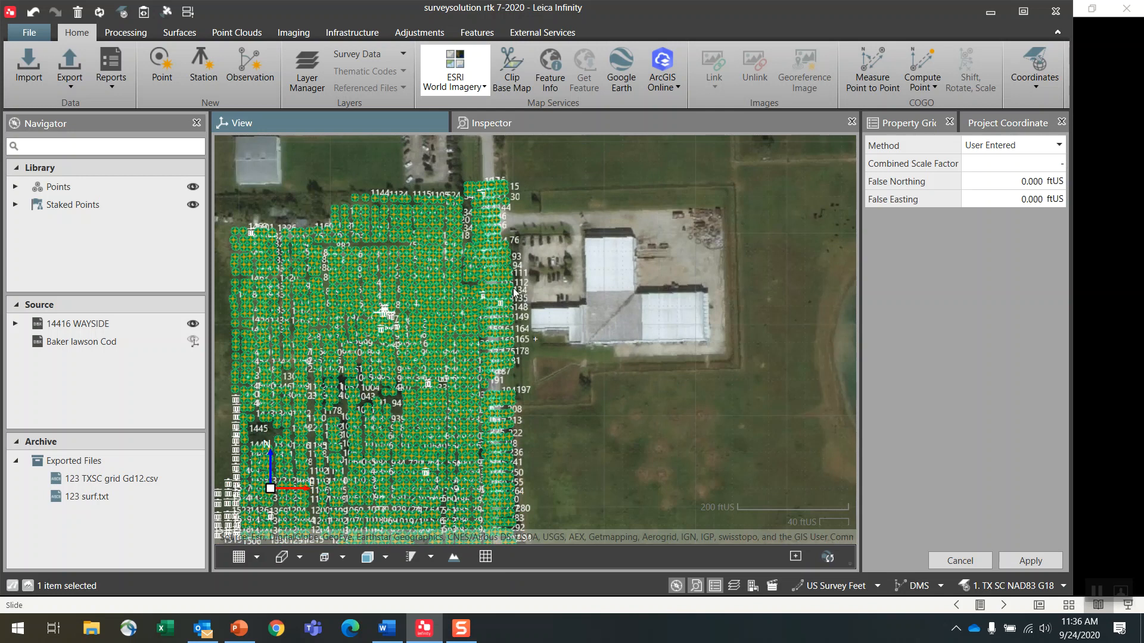
pyautogui.scroll(-3)
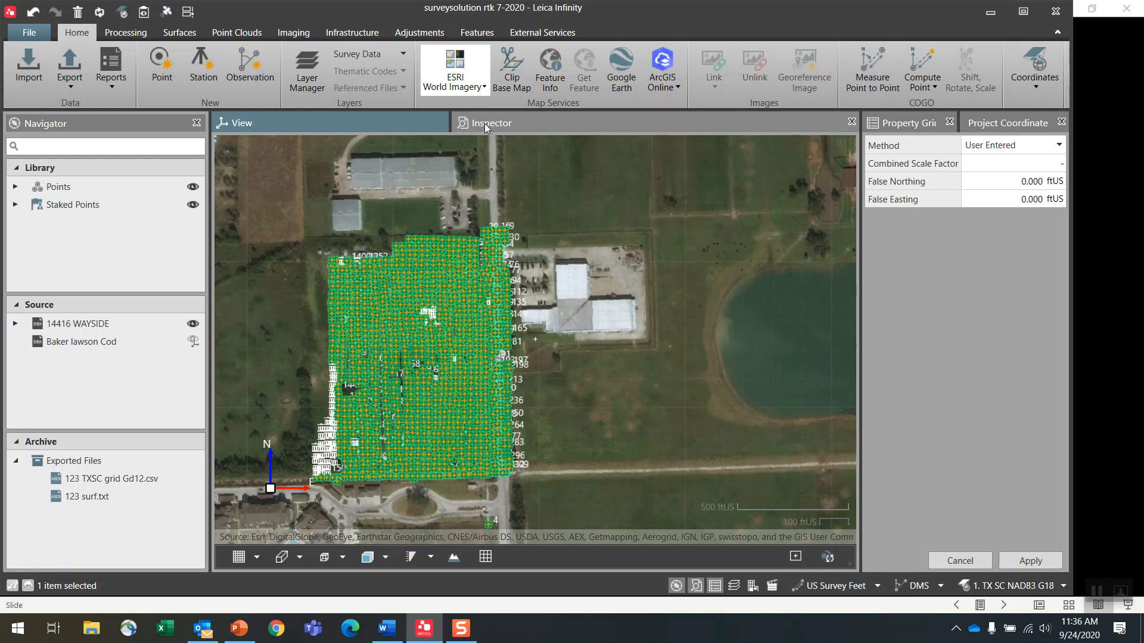
# Show the project points in the Inspector table sorted by Point Id.
pyautogui.click(489, 122)
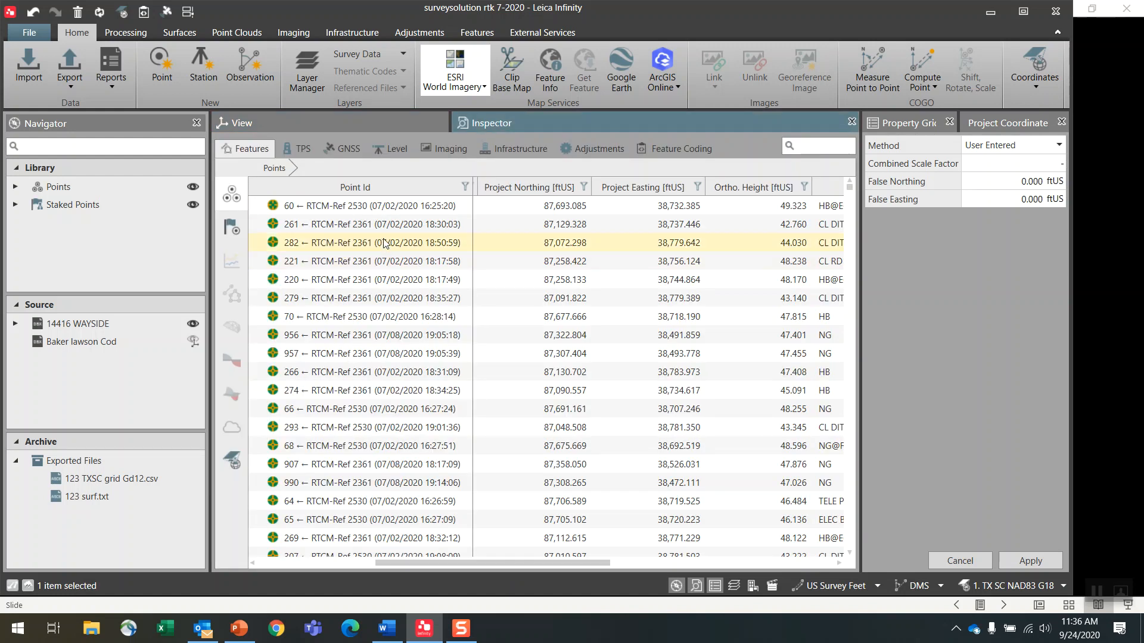
pyautogui.click(373, 334)
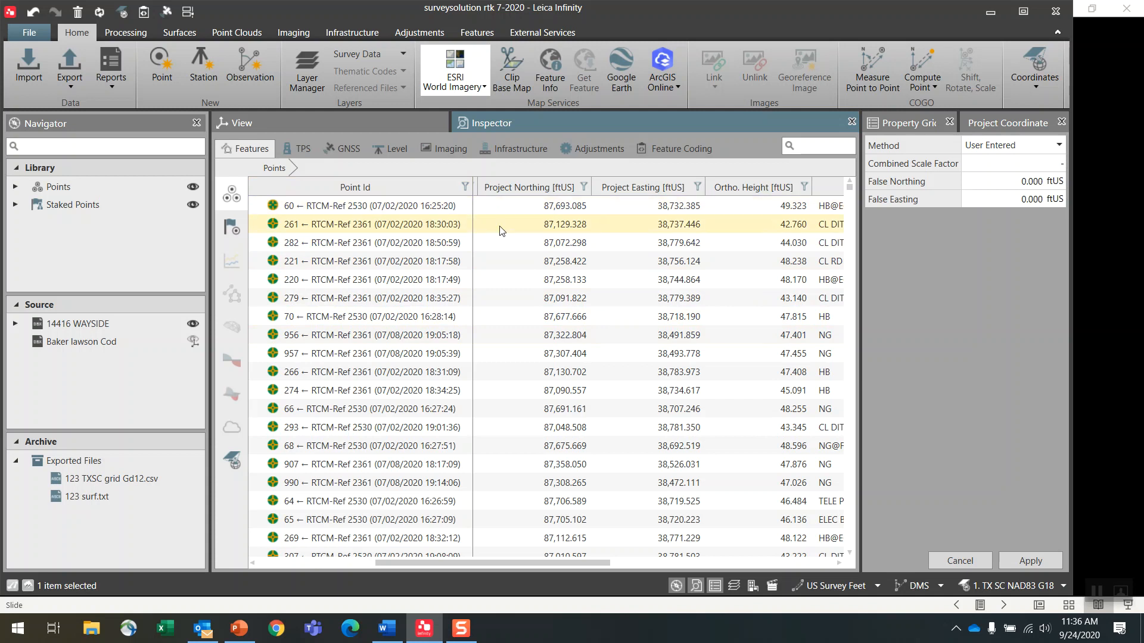
pyautogui.click(355, 187)
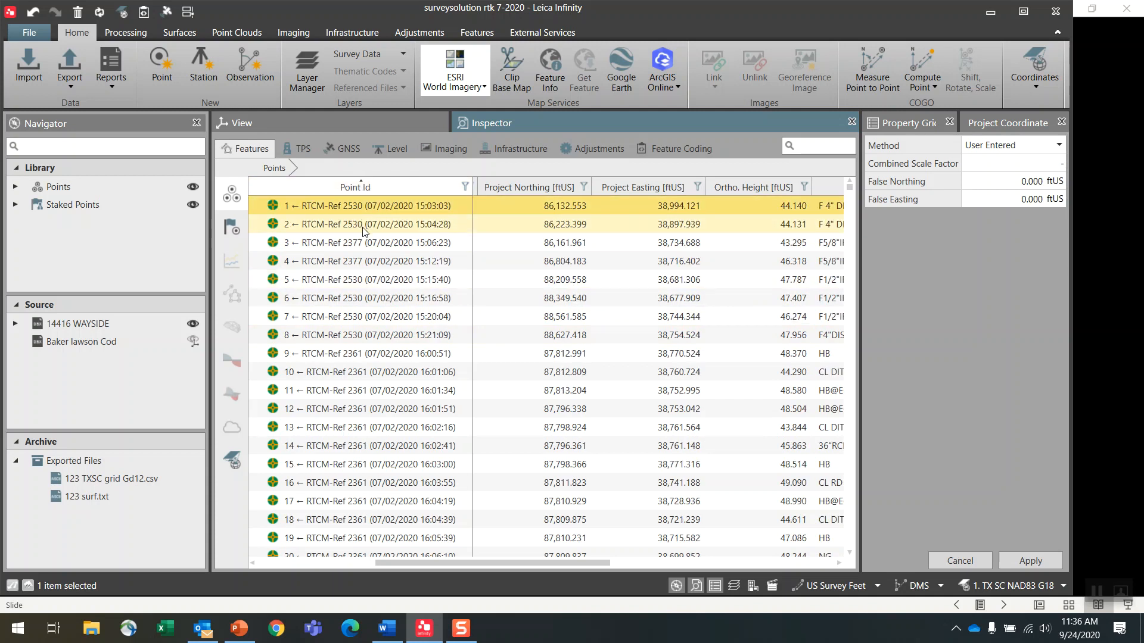
# Select points 7 through 13 and bring up then close their Edit Code dialog.
pyautogui.click(357, 316)
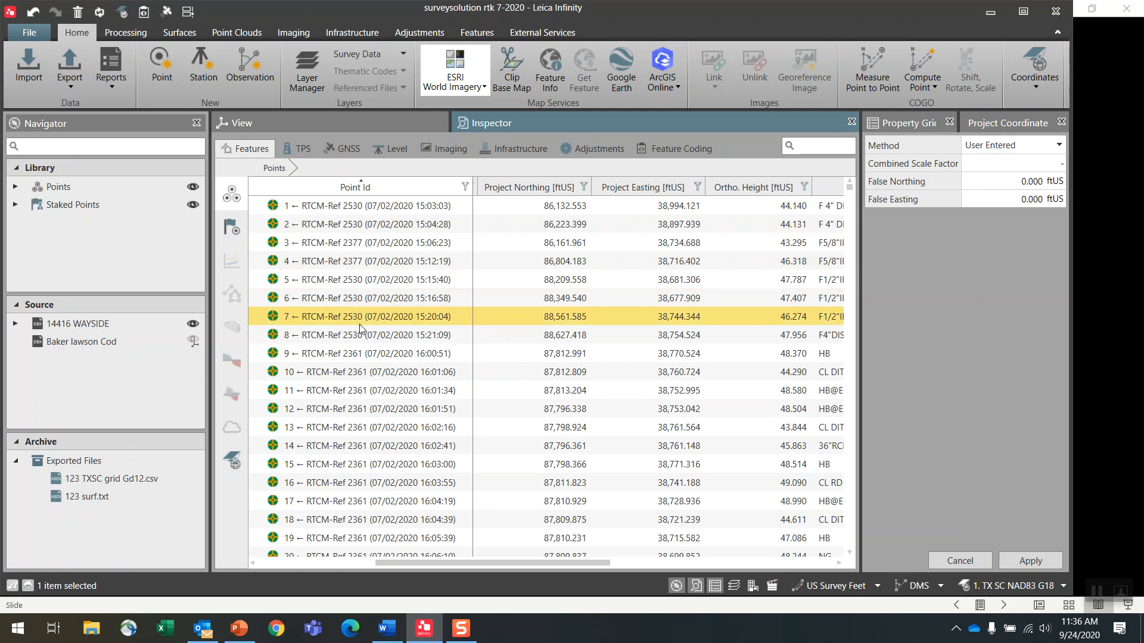
pyautogui.click(365, 354)
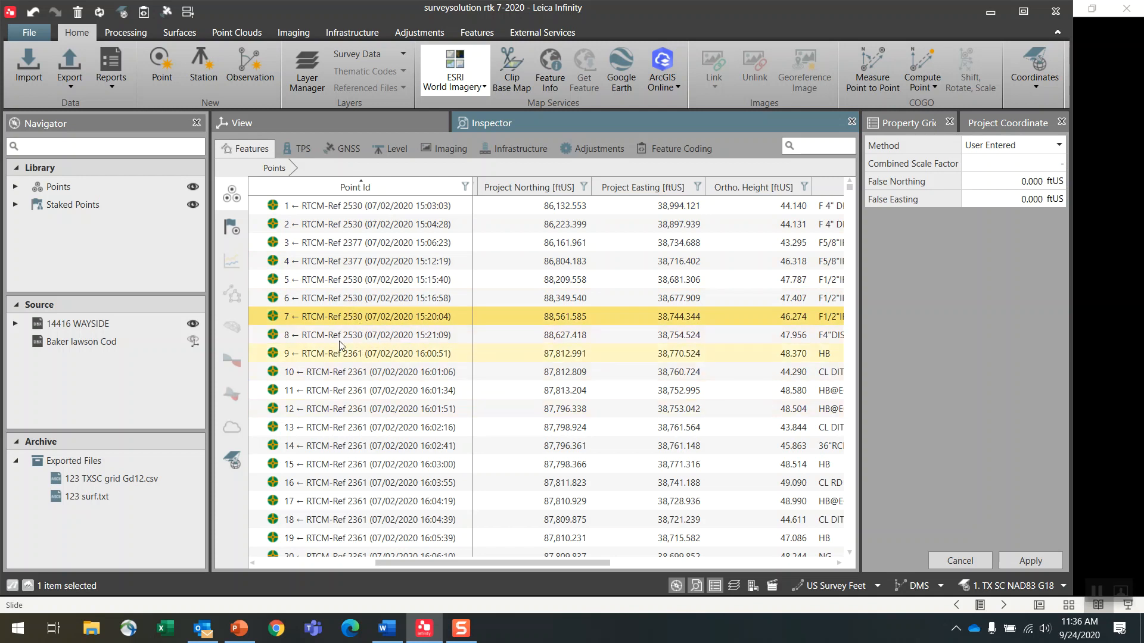
pyautogui.click(336, 427)
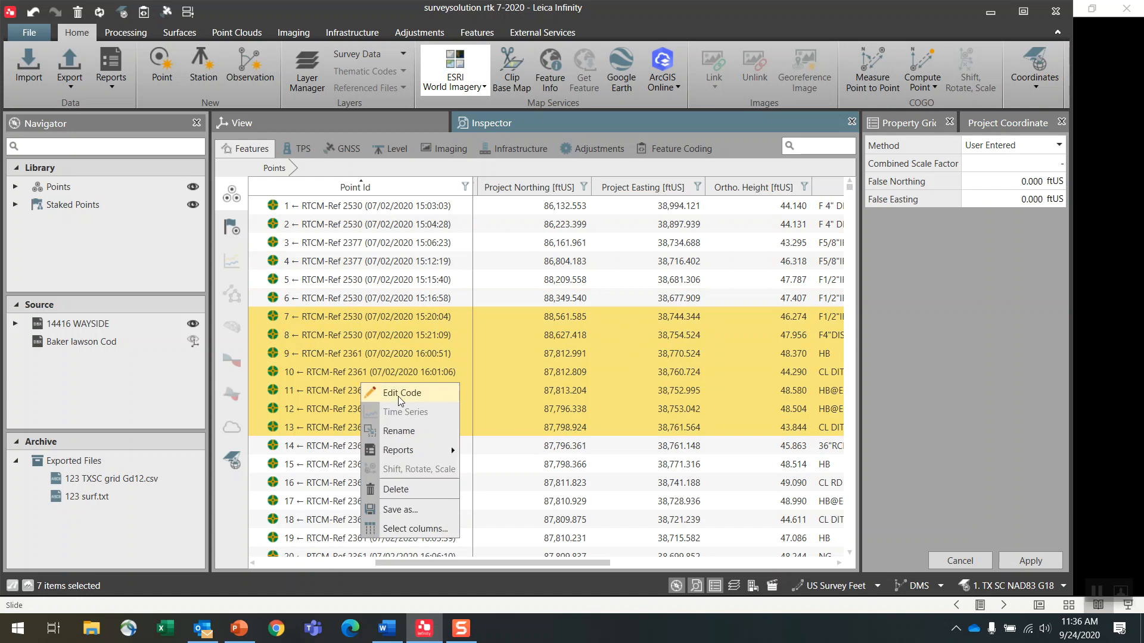
pyautogui.click(400, 392)
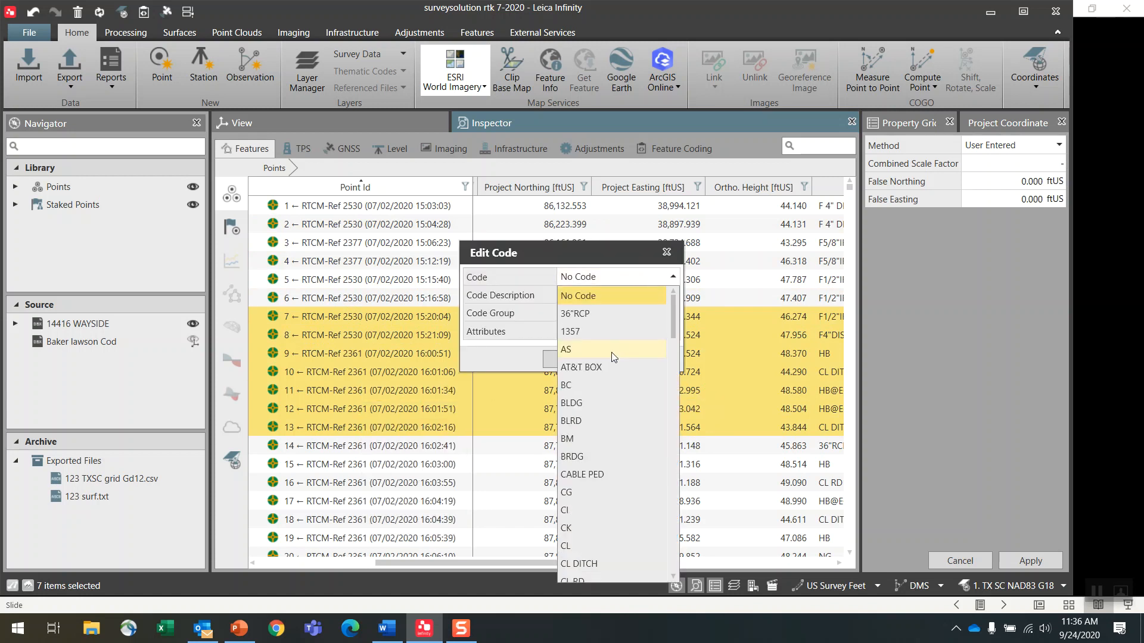
pyautogui.click(577, 296)
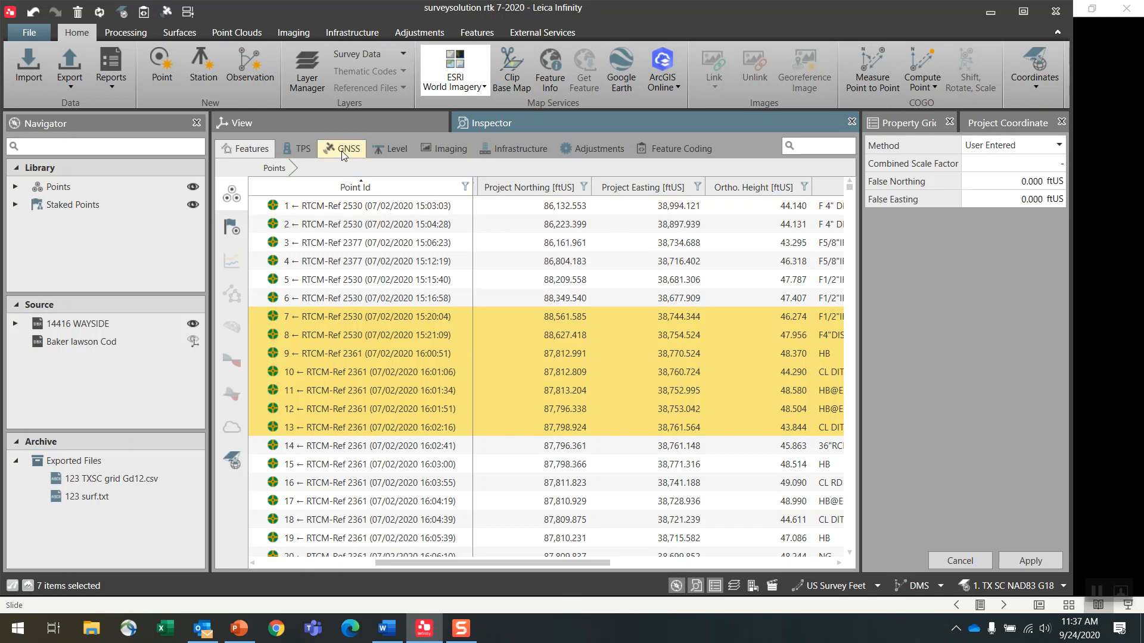
# List the GNSS observations sorted by target point with antenna height and baseline columns visible.
pyautogui.click(347, 148)
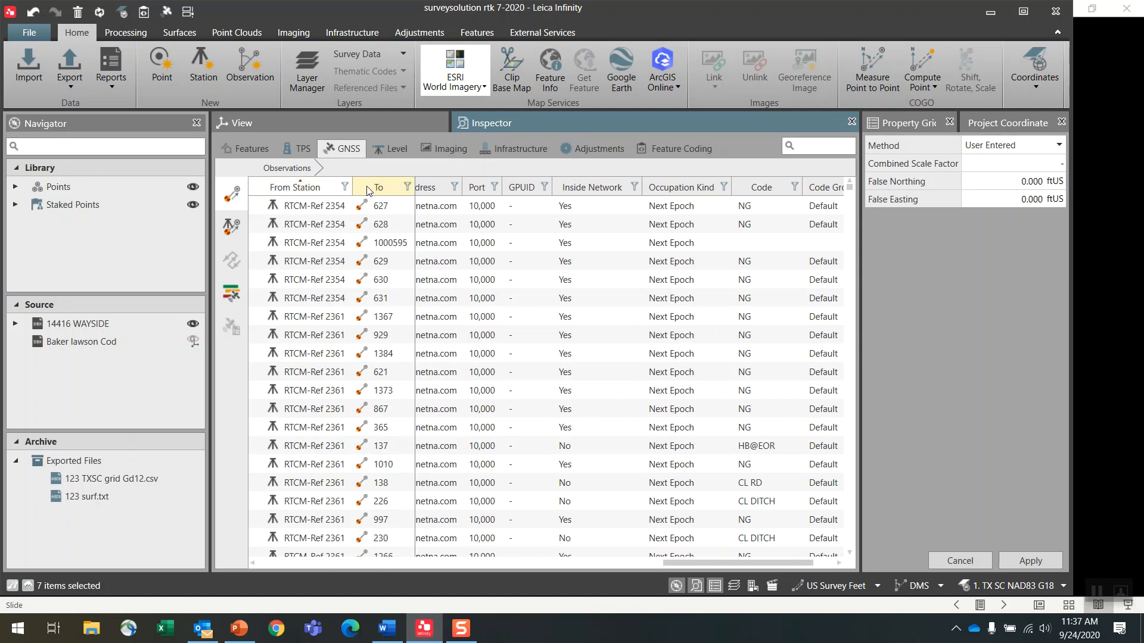
pyautogui.click(379, 187)
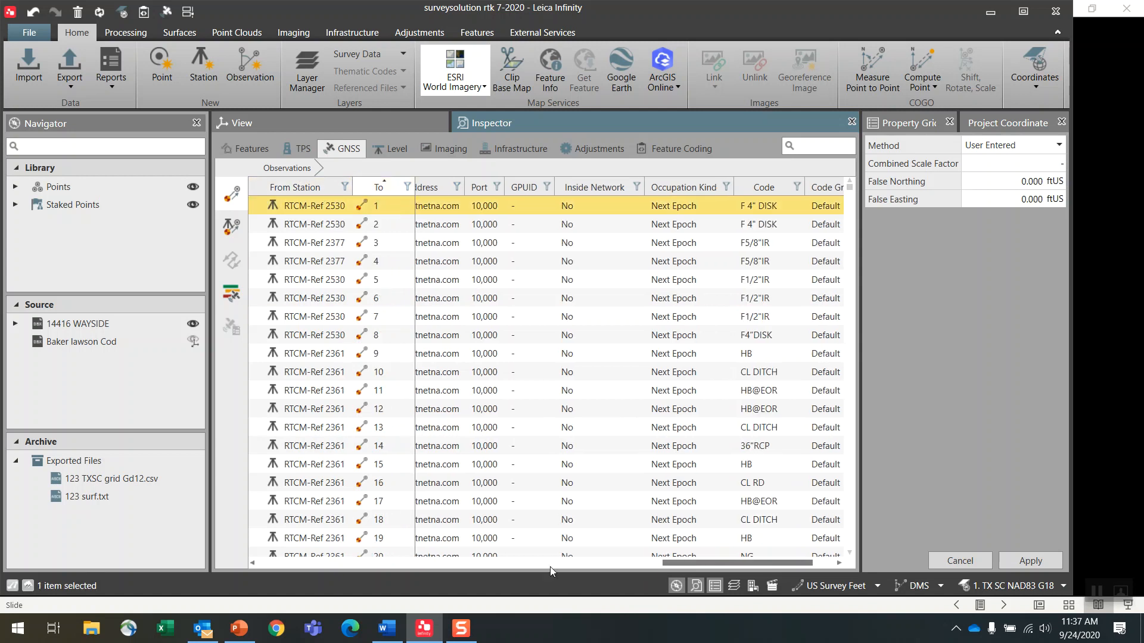
pyautogui.hscroll(3)
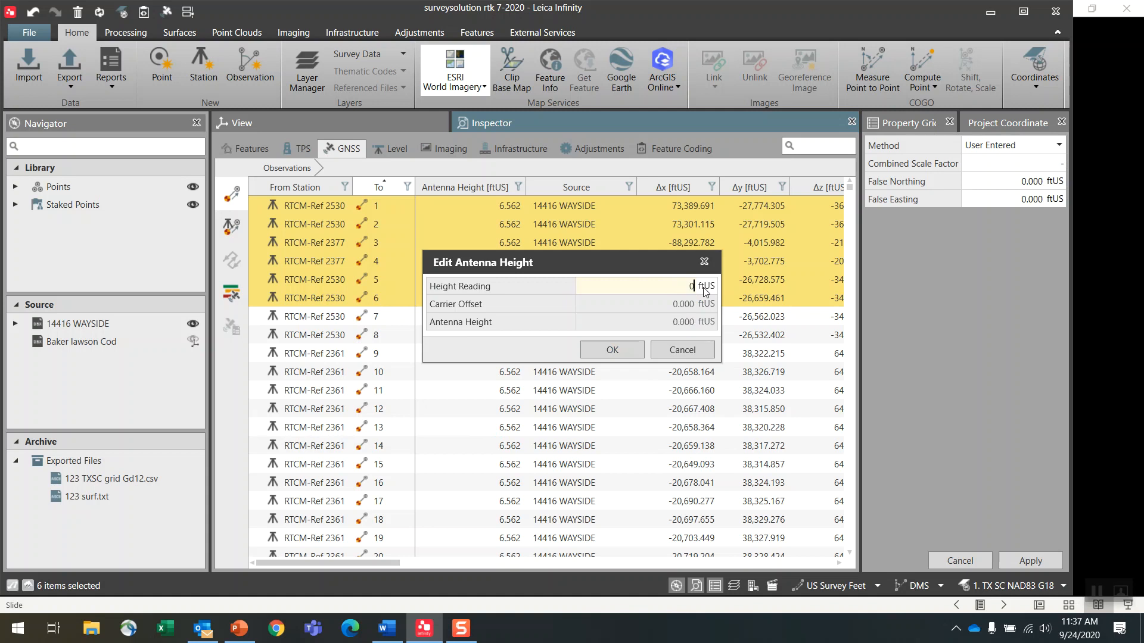
pyautogui.click(611, 349)
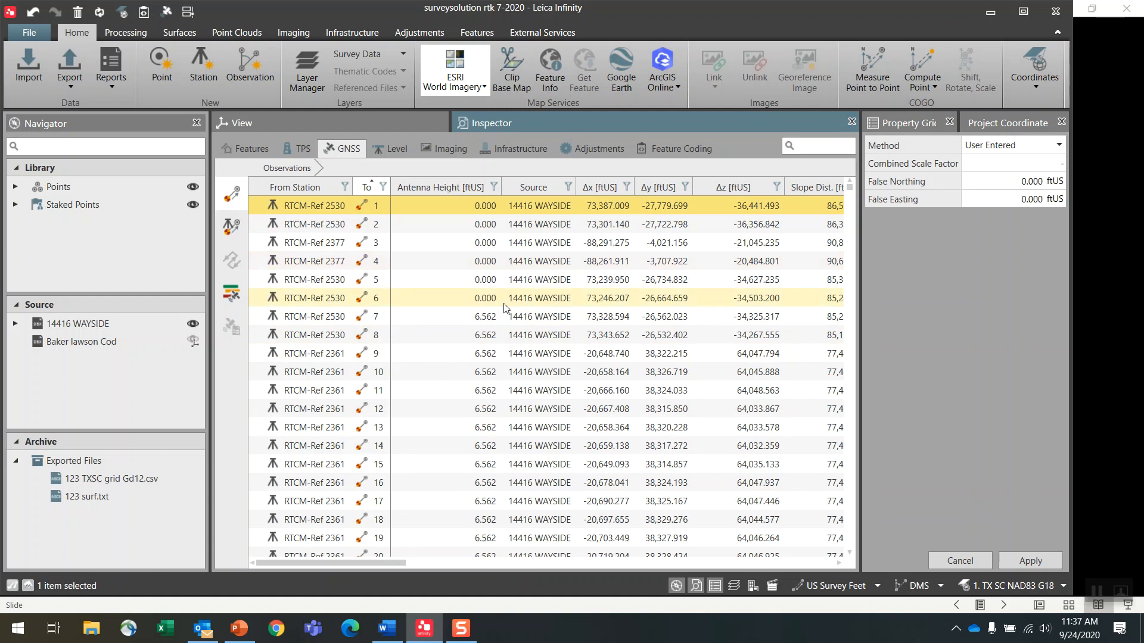
# Edit the antenna height of observations 1–6 back to 6.562 ftUS to match the rest.
pyautogui.rightClick(503, 298)
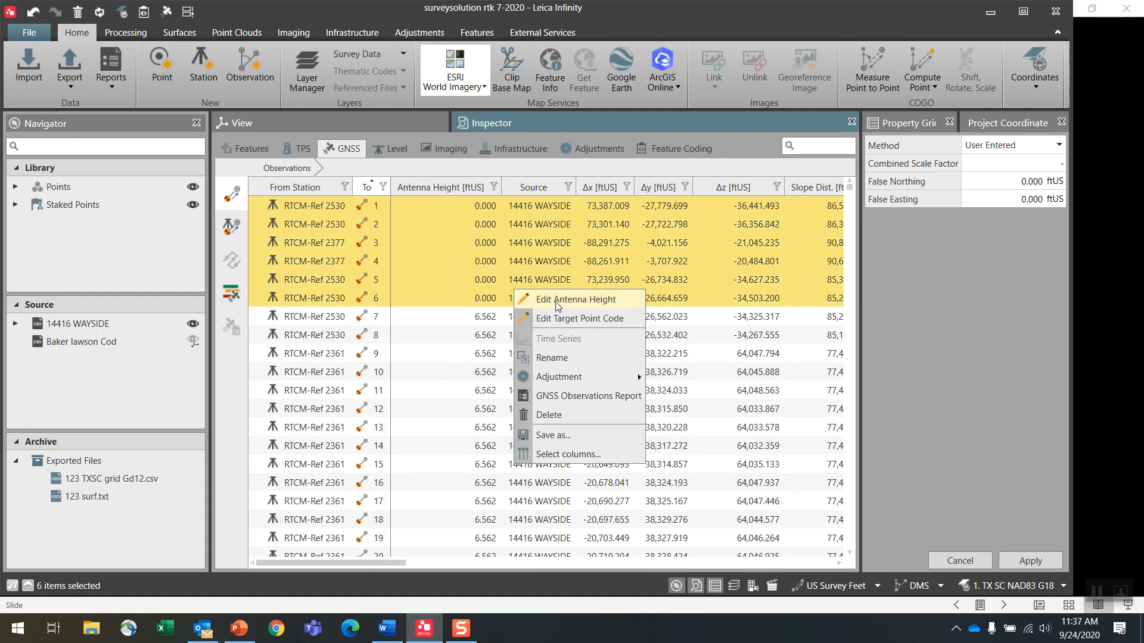
pyautogui.click(575, 299)
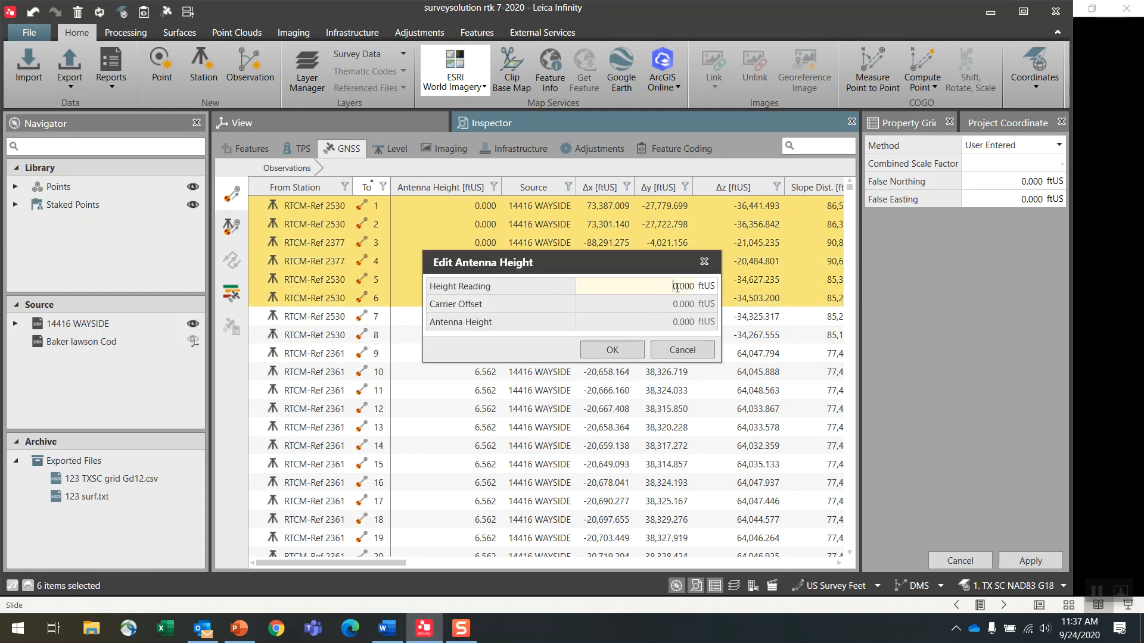
pyautogui.write('6.562')
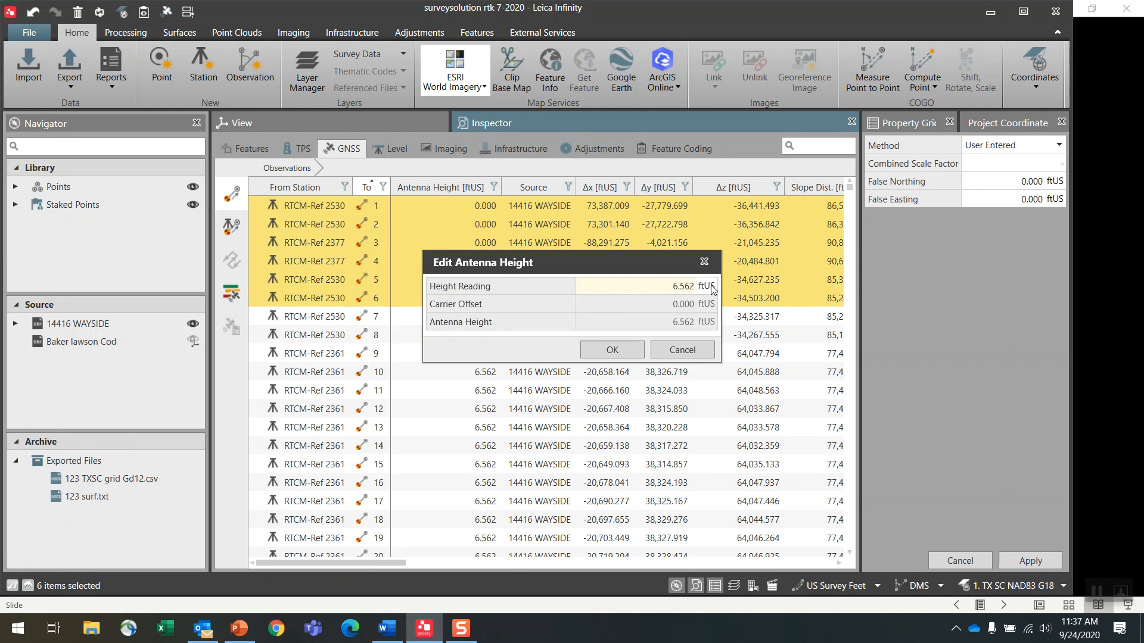
pyautogui.click(611, 349)
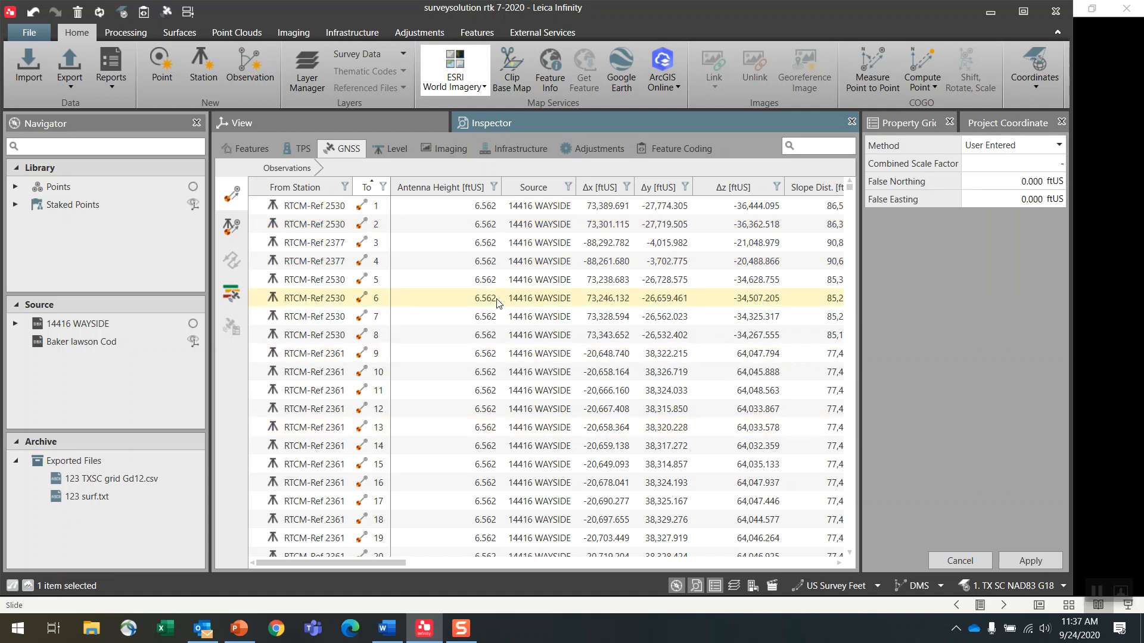
pyautogui.click(533, 390)
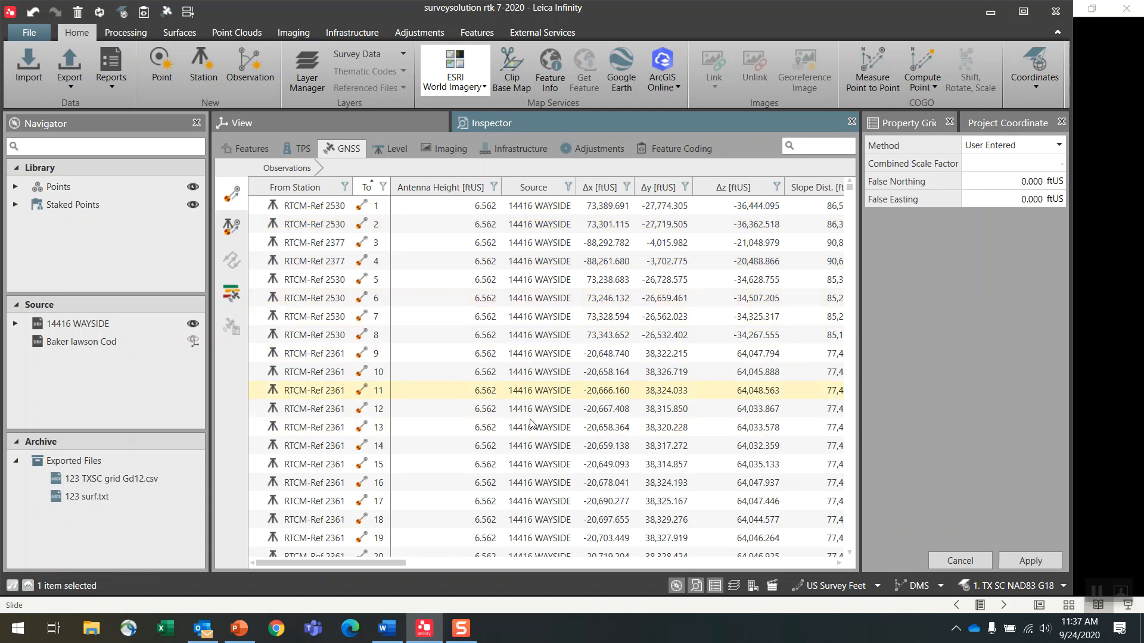
pyautogui.click(314, 224)
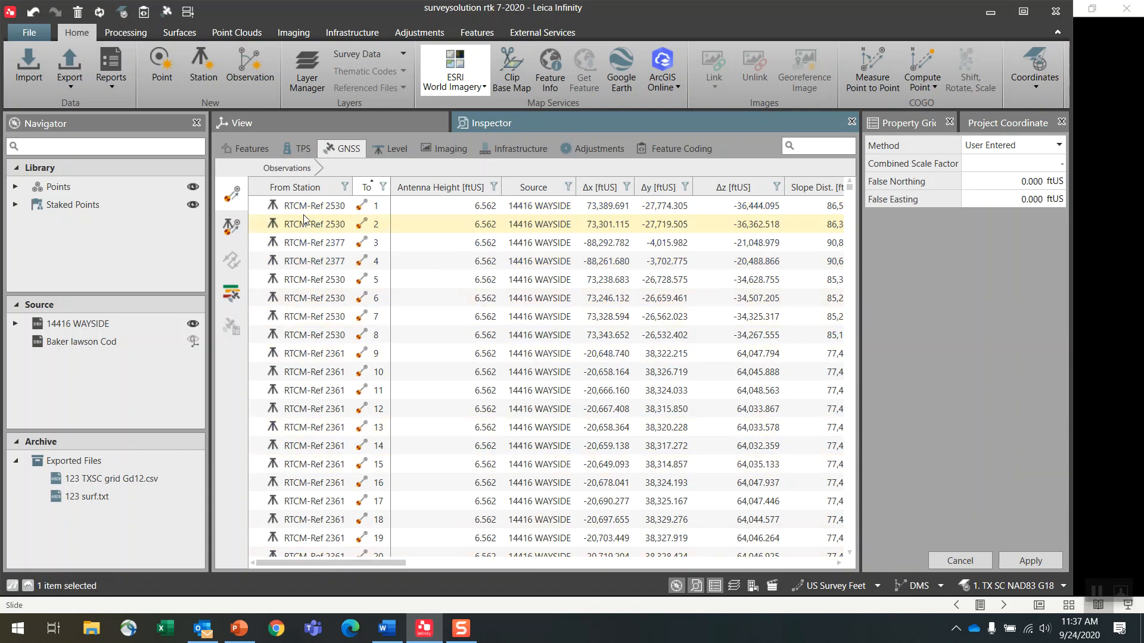
# Sort the points table by CQ 3D descending, poorest first, with point 60 at 1.072 ftUS on top.
pyautogui.click(251, 148)
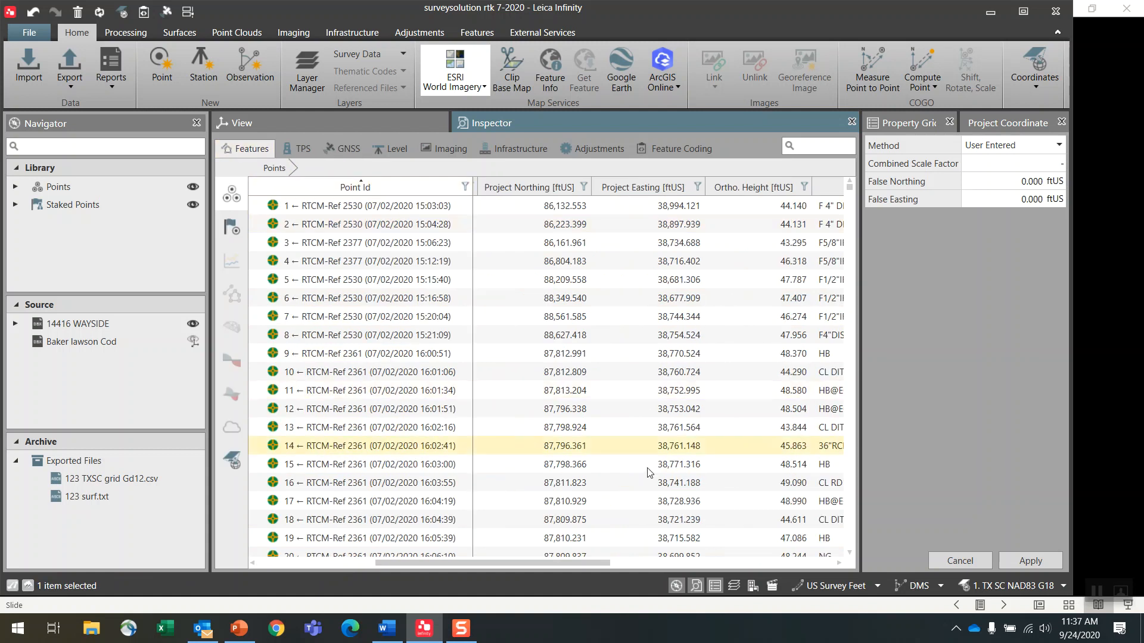
pyautogui.hscroll(3)
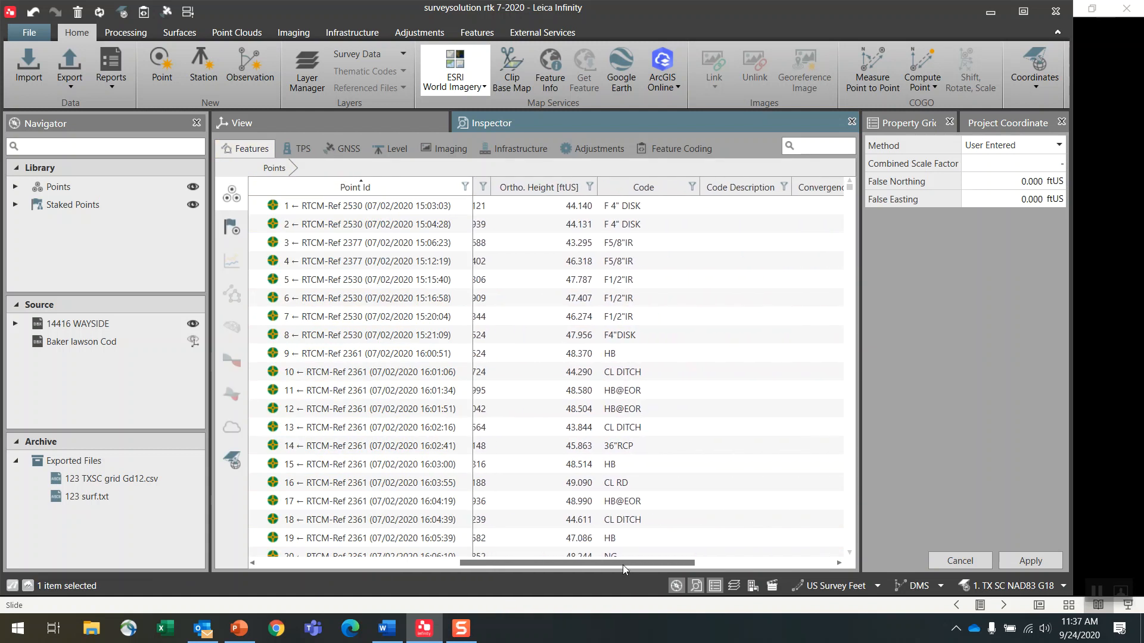
pyautogui.hscroll(3)
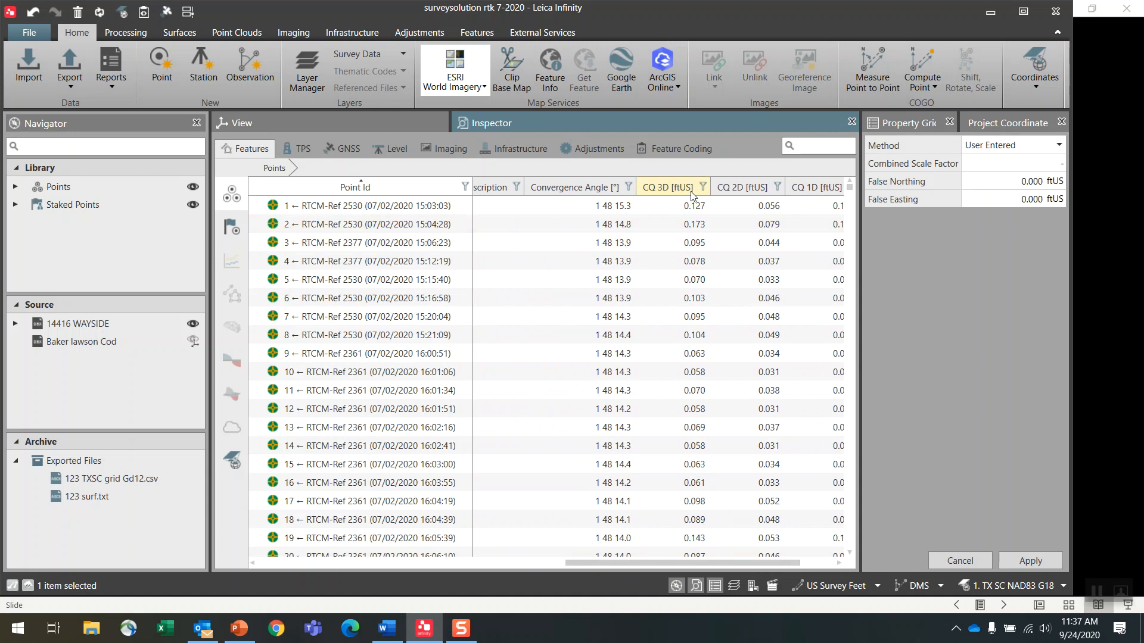
pyautogui.click(662, 187)
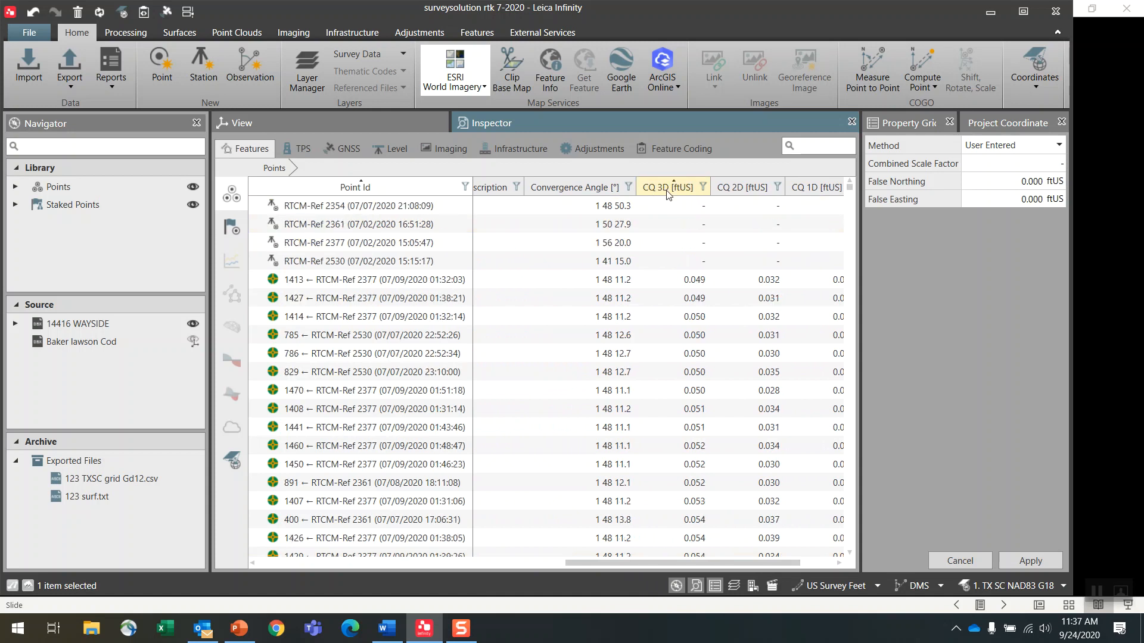
pyautogui.click(665, 187)
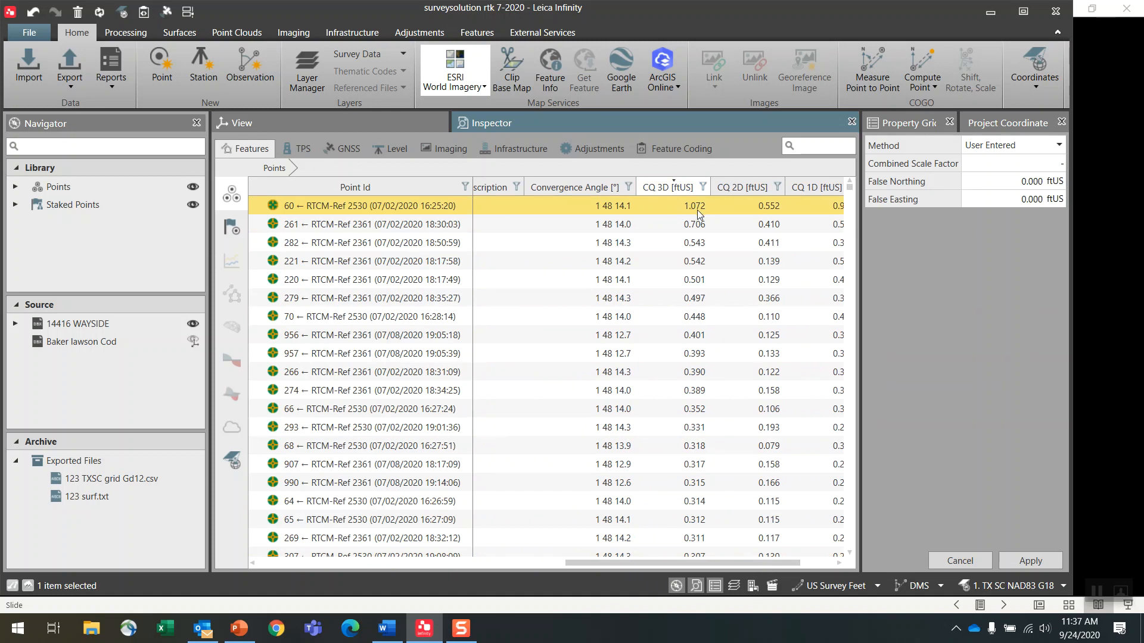
pyautogui.moveTo(762, 204)
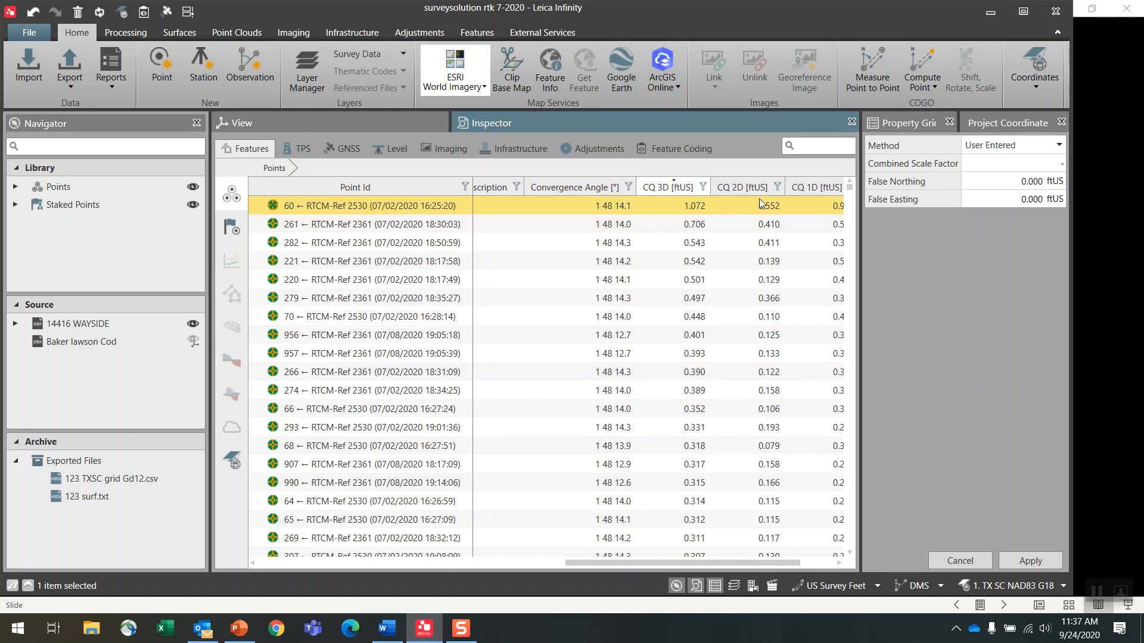
pyautogui.moveTo(707, 216)
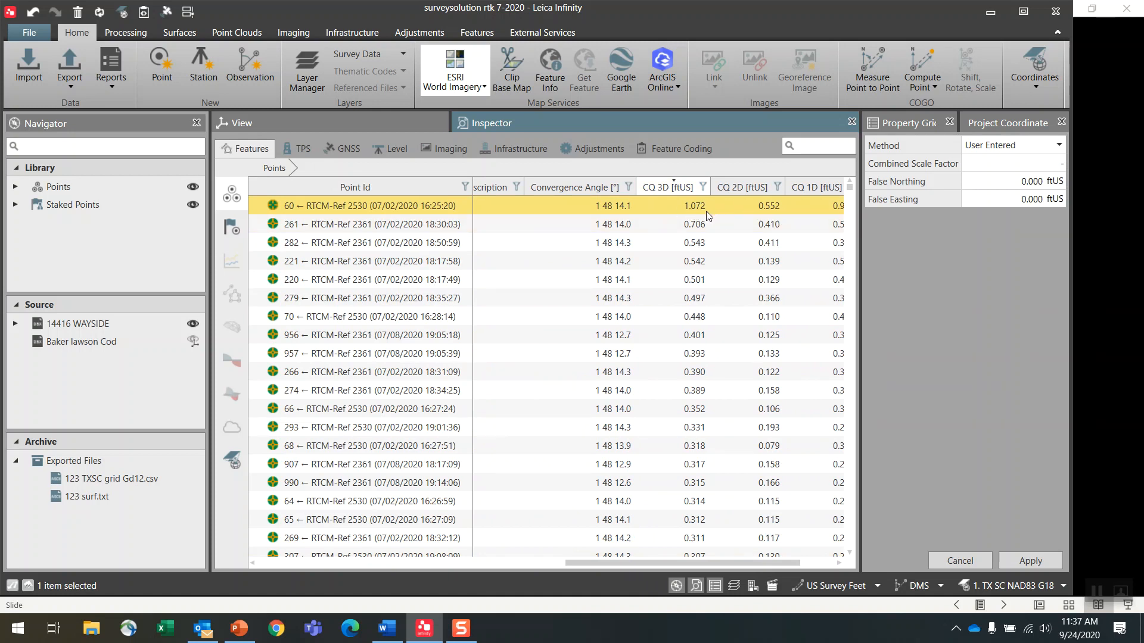
pyautogui.click(531, 409)
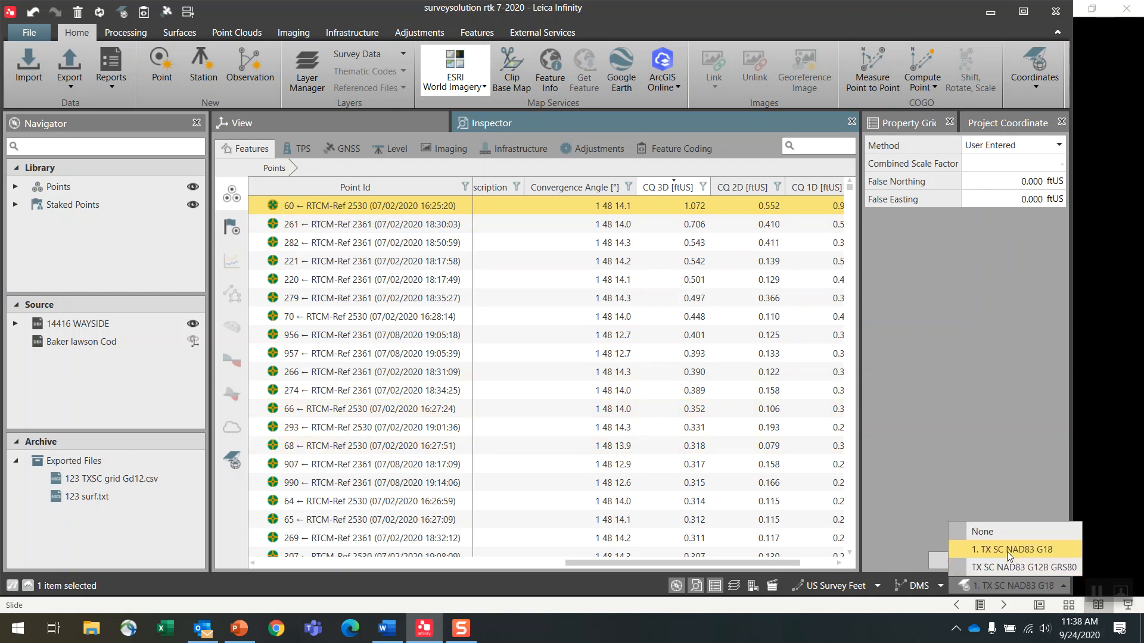
# Set the project coordinate system to None, then reassign 1. TX SC NAD83 G18.
pyautogui.click(982, 531)
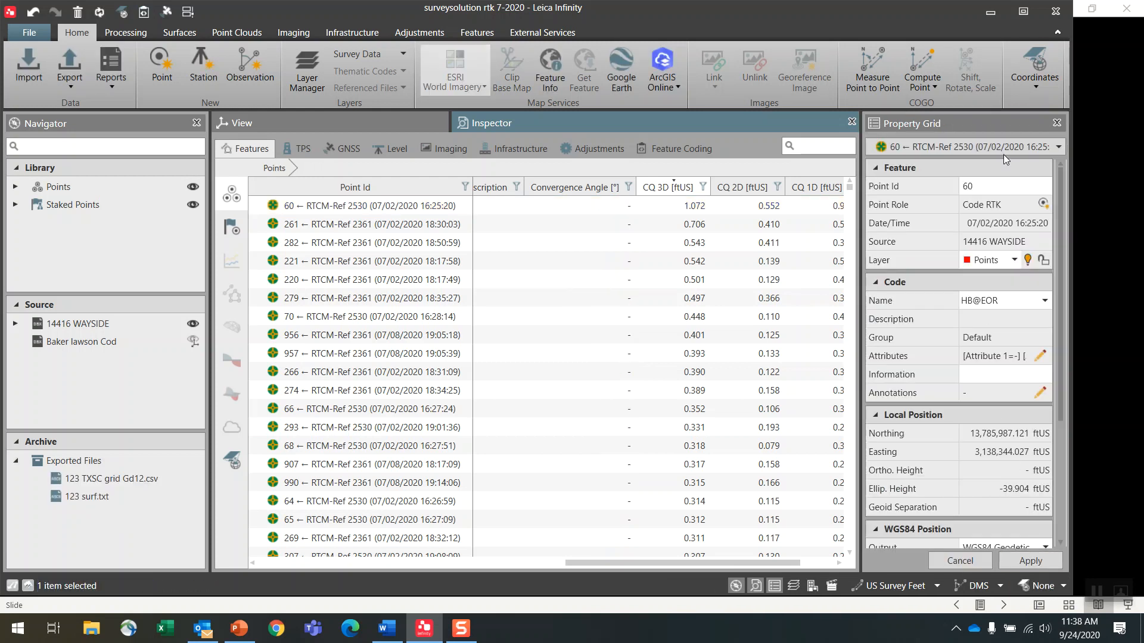
pyautogui.click(1033, 69)
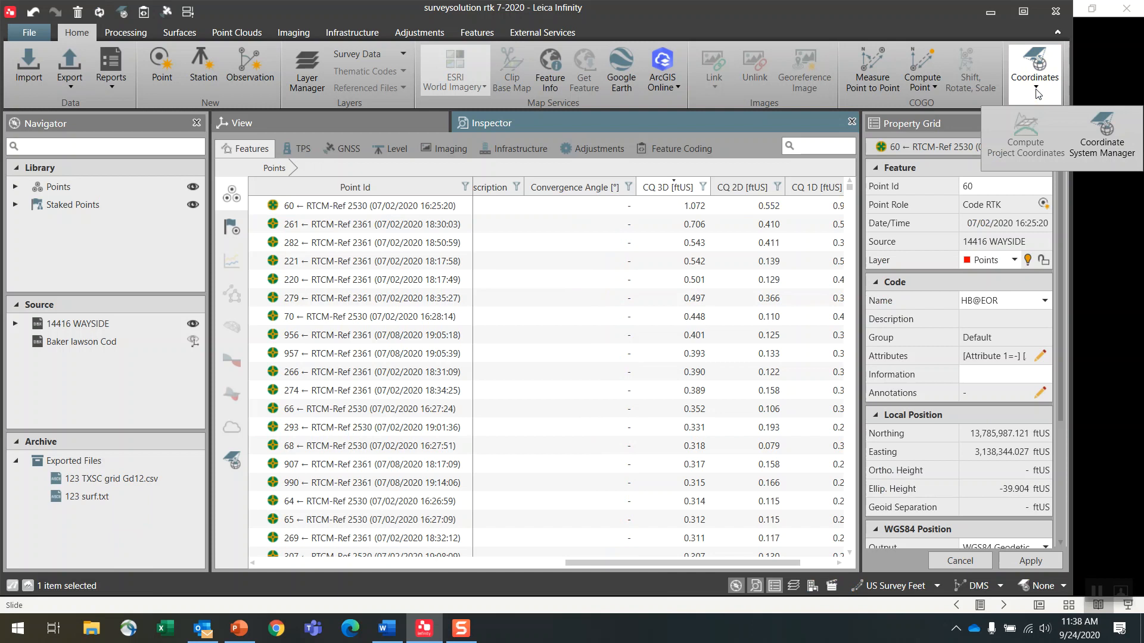
pyautogui.moveTo(1026, 142)
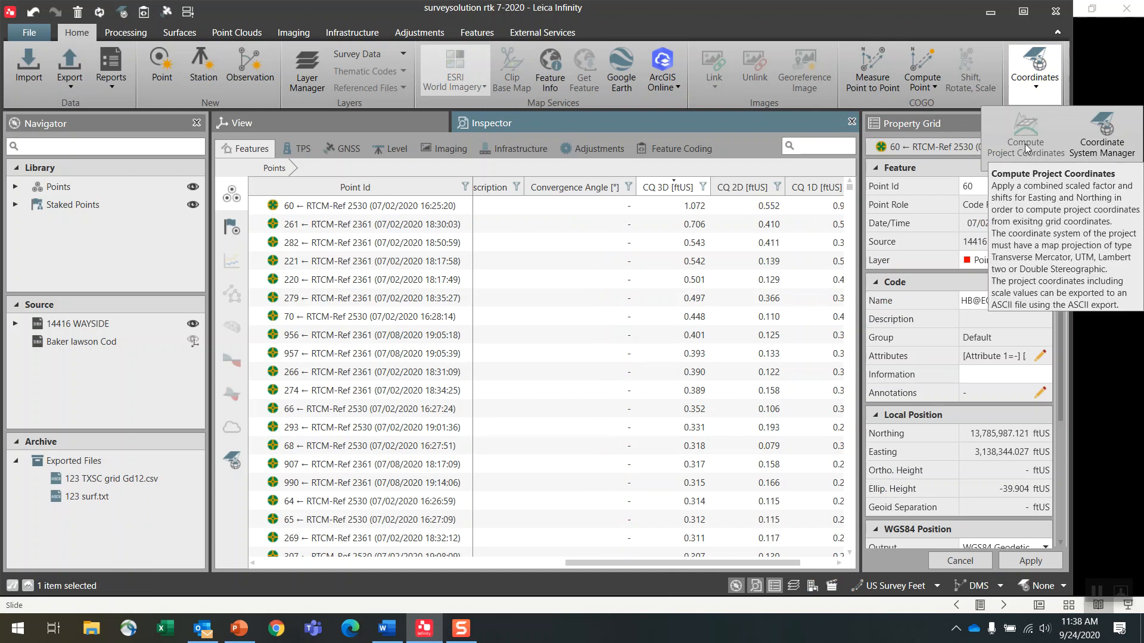
pyautogui.moveTo(1028, 147)
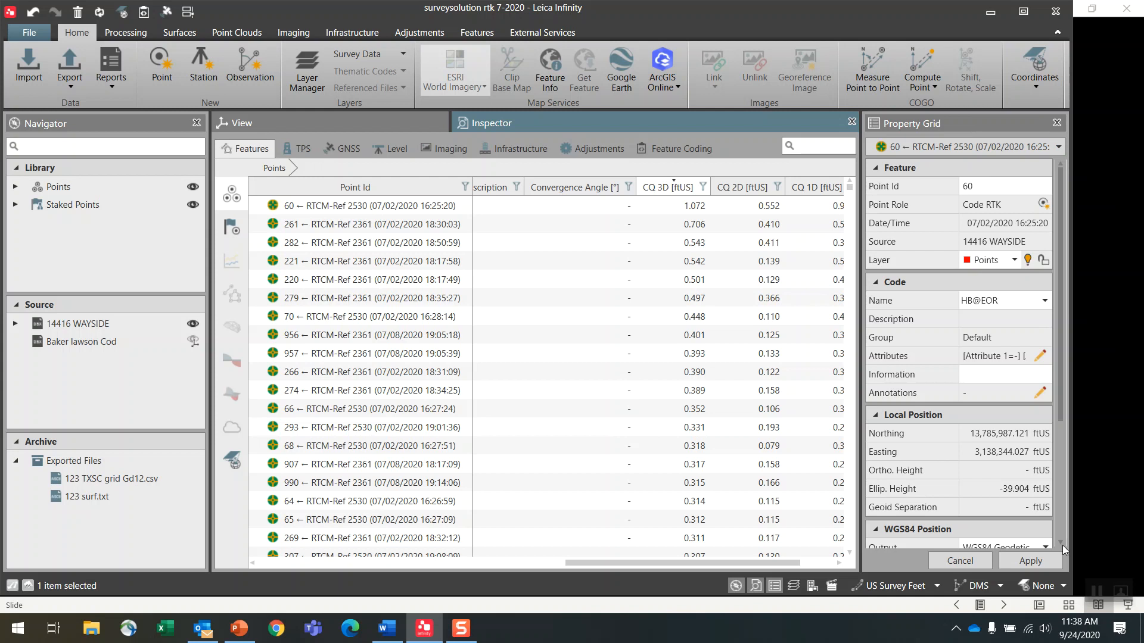
pyautogui.click(1041, 586)
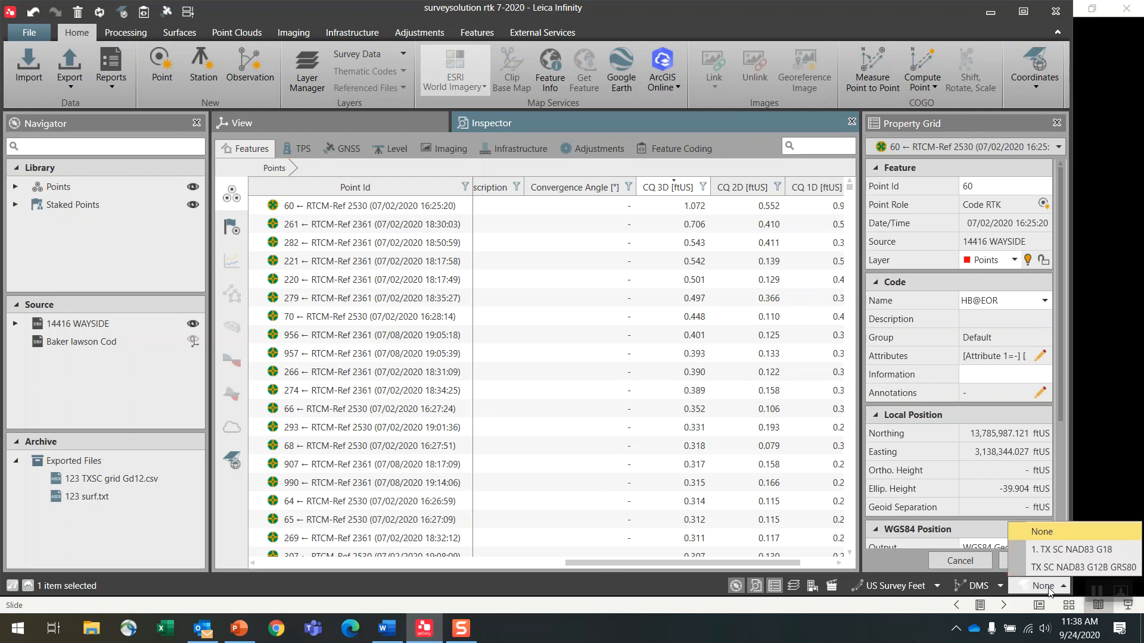
pyautogui.click(1073, 549)
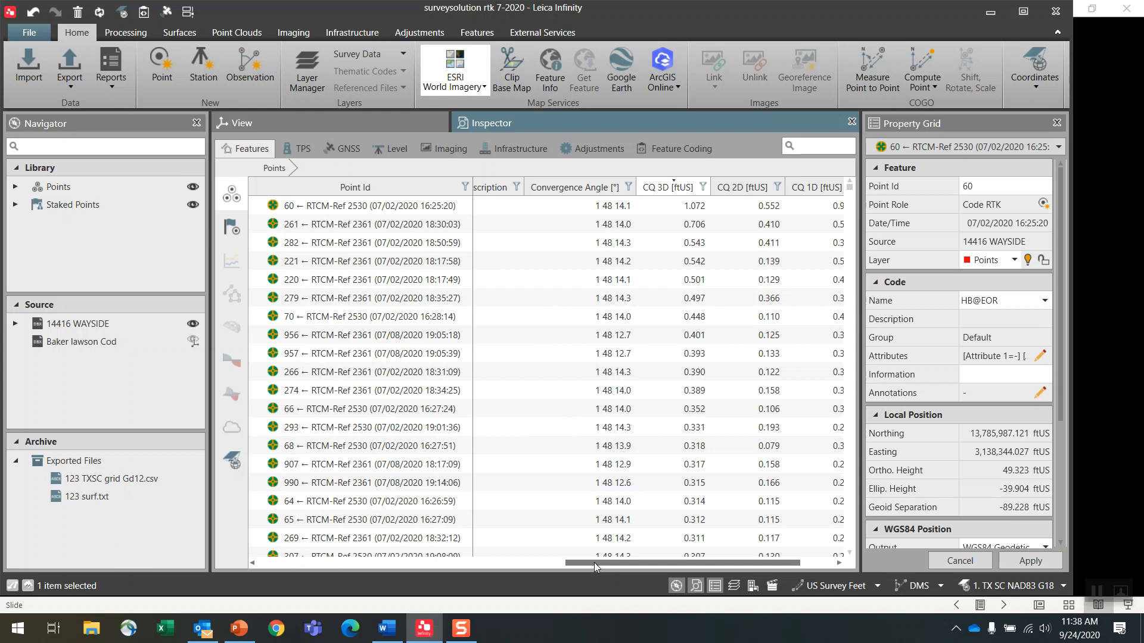
# Review point 60's northing, easting, project coordinate and code columns across the table.
pyautogui.hscroll(-3)
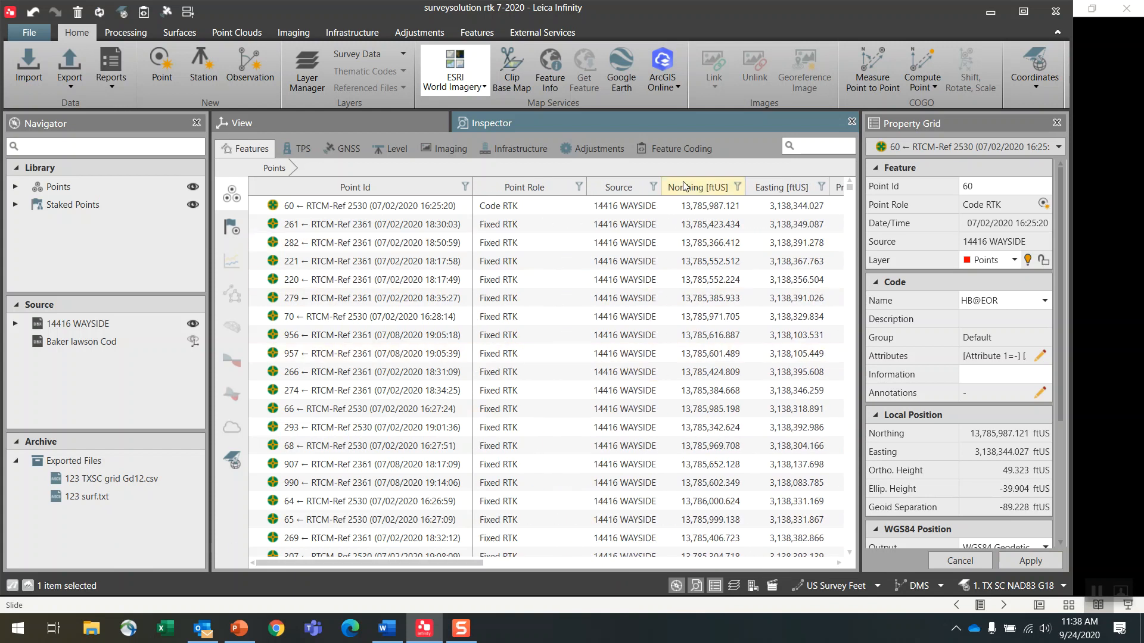
pyautogui.click(372, 409)
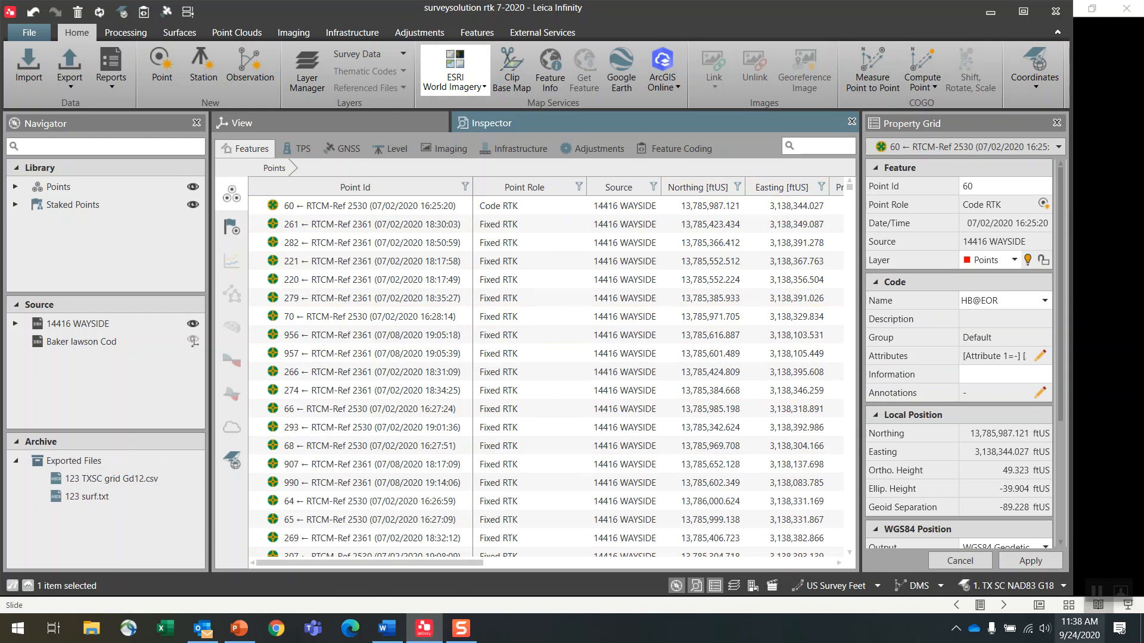
pyautogui.click(371, 207)
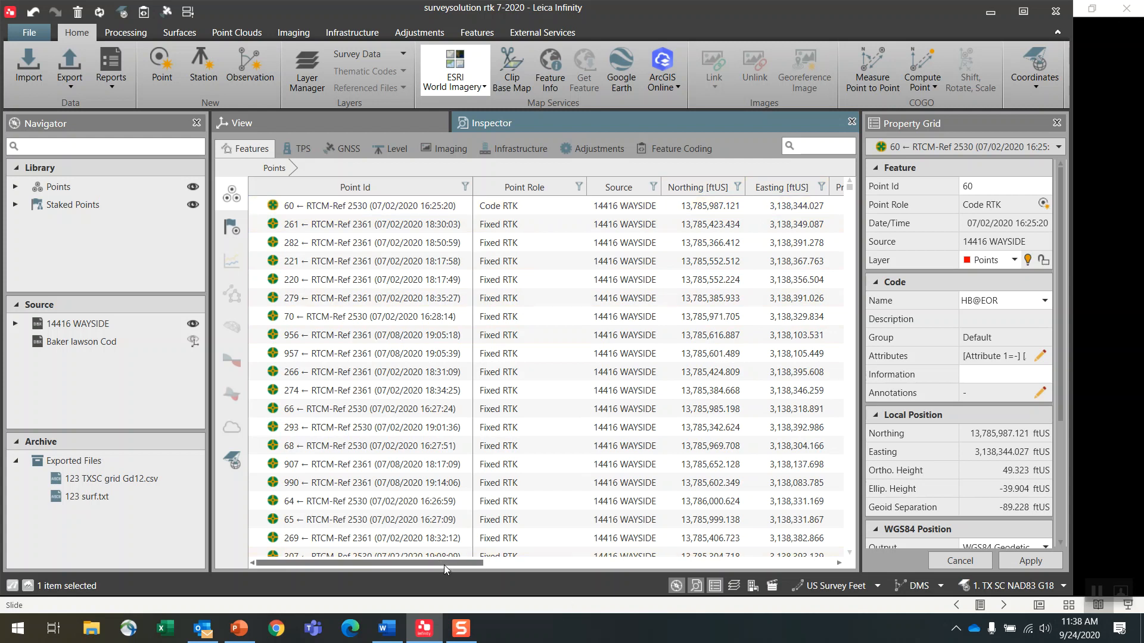
pyautogui.hscroll(3)
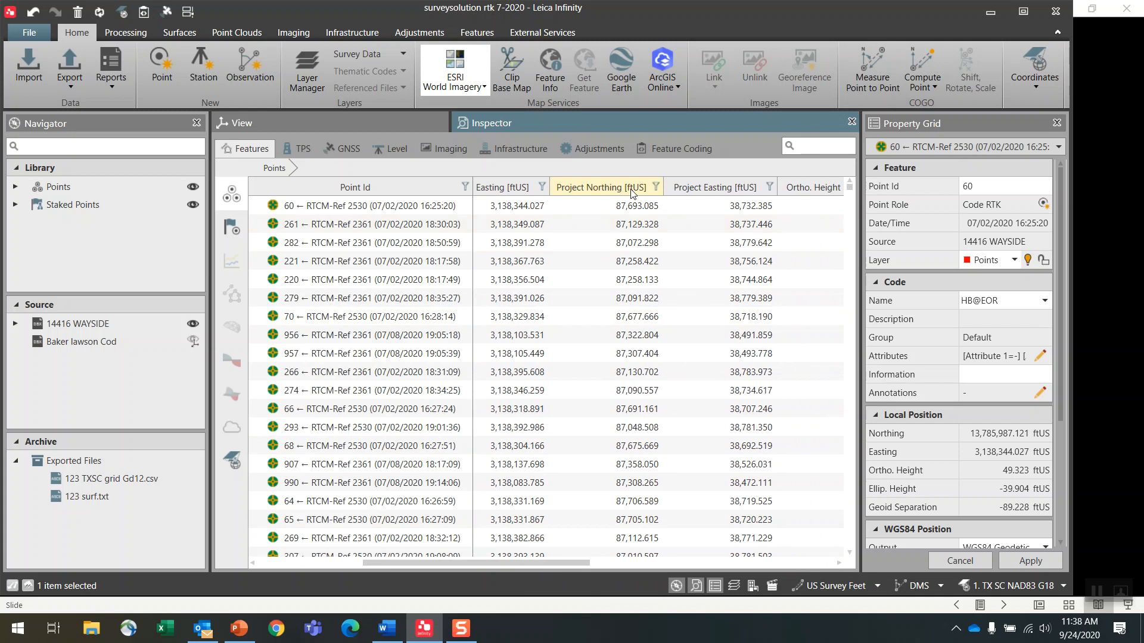
pyautogui.click(369, 206)
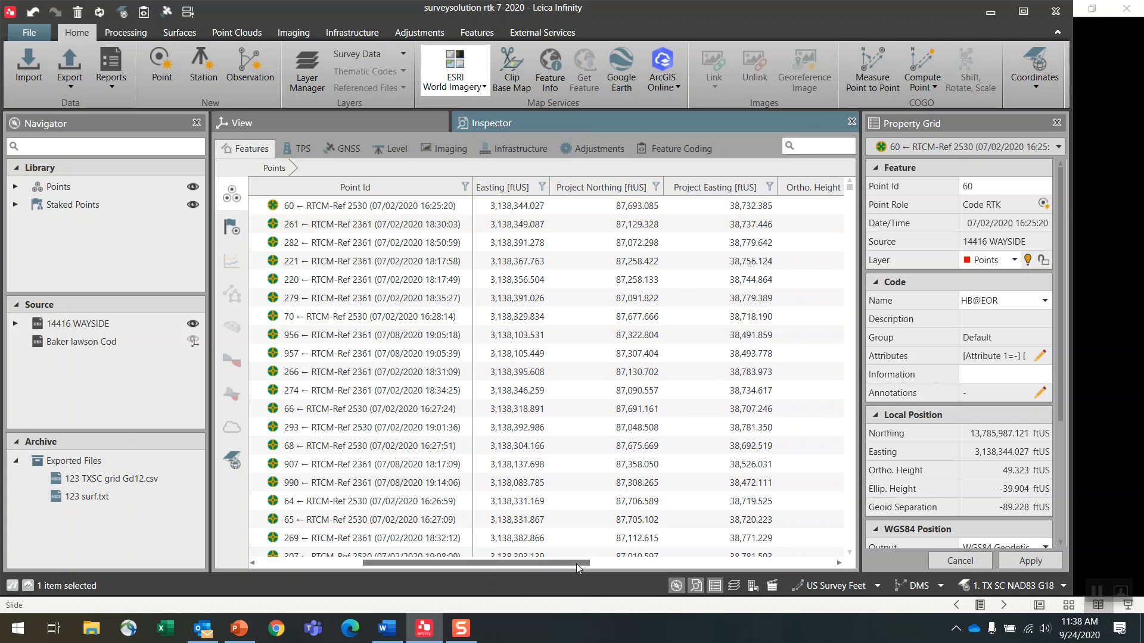
pyautogui.hscroll(3)
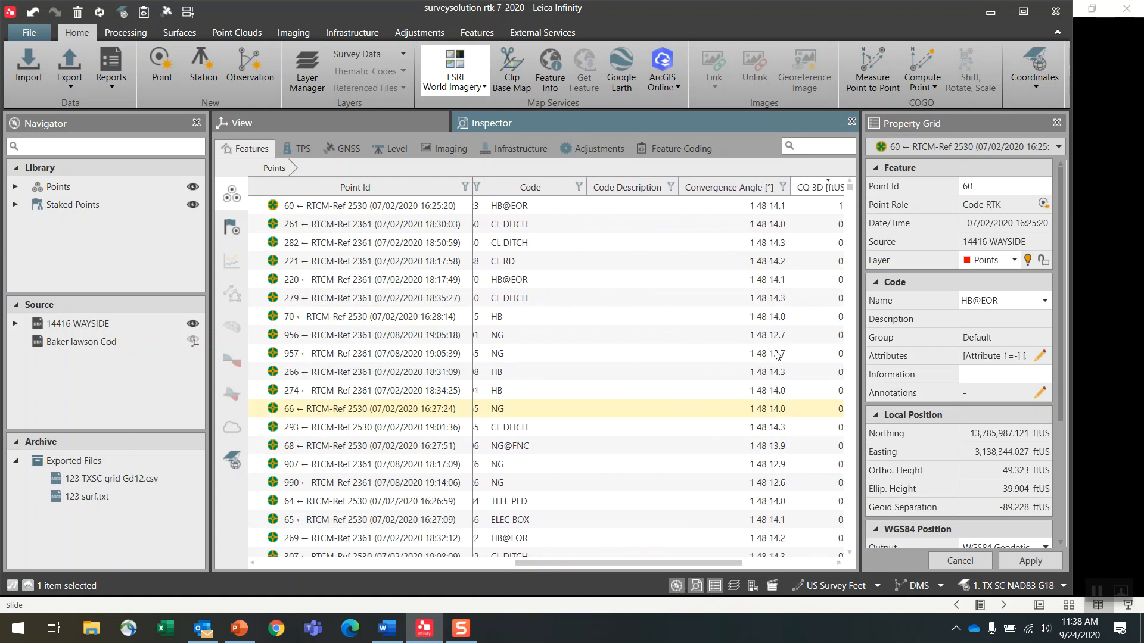
pyautogui.click(372, 206)
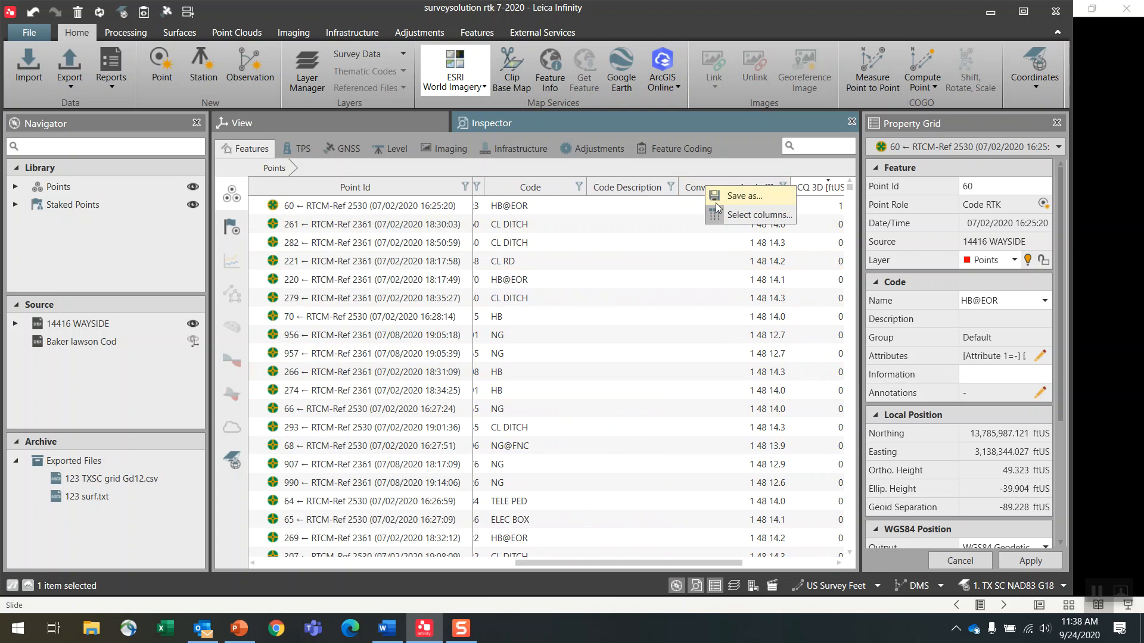
pyautogui.click(759, 214)
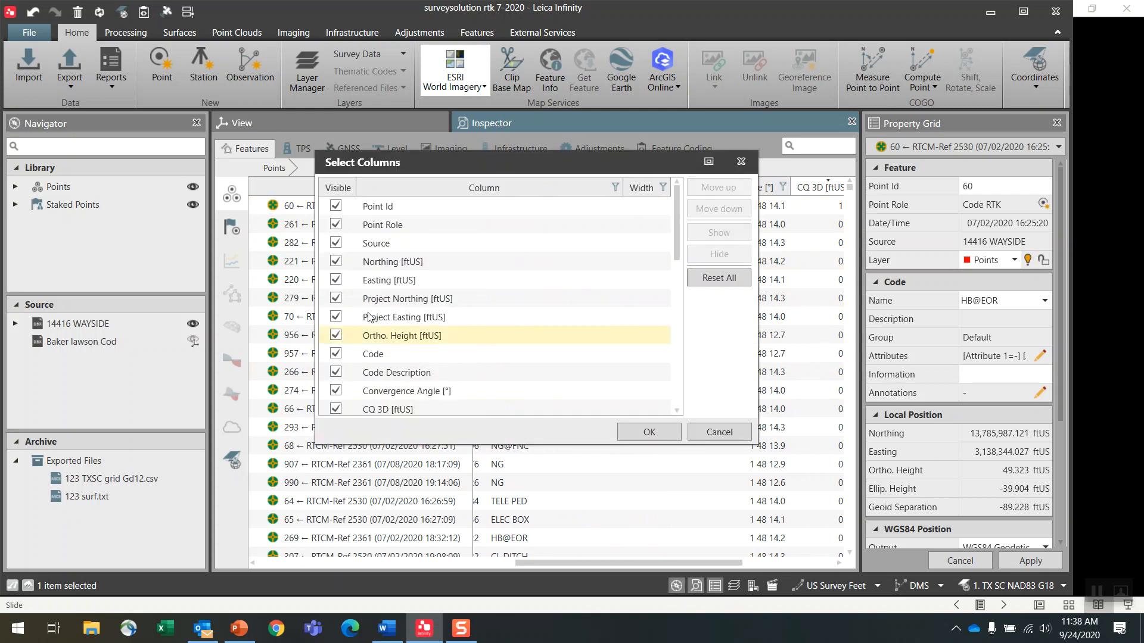
pyautogui.click(373, 353)
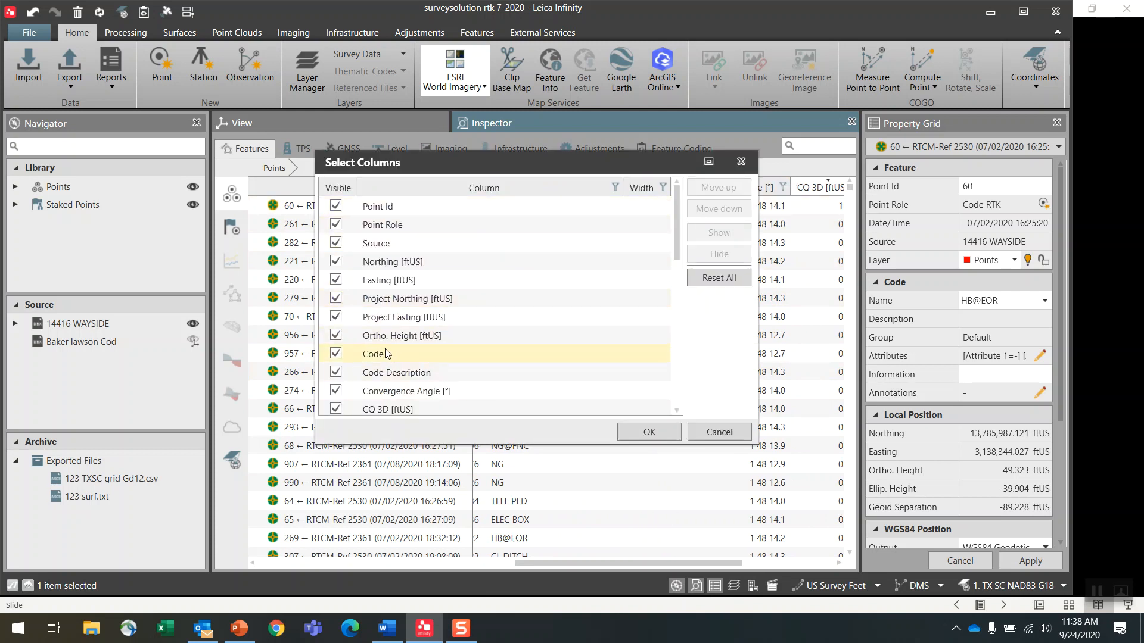
pyautogui.click(392, 261)
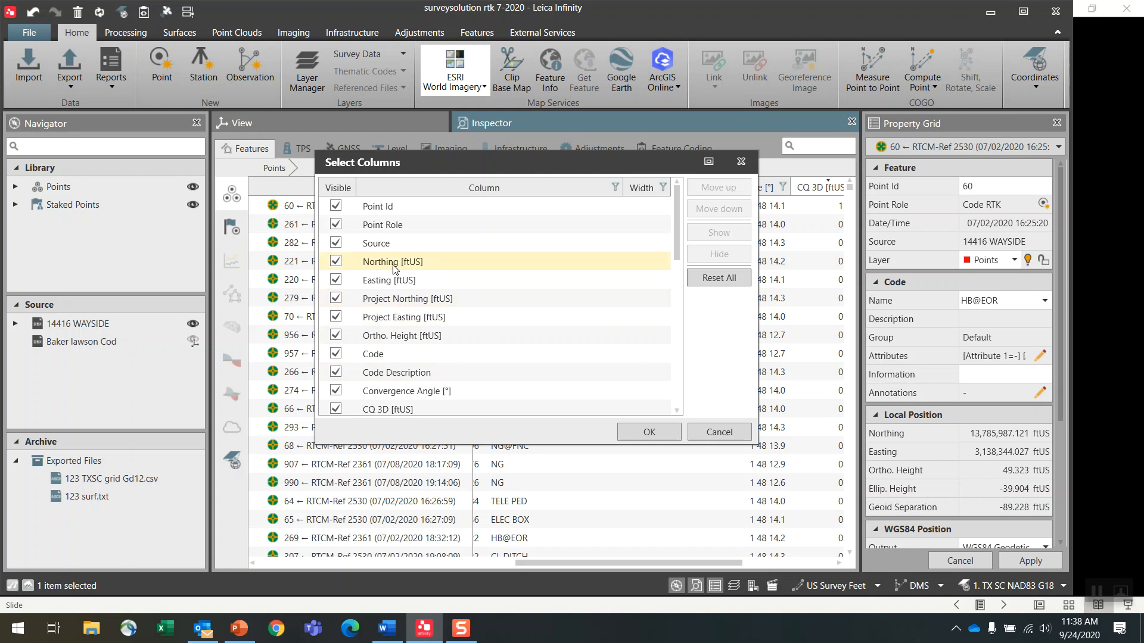
pyautogui.click(413, 408)
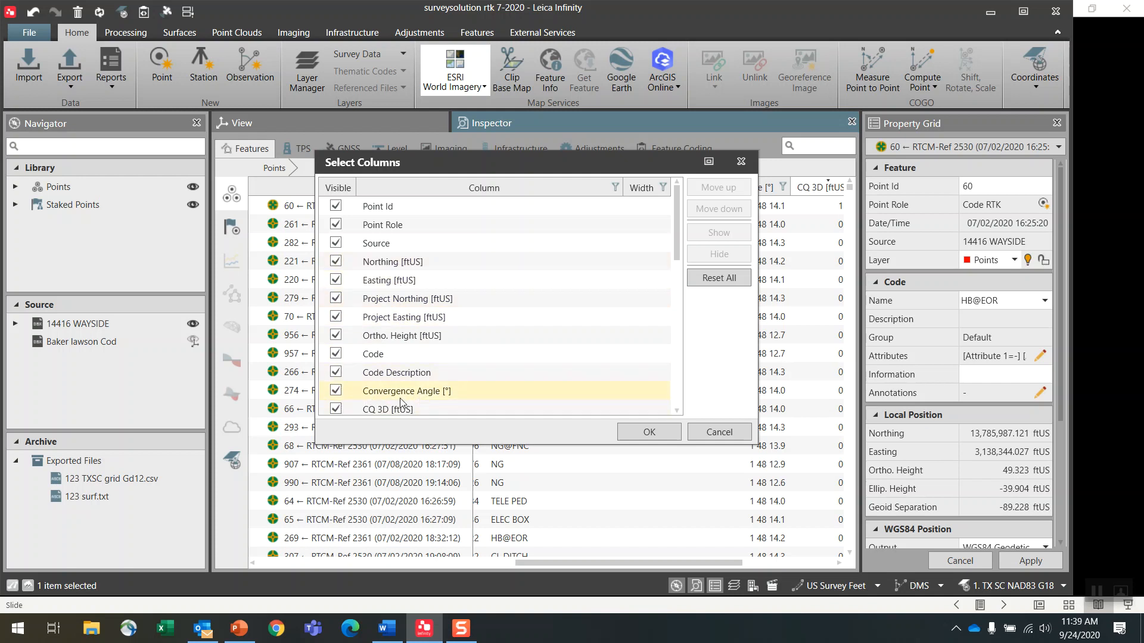
pyautogui.click(647, 431)
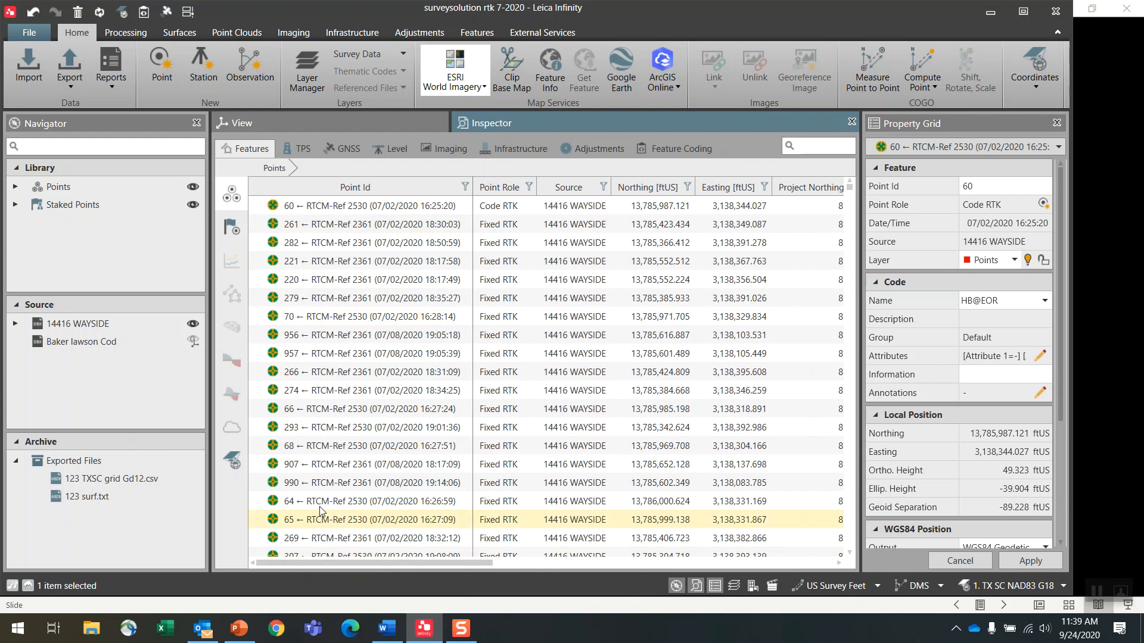
# Start Compute Project Coordinates using the Selection method, showing combined scale factor 0.999876263518.
pyautogui.click(372, 391)
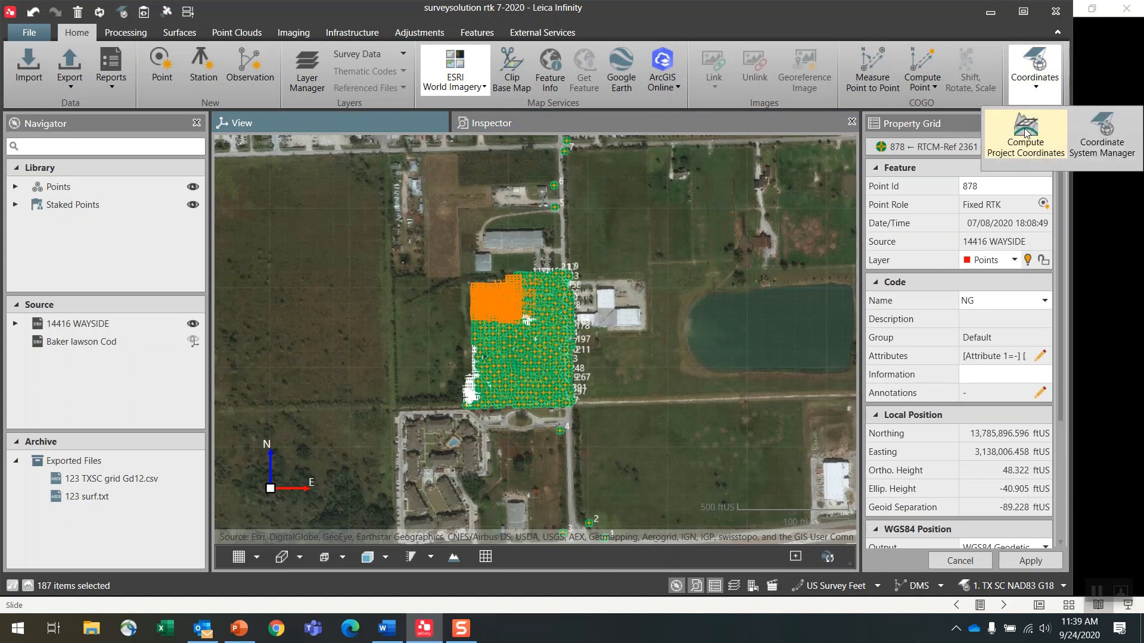
pyautogui.click(1024, 138)
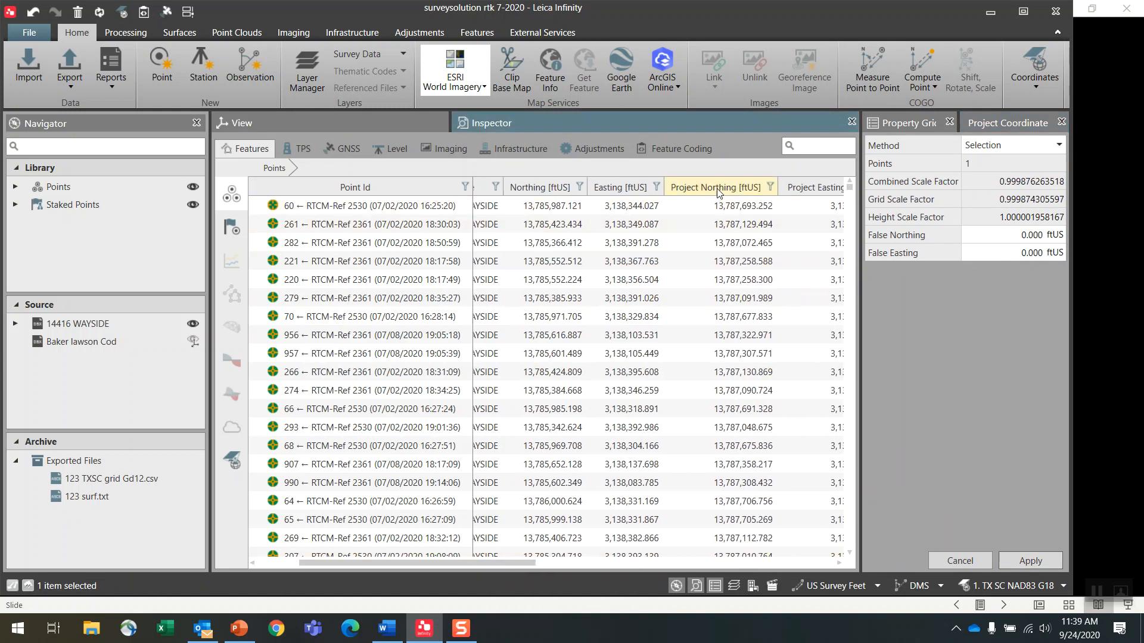
pyautogui.moveTo(1021, 235)
pyautogui.write('-3100000.000')
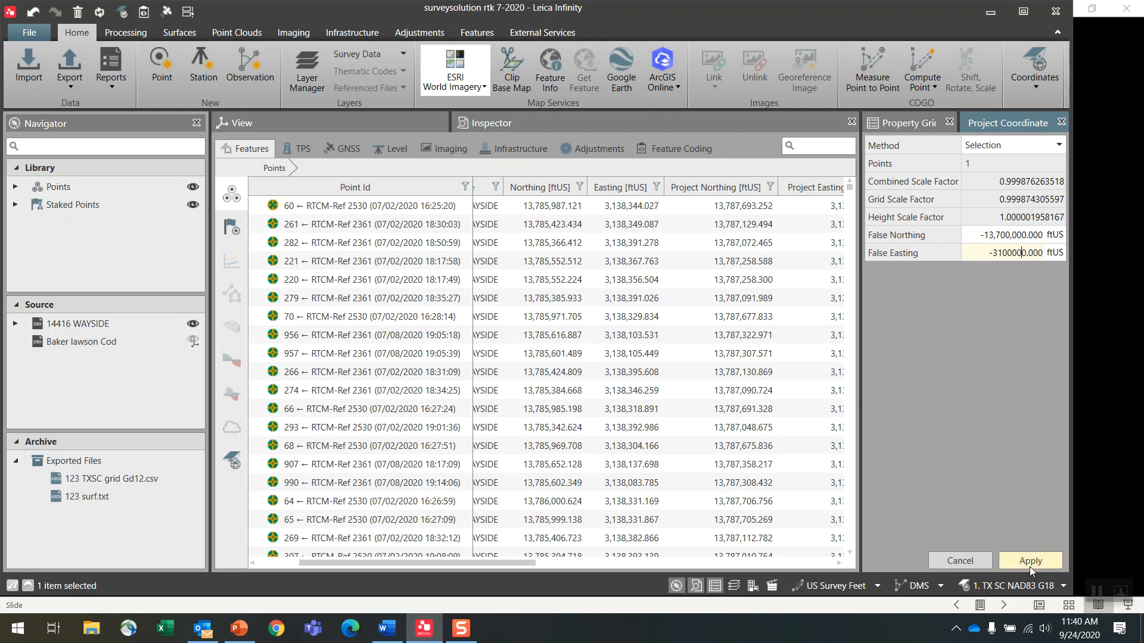
# Apply false northing -13700000 and false easting -3100000 ftUS, shrinking coordinates to 87,693/38,732.
pyautogui.click(1029, 561)
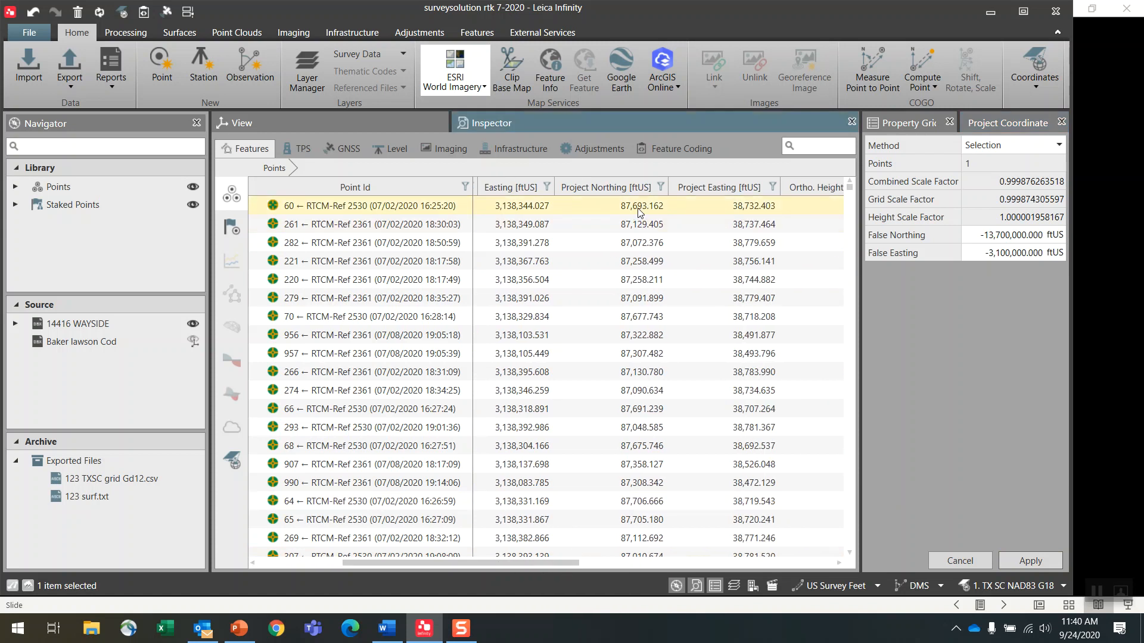
pyautogui.click(372, 279)
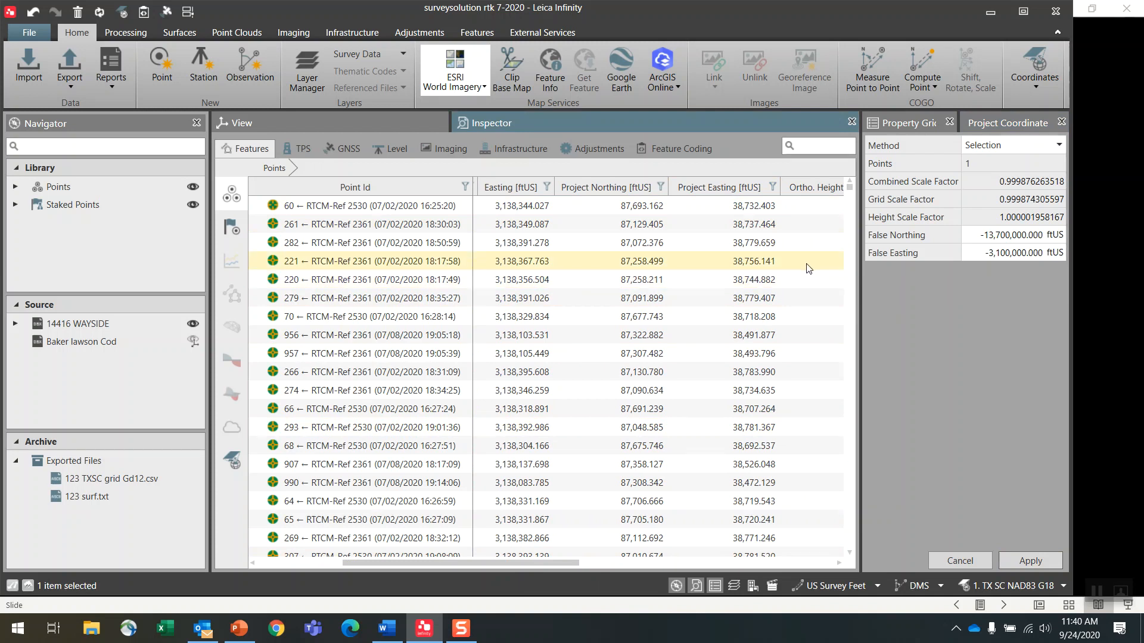
pyautogui.click(1013, 586)
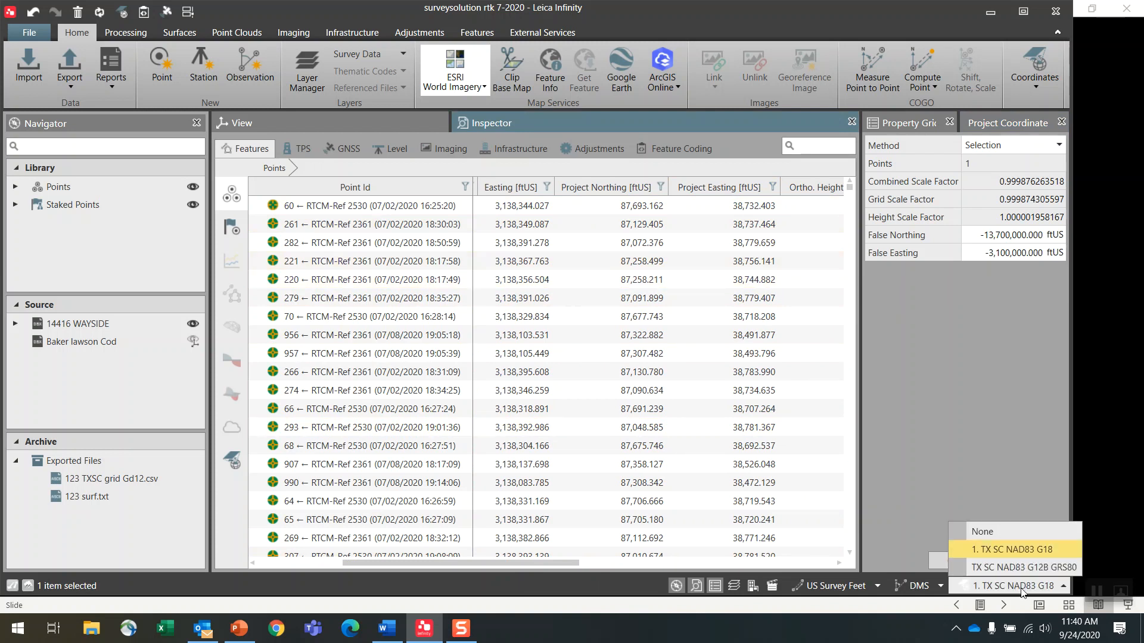
# In the Coordinate System Manager, copy TX C NAD83 G18 into the project.
pyautogui.click(1013, 550)
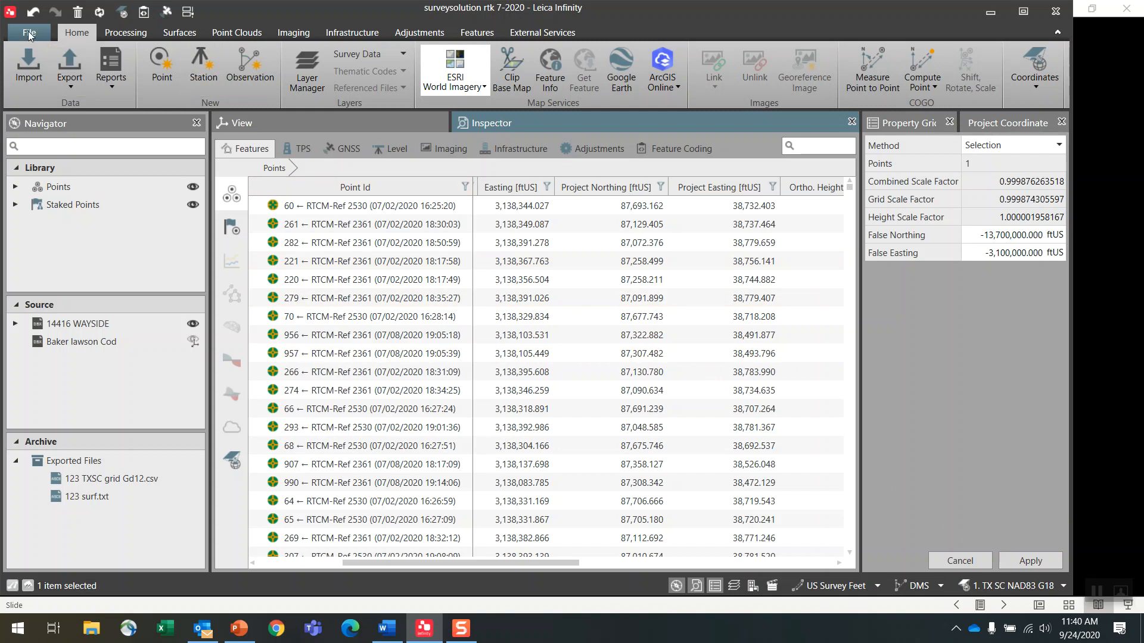
pyautogui.click(28, 32)
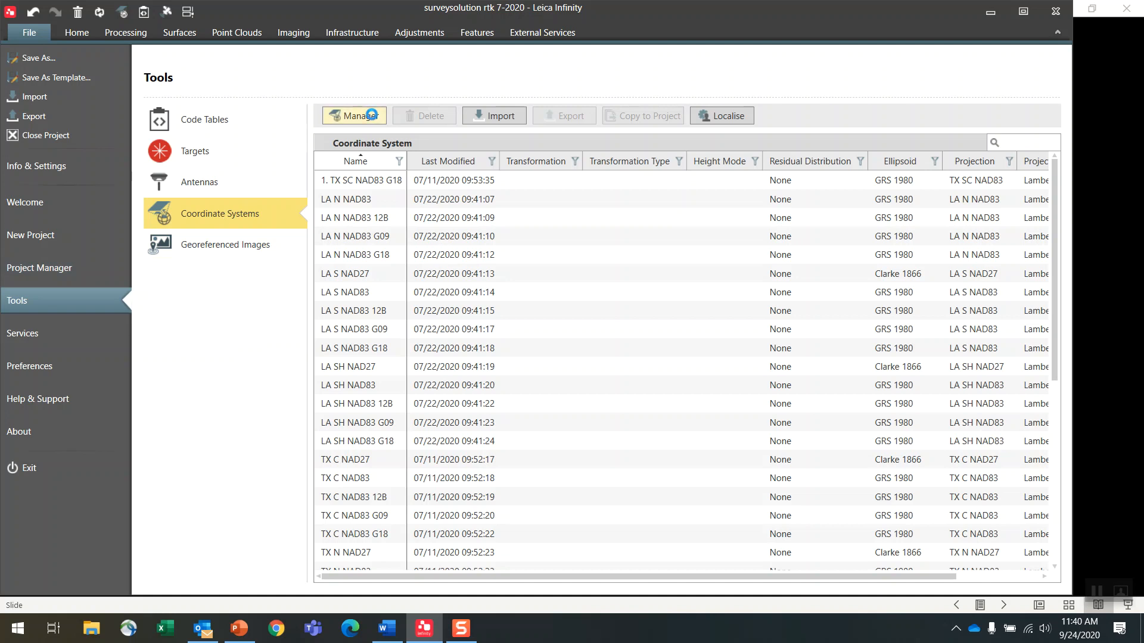
pyautogui.click(354, 116)
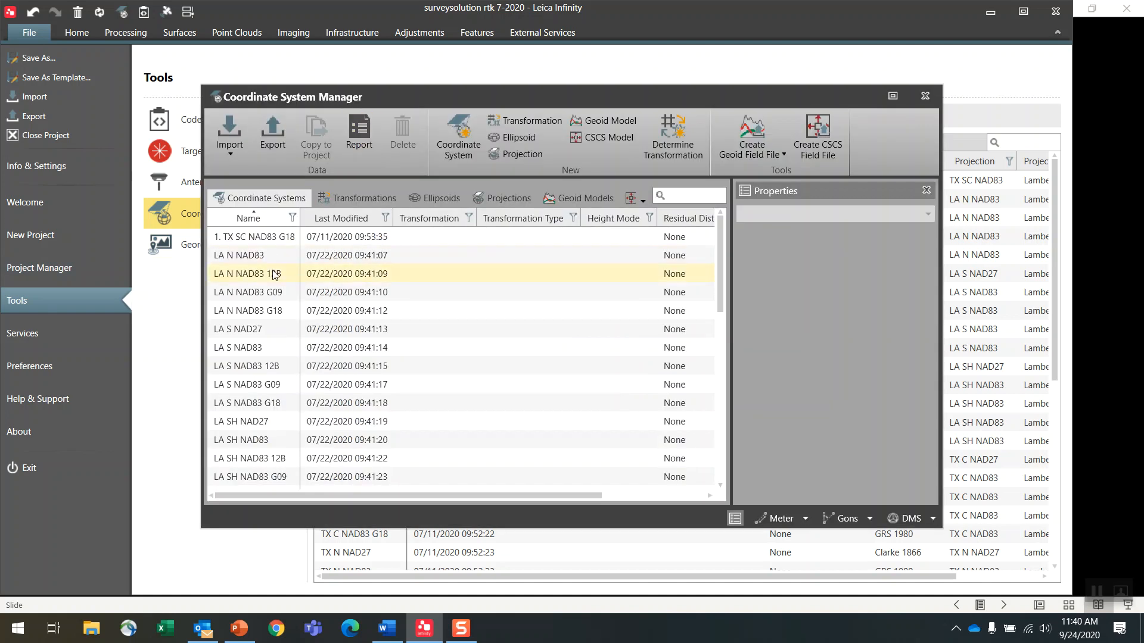
pyautogui.scroll(-3)
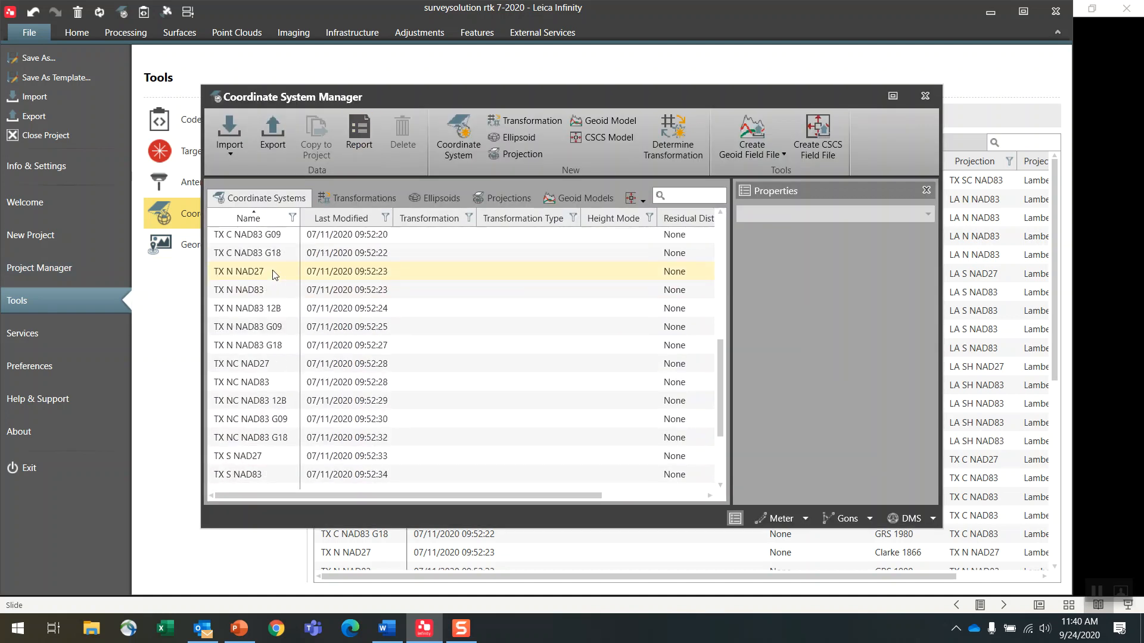
pyautogui.click(248, 253)
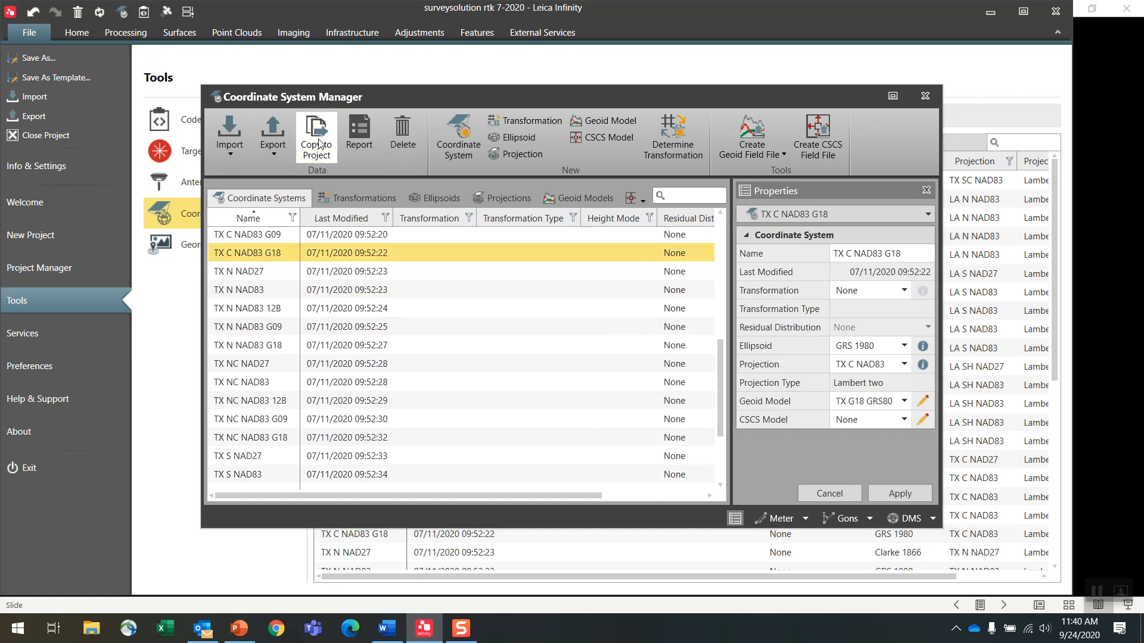
pyautogui.click(924, 95)
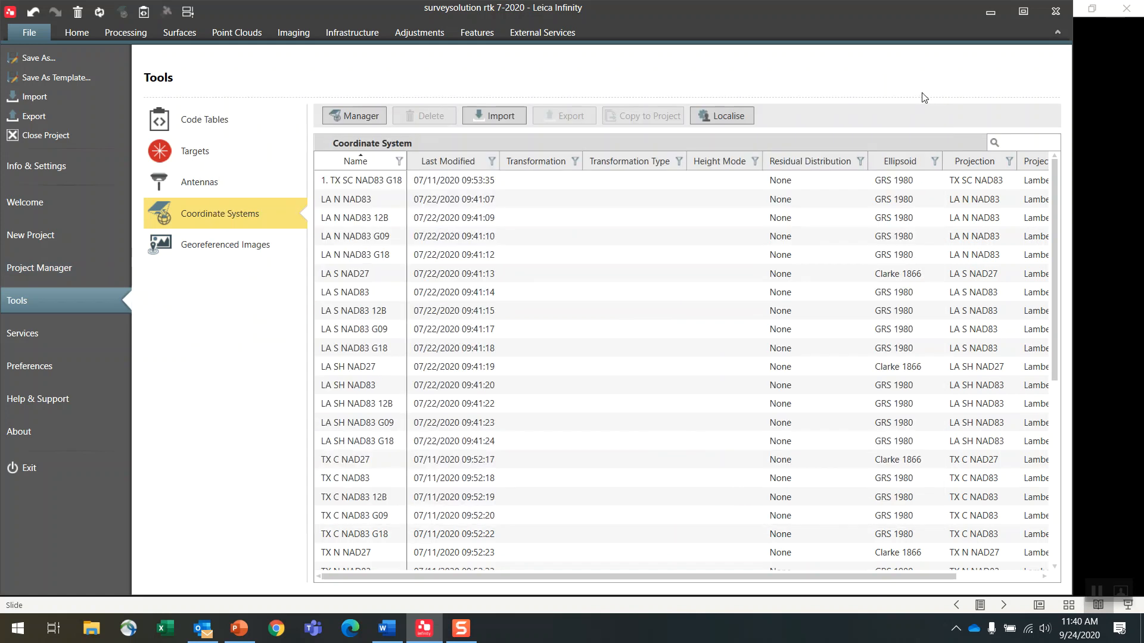
pyautogui.moveTo(76, 32)
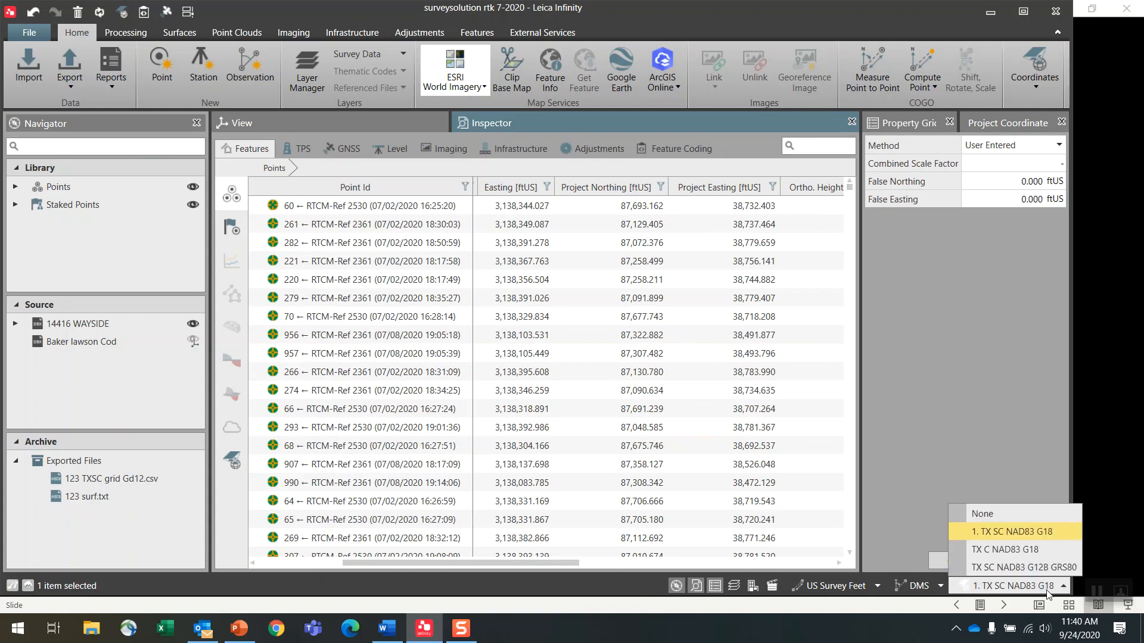
# Try TX C NAD83 G18, restore 1. TX SC NAD83 G18, and select all 1,535 points.
pyautogui.click(1004, 549)
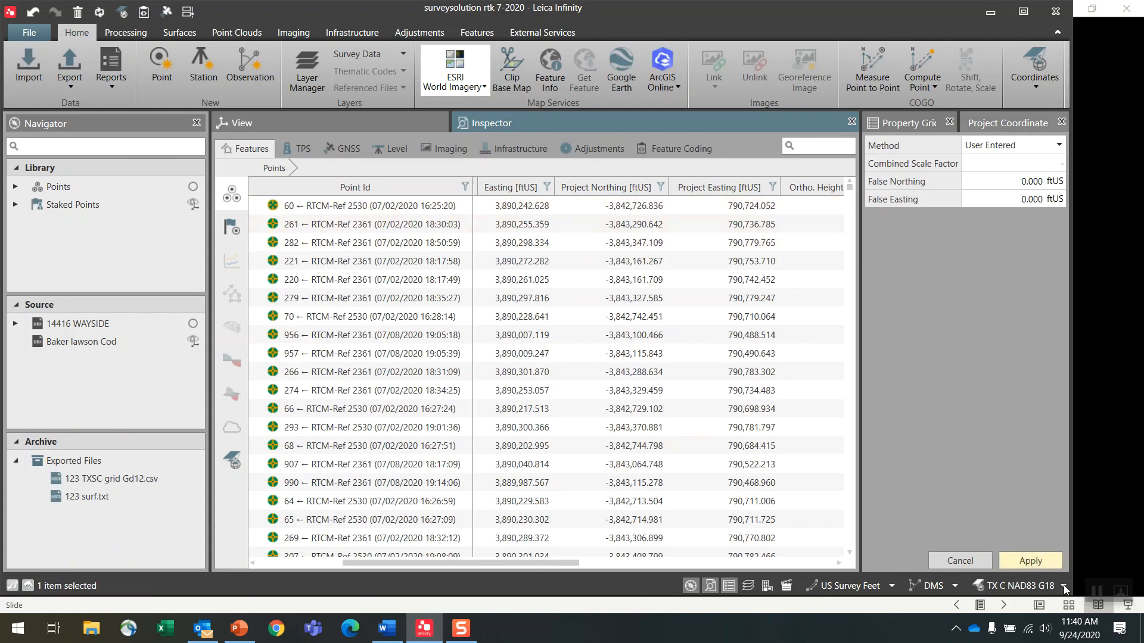
pyautogui.click(1064, 587)
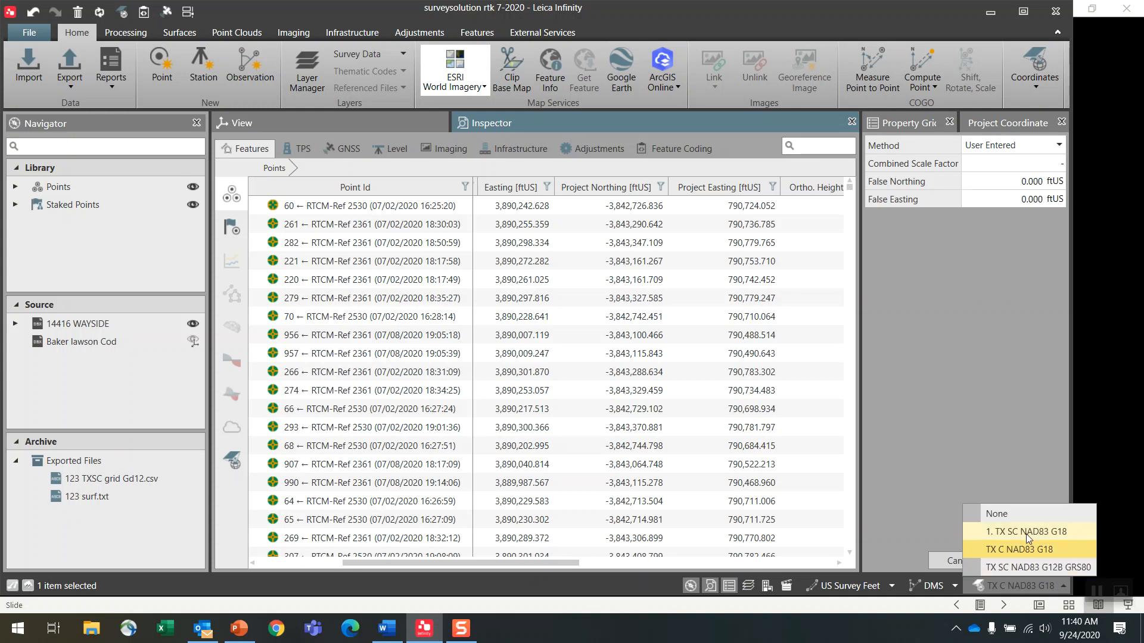
pyautogui.click(1027, 531)
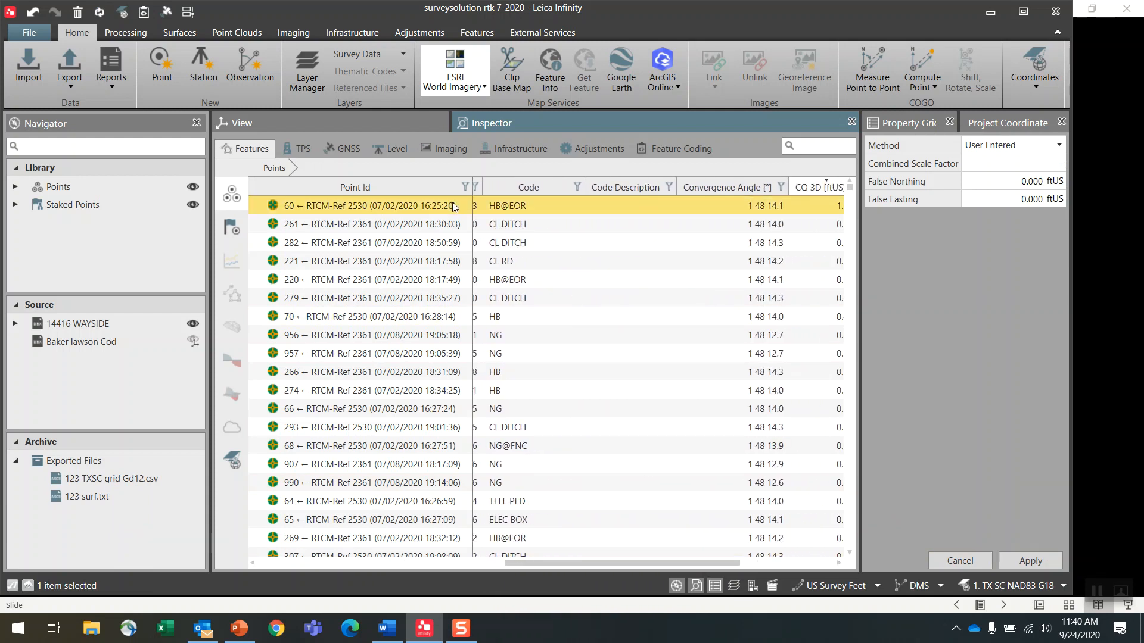
pyautogui.press('ctrl+a')
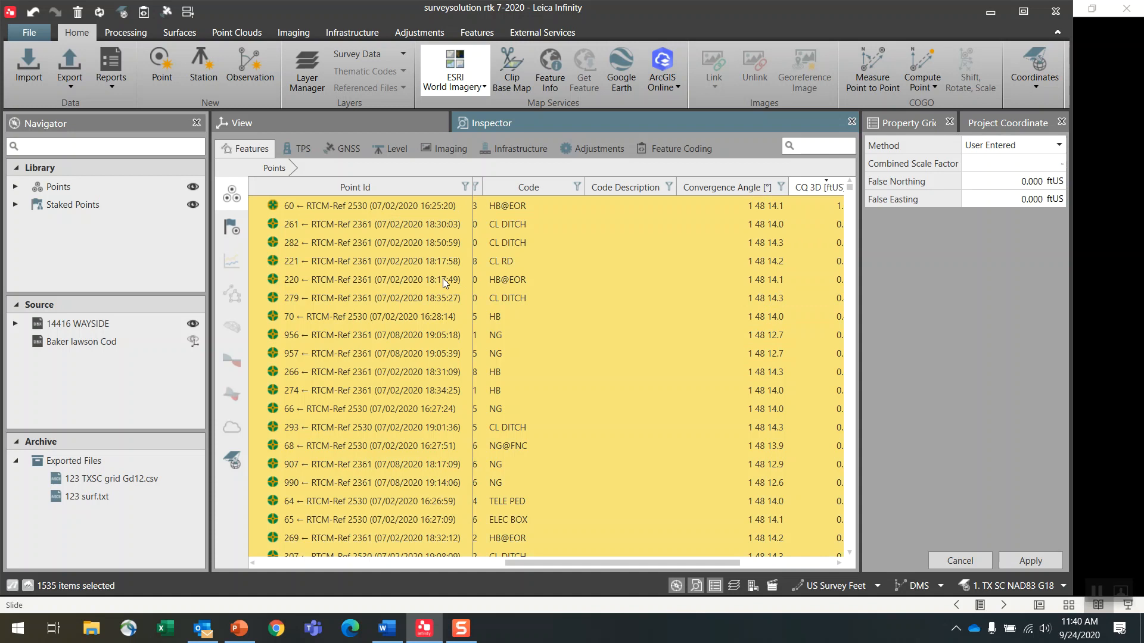
pyautogui.rightClick(443, 284)
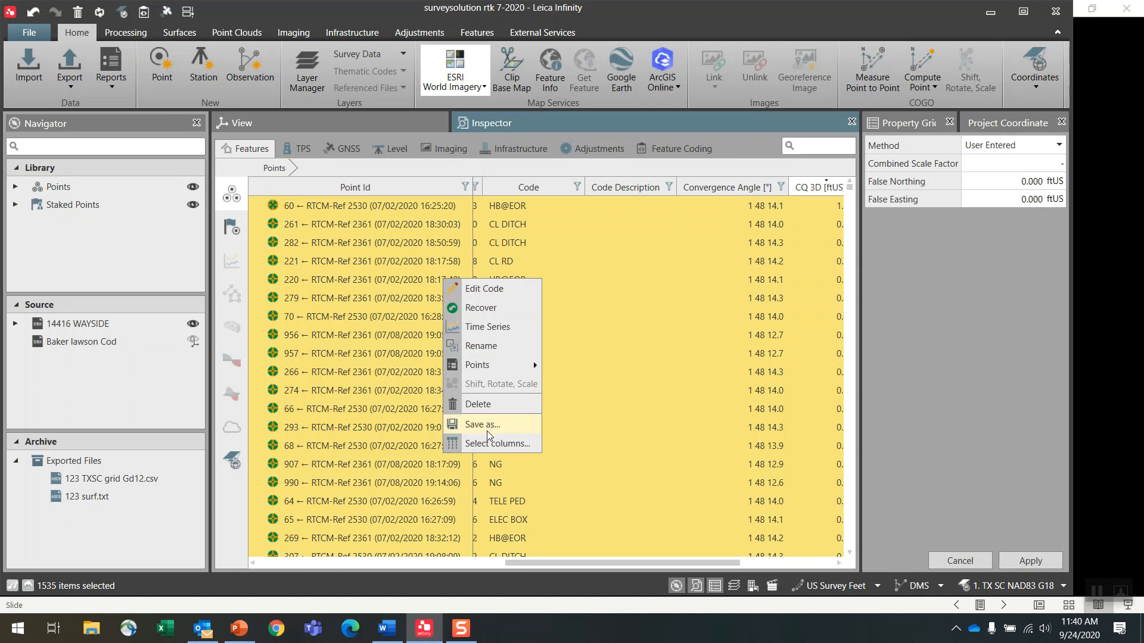
# Select just point 956 and bring up the Export dialog for the project points.
pyautogui.click(632, 348)
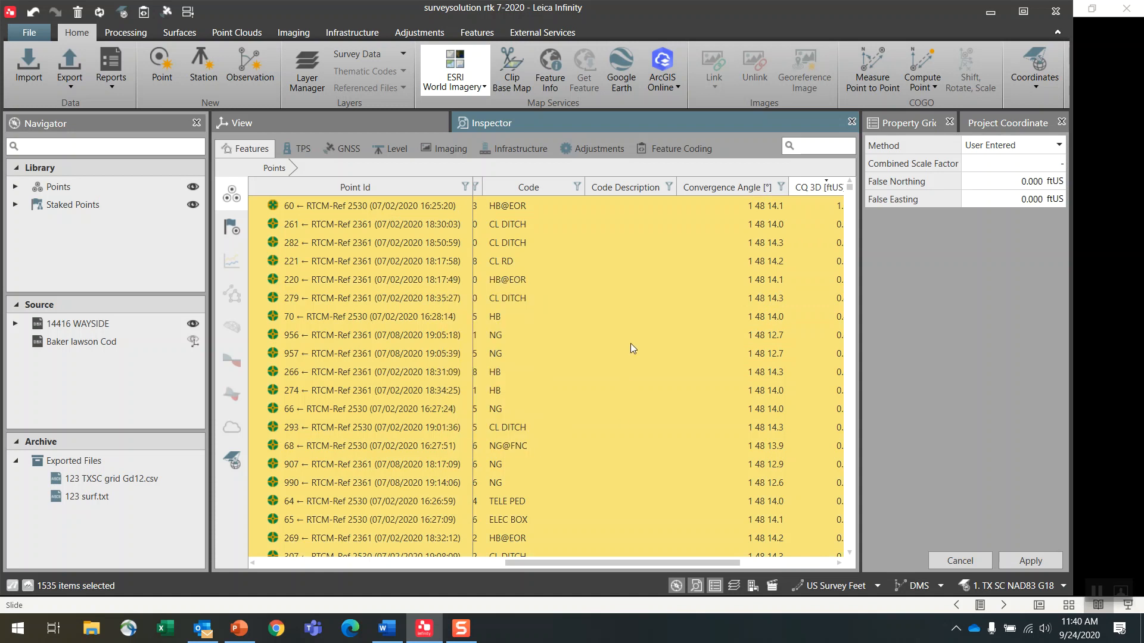
pyautogui.click(371, 335)
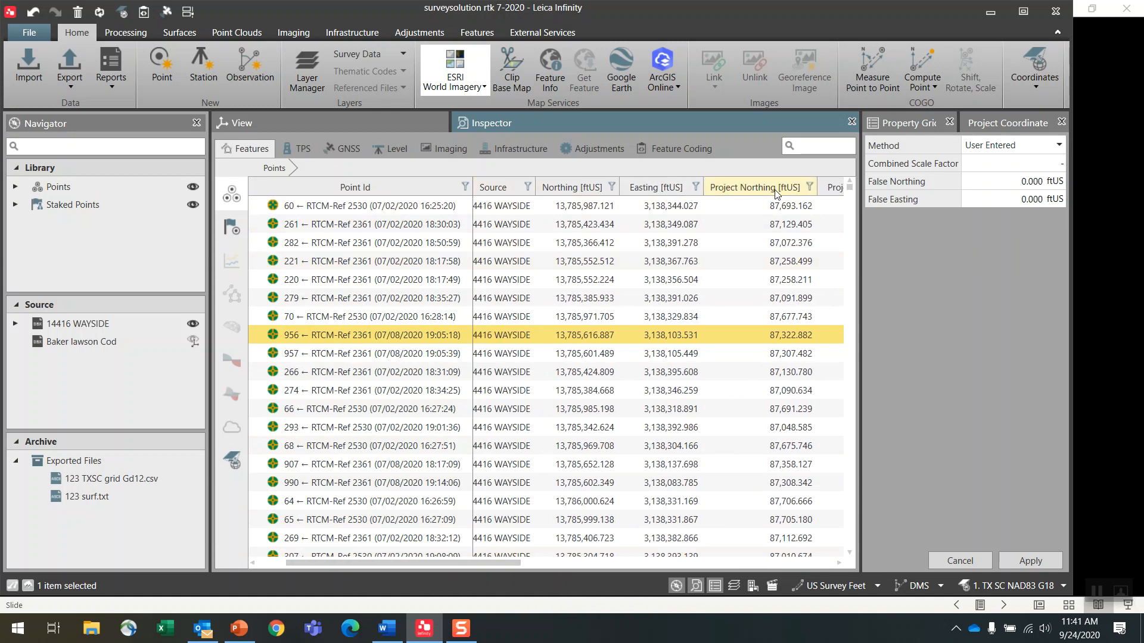
pyautogui.click(70, 66)
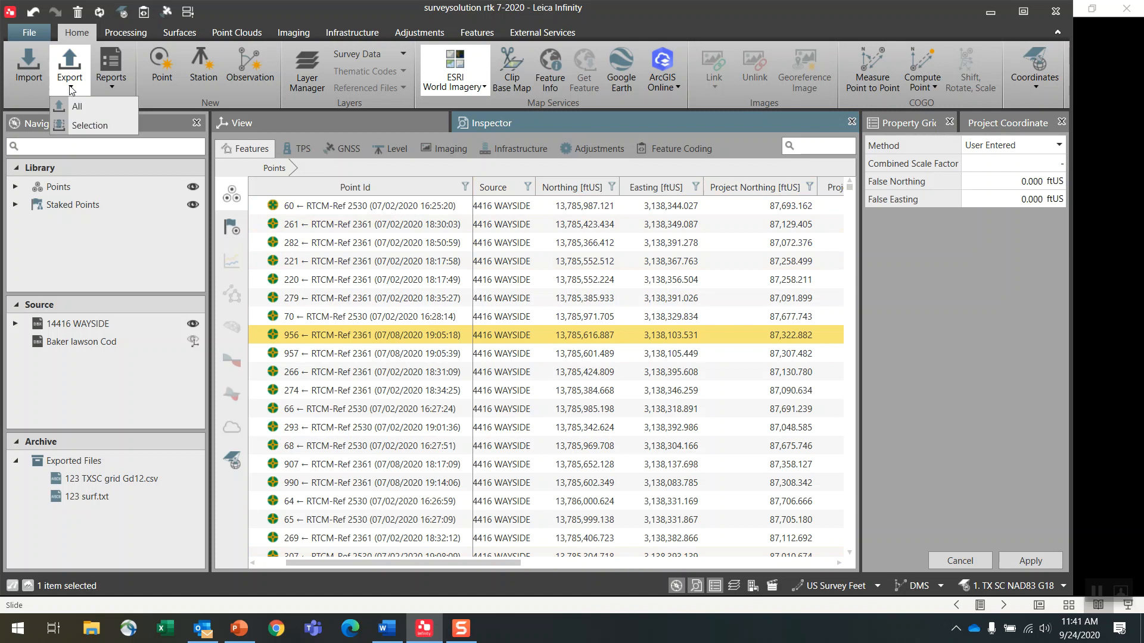
pyautogui.moveTo(586, 421)
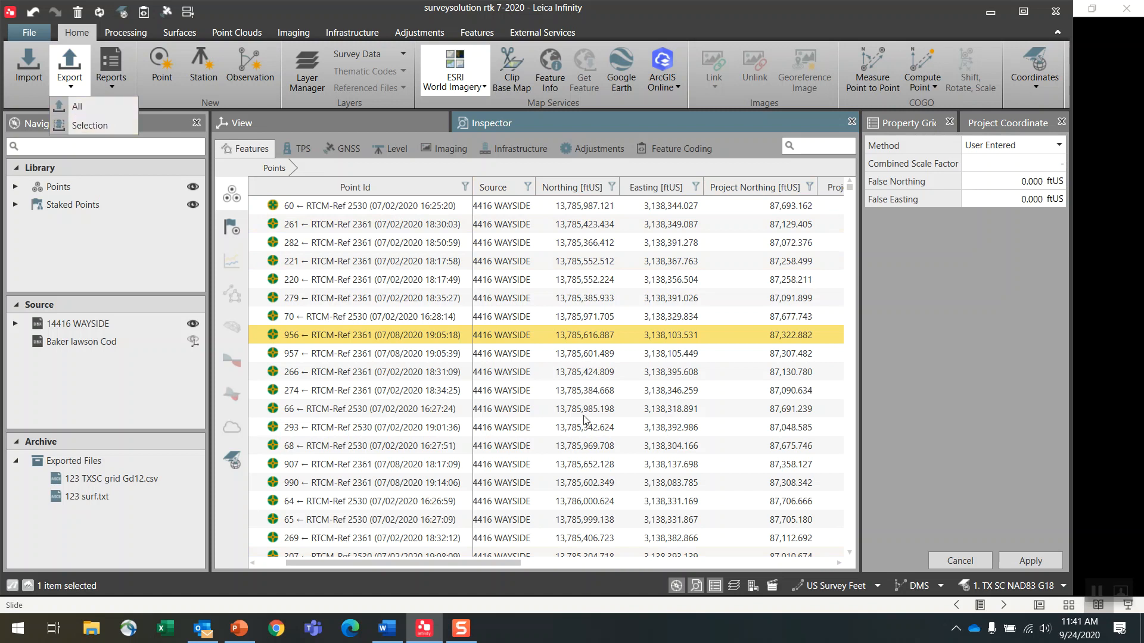
pyautogui.click(77, 106)
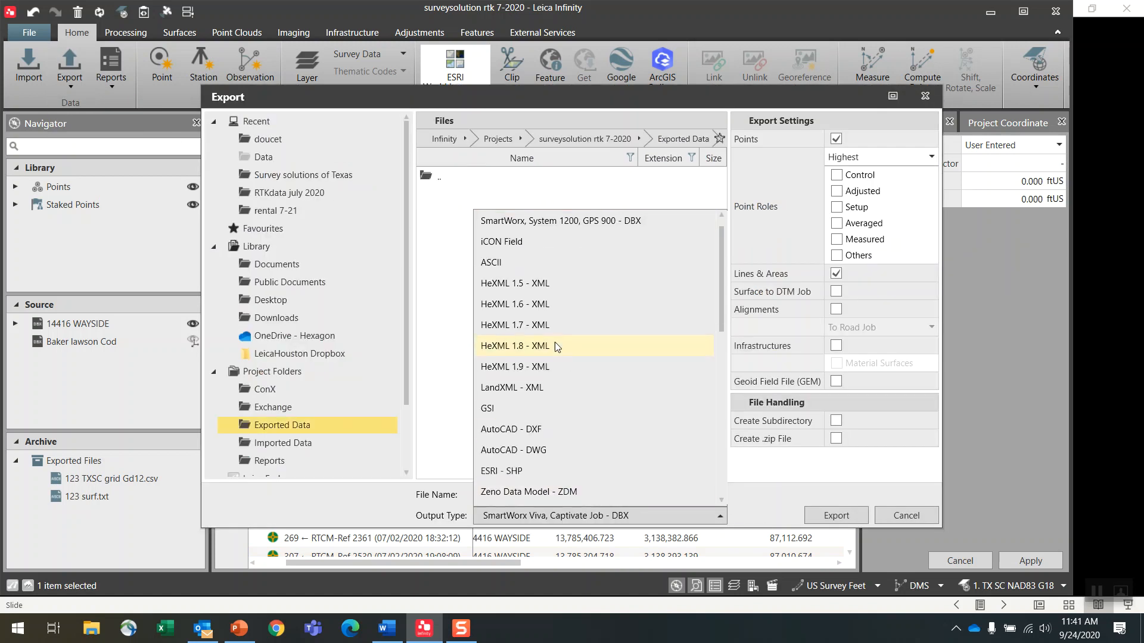
# Choose ASCII output and review the Captivate F2O_usf template's sort options, trying sort by feature.
pyautogui.click(489, 262)
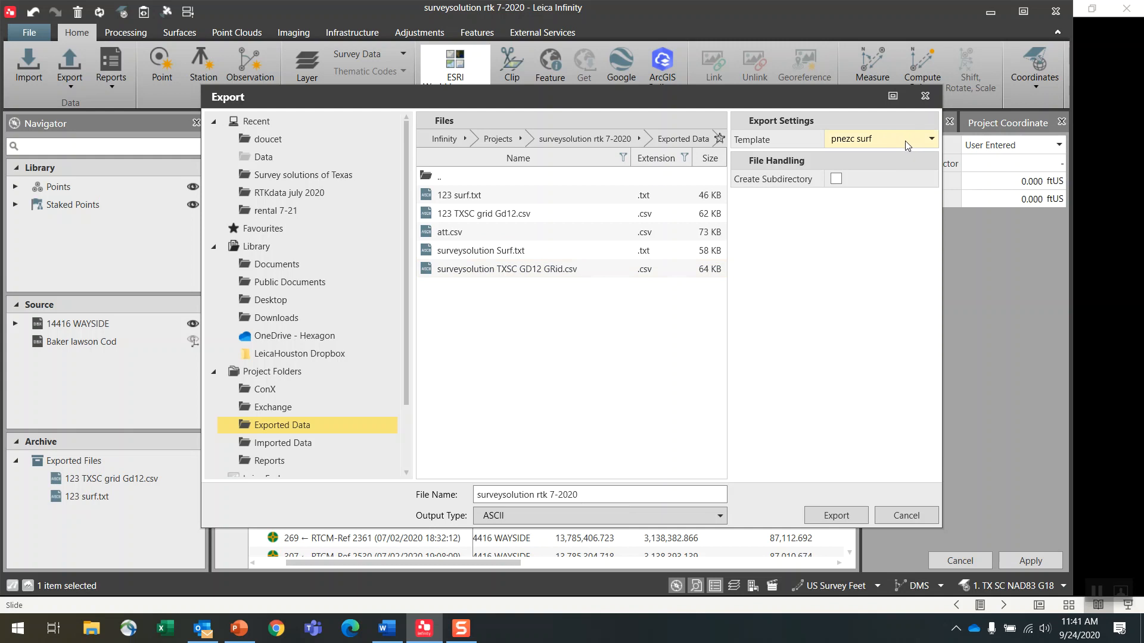
pyautogui.click(929, 140)
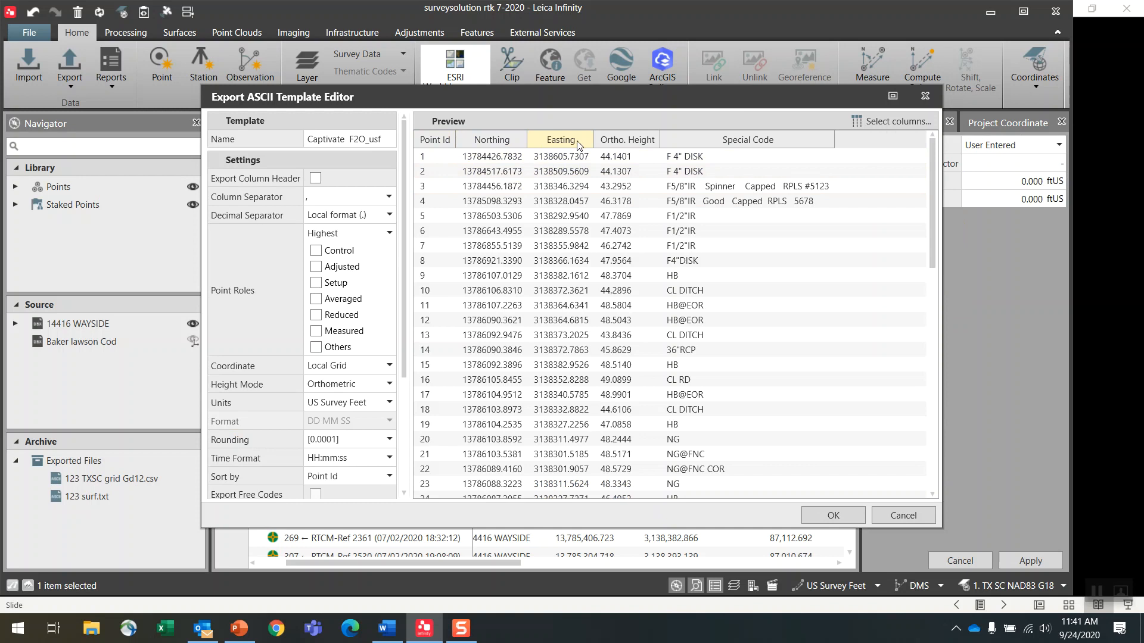
pyautogui.moveTo(405, 263)
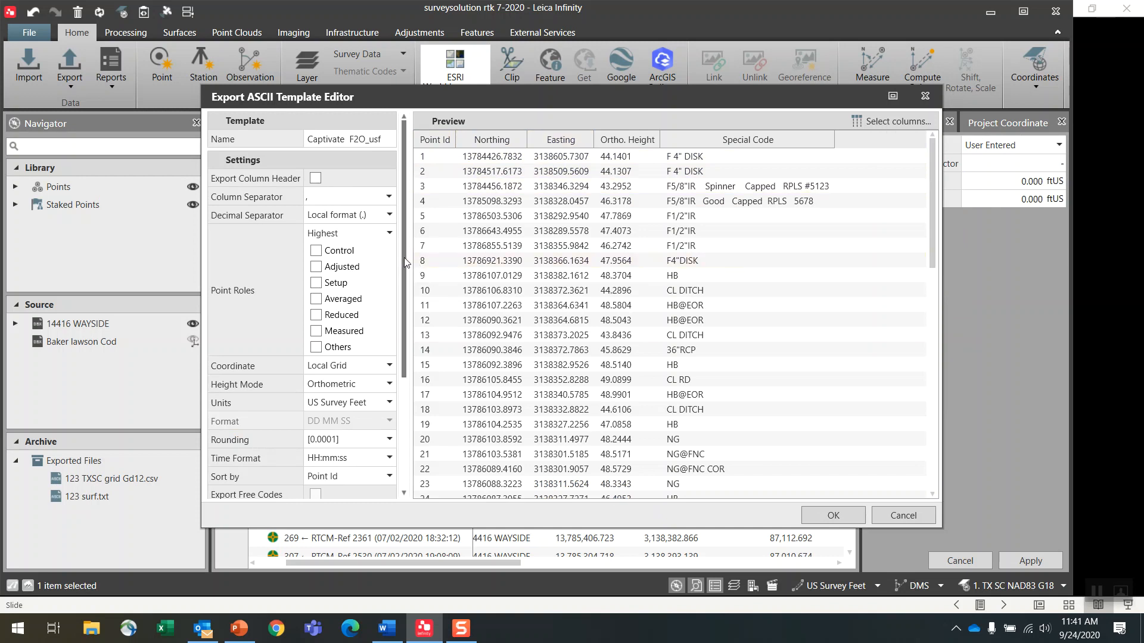
pyautogui.scroll(-3)
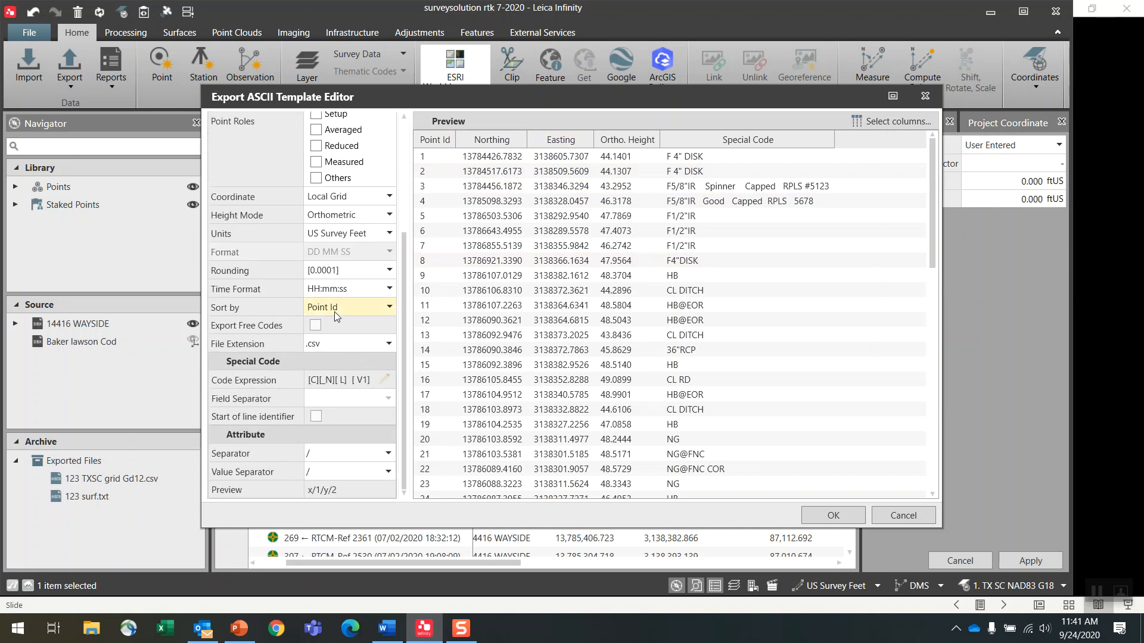
pyautogui.click(388, 306)
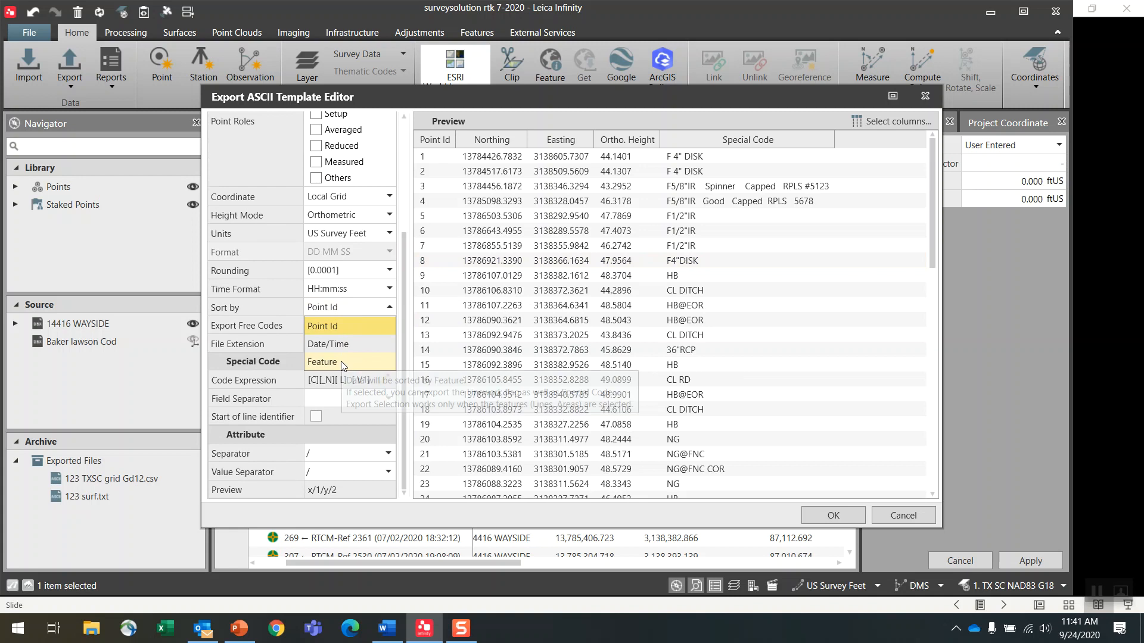
pyautogui.click(382, 380)
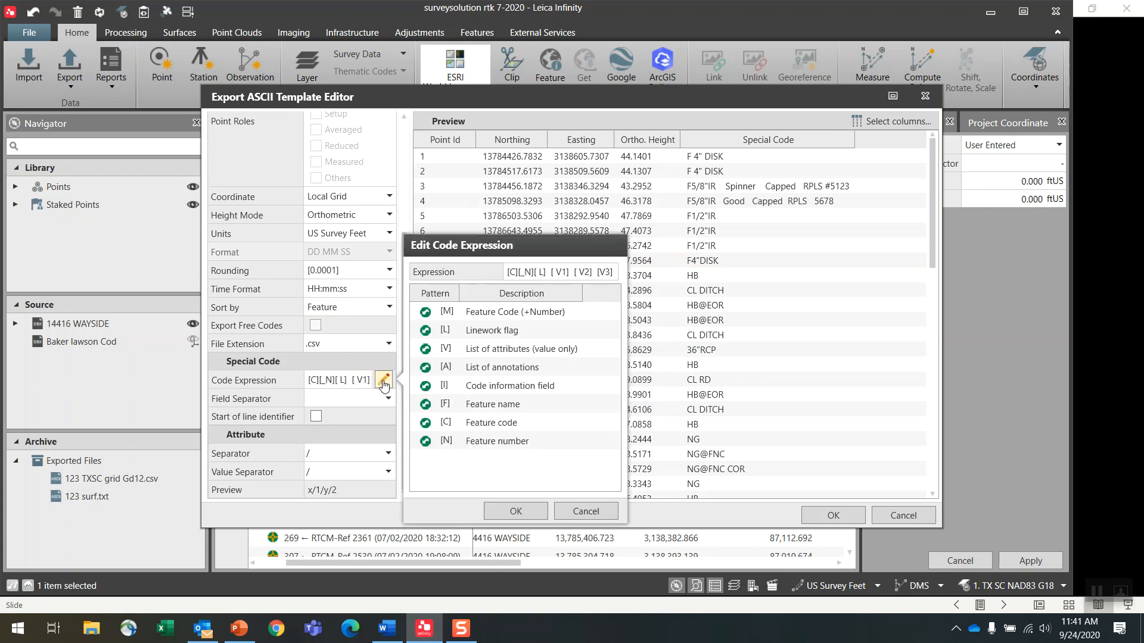
pyautogui.moveTo(569, 301)
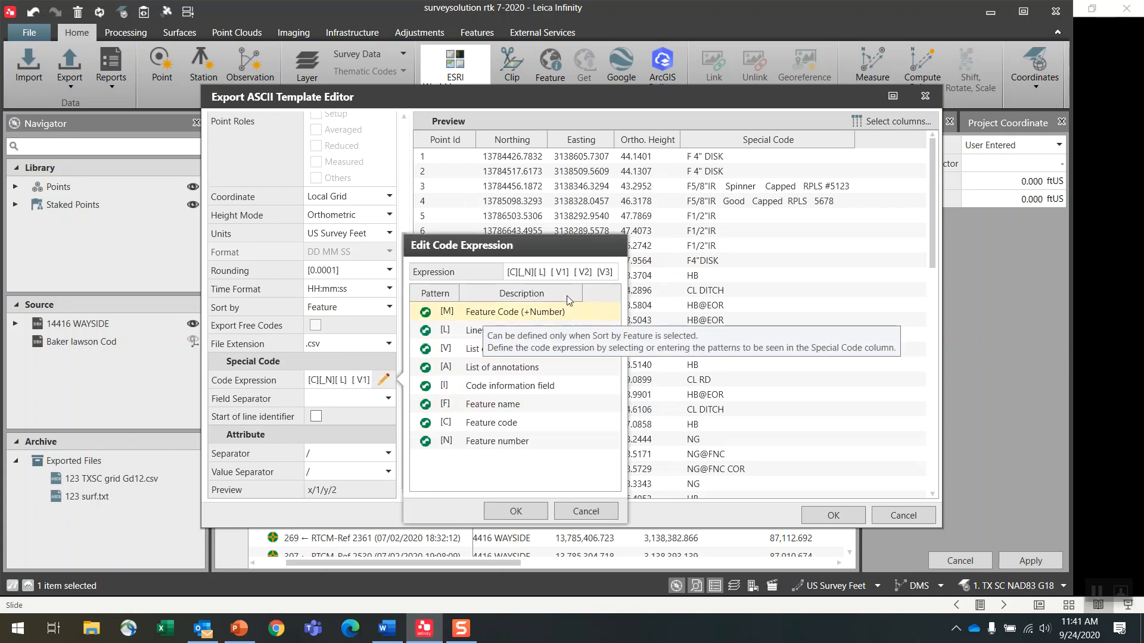
# Leave code expressions unchanged, restore Sort by Point Id and accept the template.
pyautogui.click(515, 311)
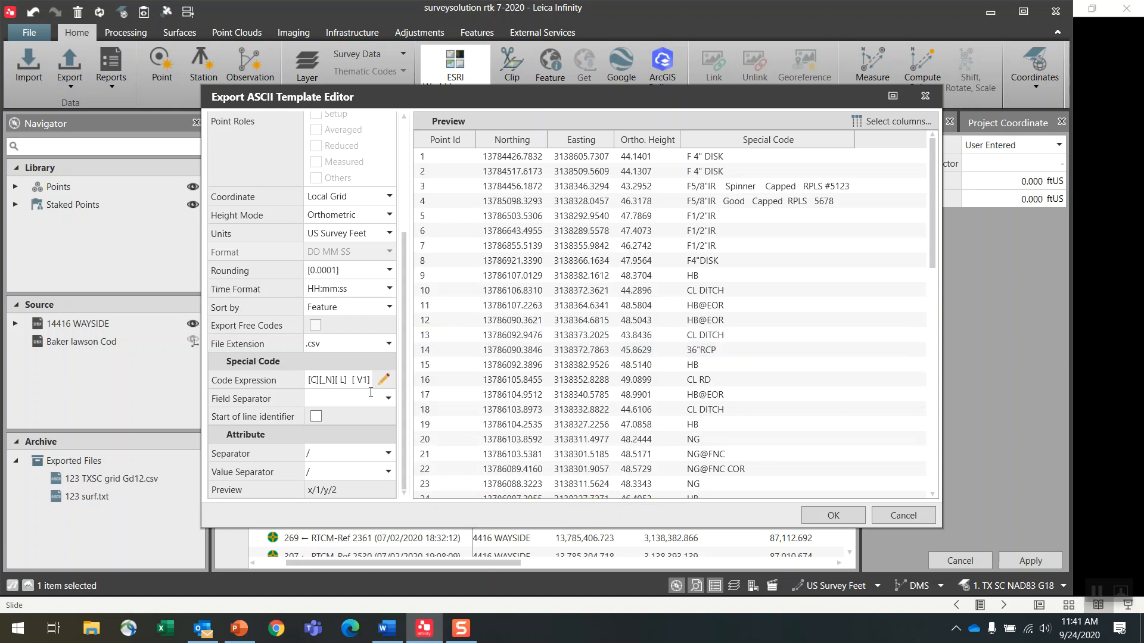
pyautogui.click(388, 308)
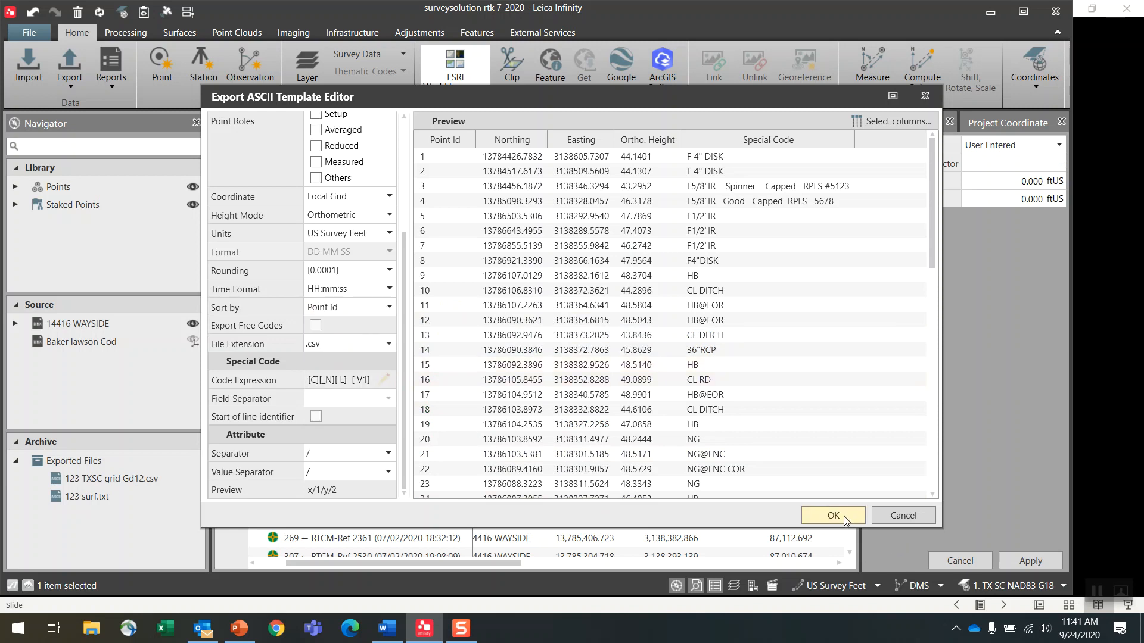
pyautogui.click(832, 515)
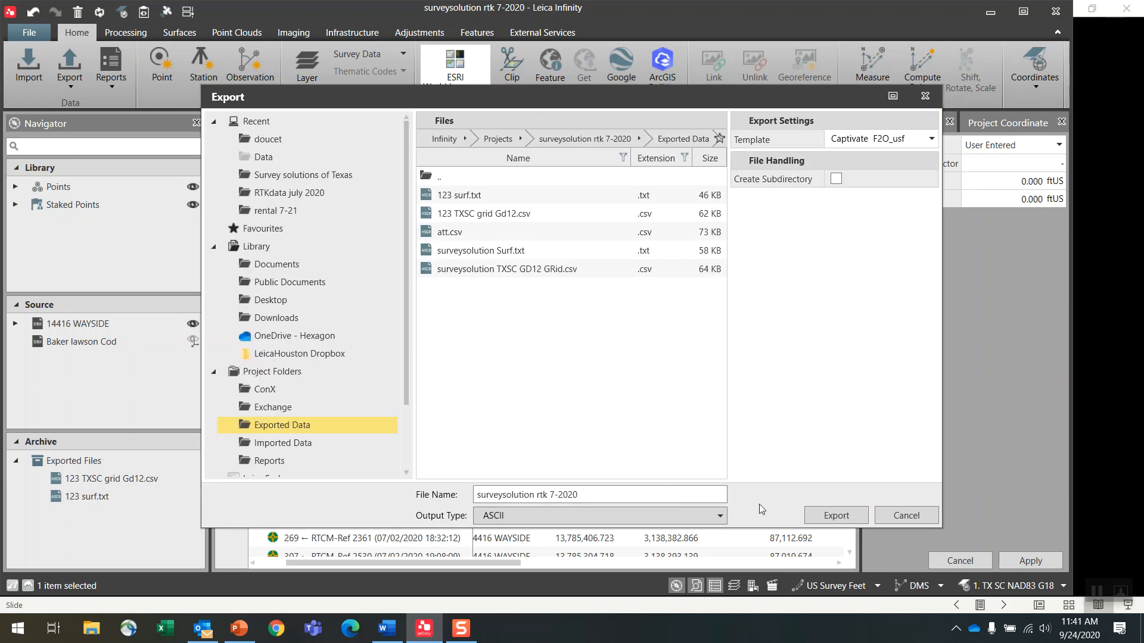
# Name the file 12345 TXSC G18 grid and export it, then start another export.
pyautogui.tripleClick(598, 494)
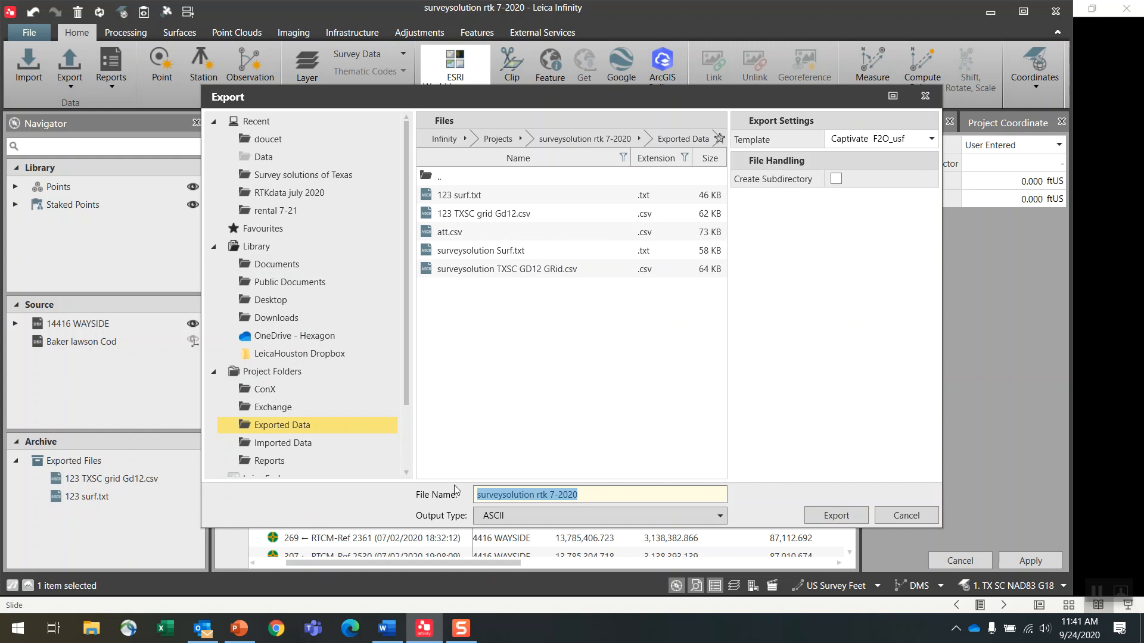
pyautogui.write('12345 TX')
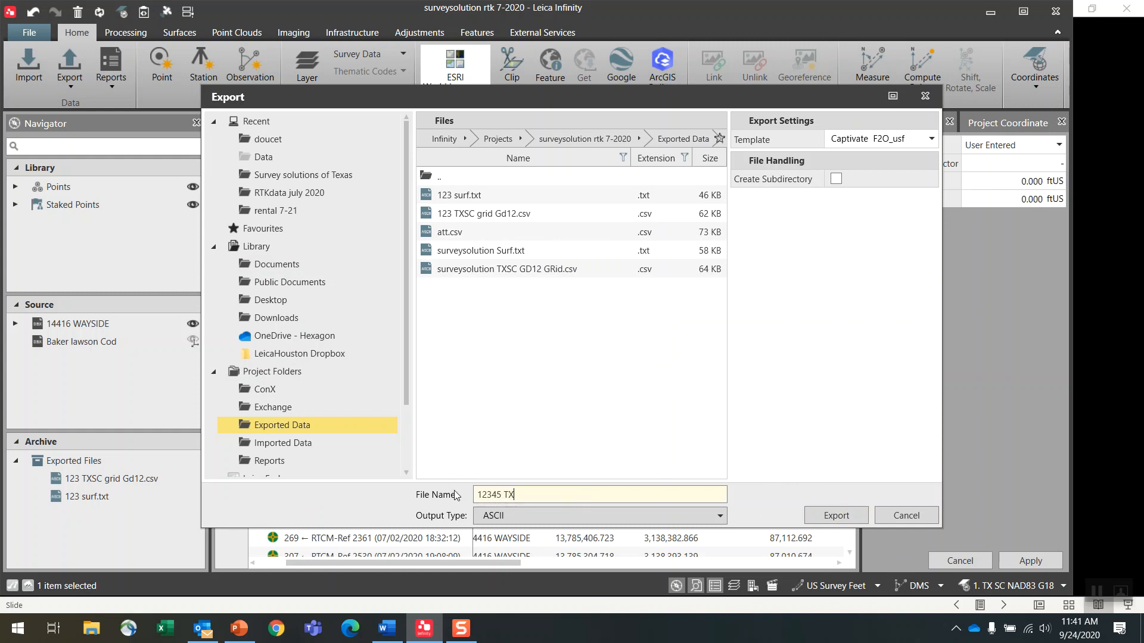
pyautogui.write('SC G')
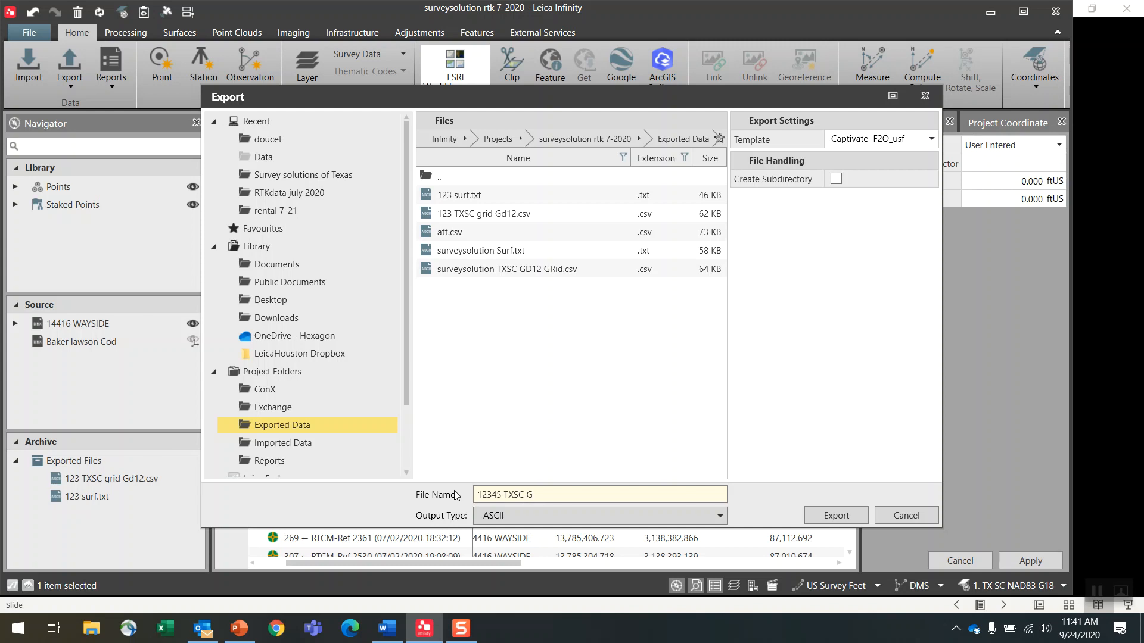
pyautogui.write('18 grid')
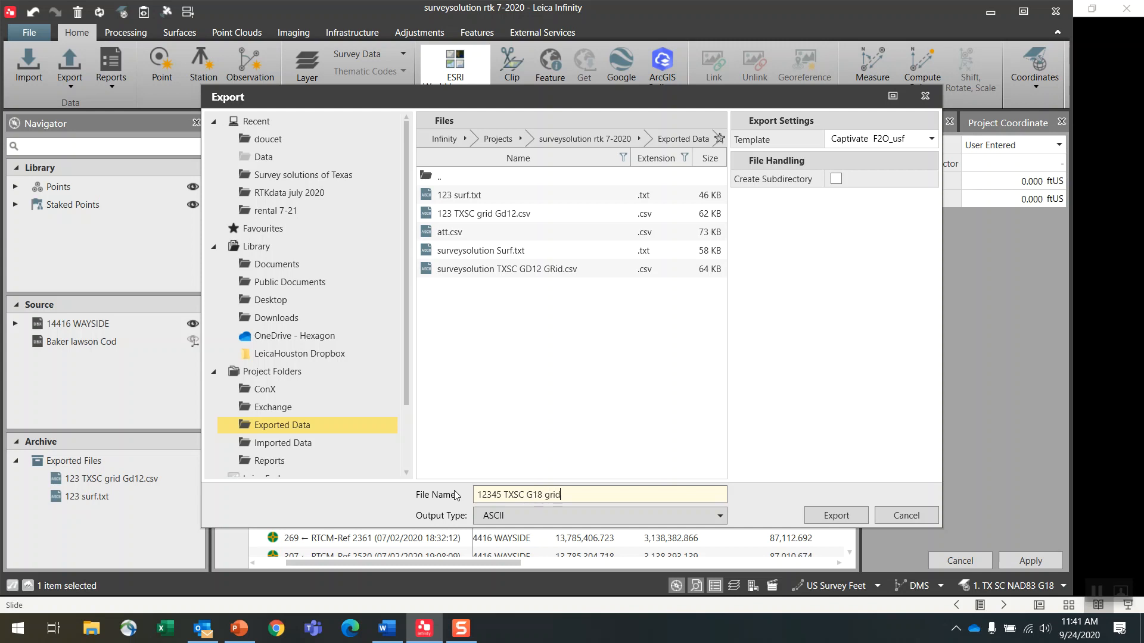
pyautogui.click(835, 515)
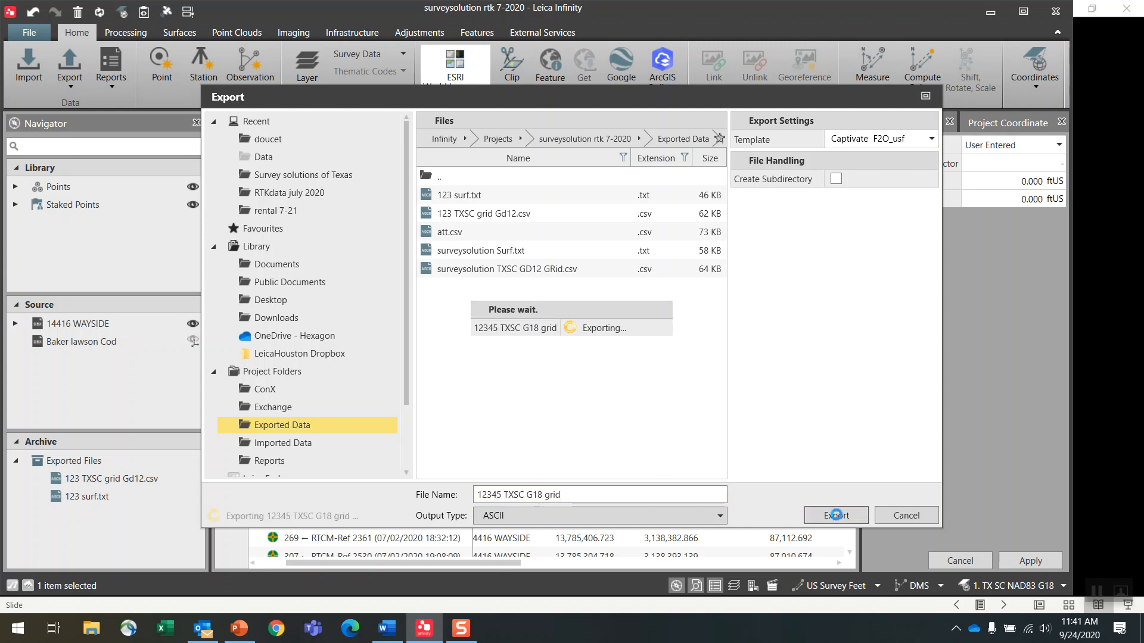
pyautogui.click(835, 516)
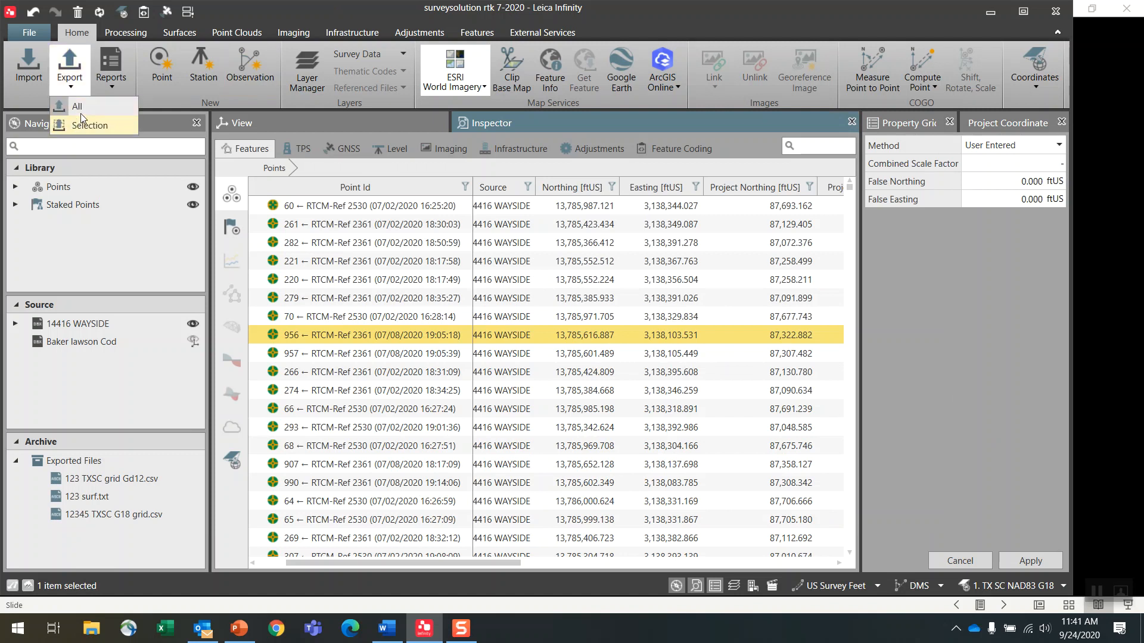
# Export all points with ASCII output and edit the pnezc surf template.
pyautogui.click(77, 107)
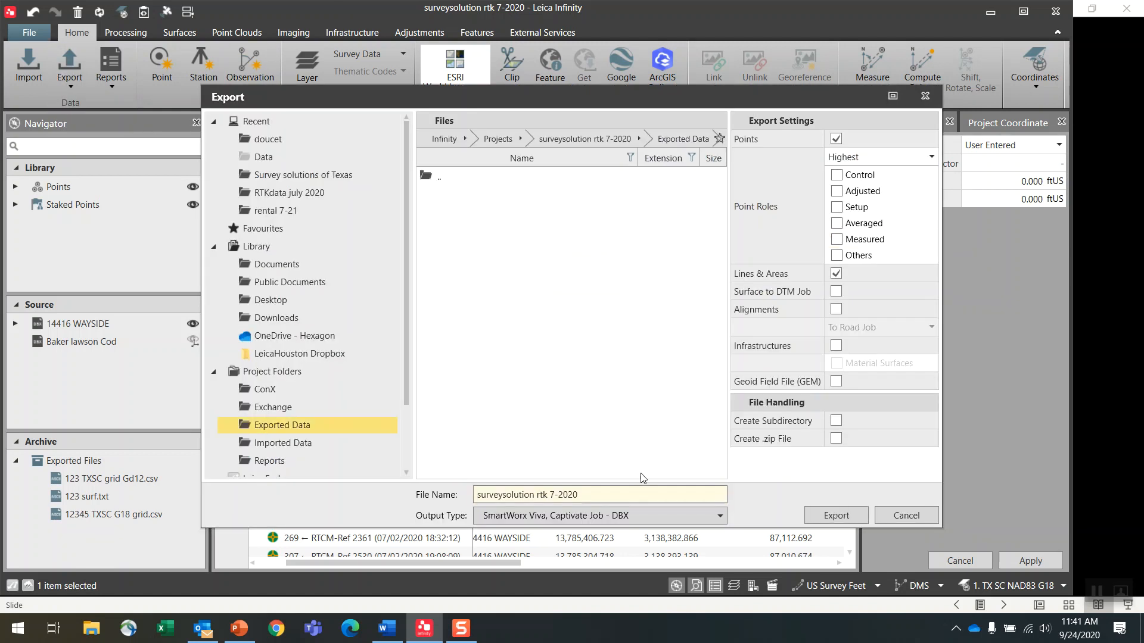
pyautogui.click(720, 516)
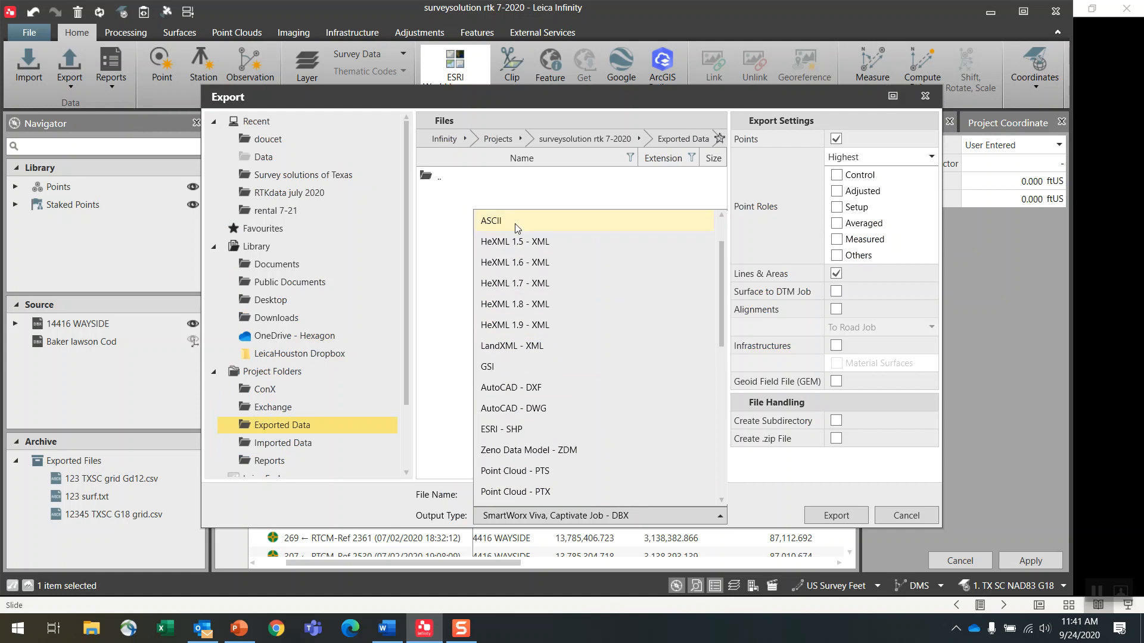
pyautogui.click(490, 222)
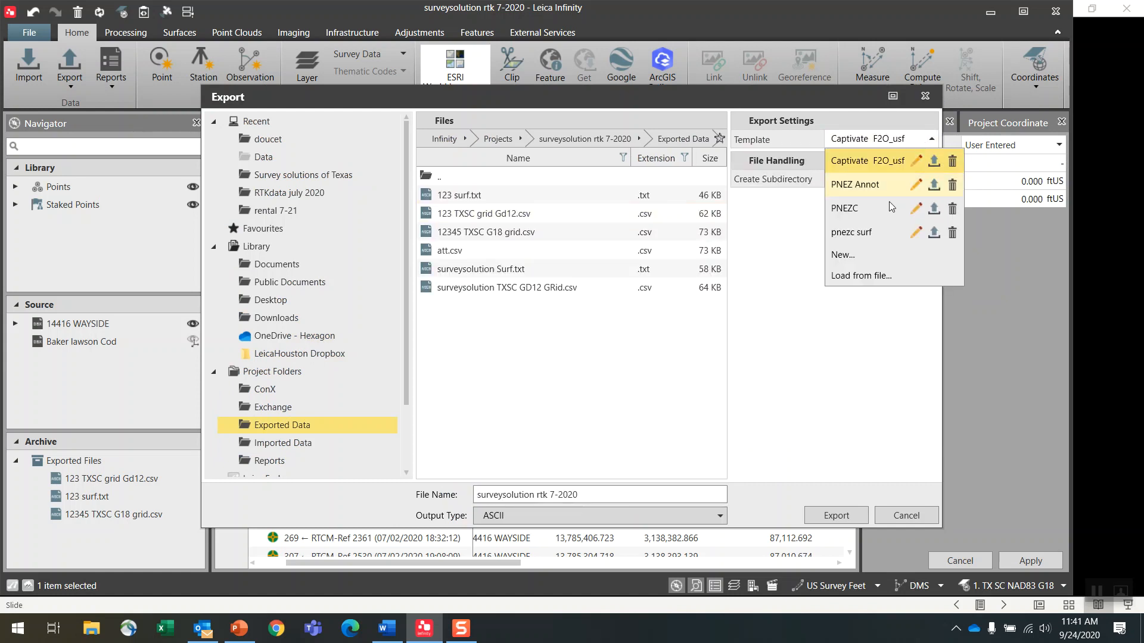
pyautogui.click(916, 233)
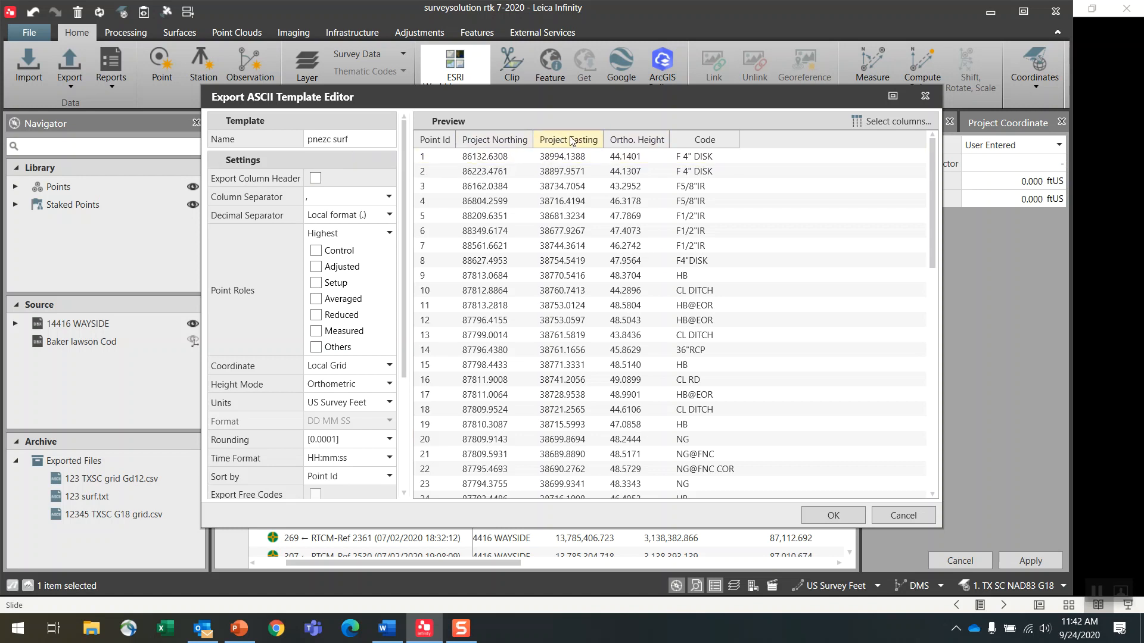
# Review the template's selected columns and accept them and the template settings.
pyautogui.click(895, 121)
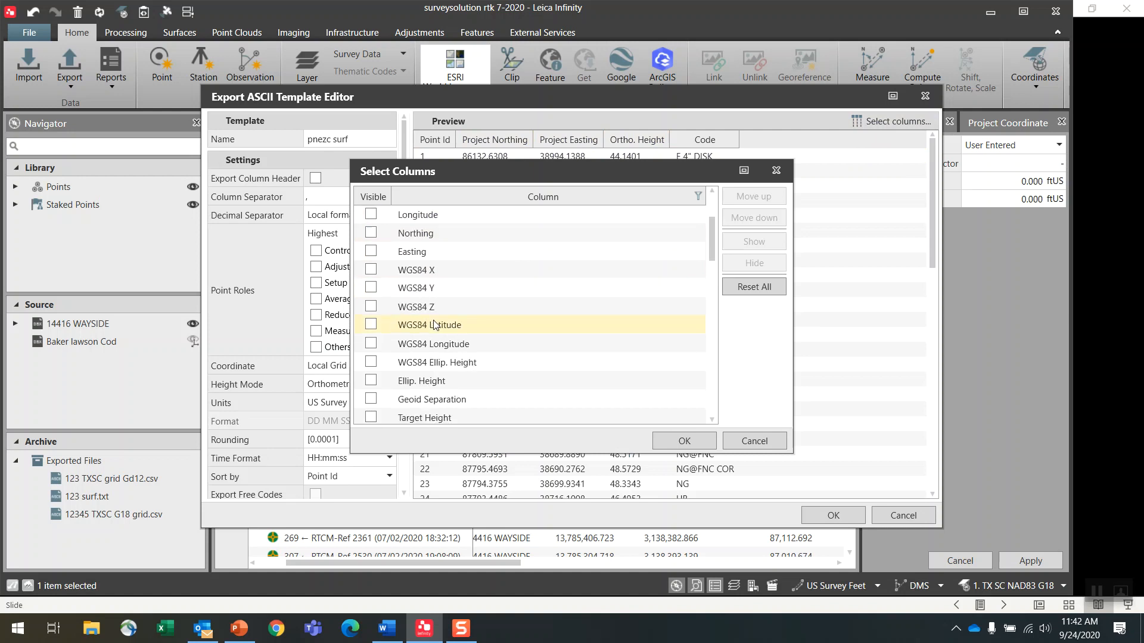
pyautogui.scroll(-3)
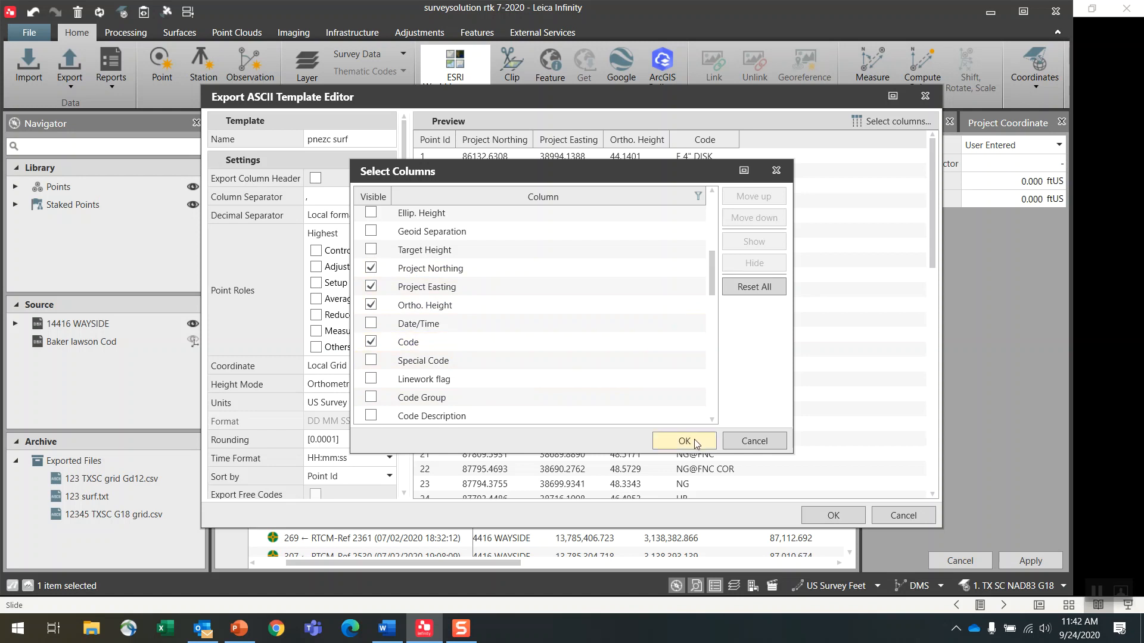
pyautogui.click(684, 441)
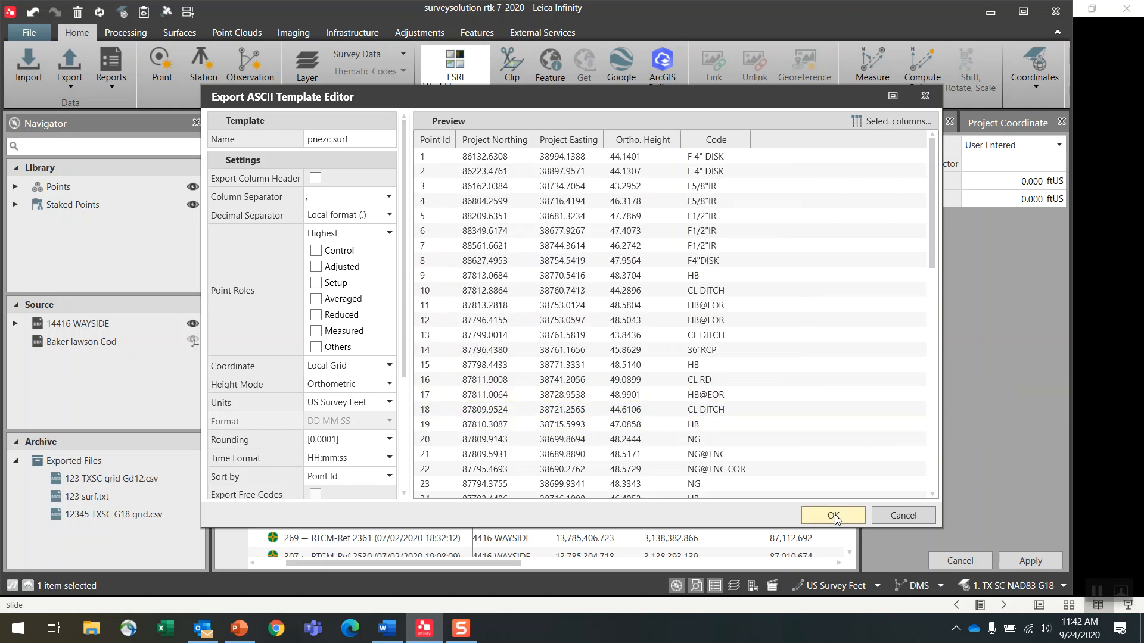
pyautogui.click(833, 515)
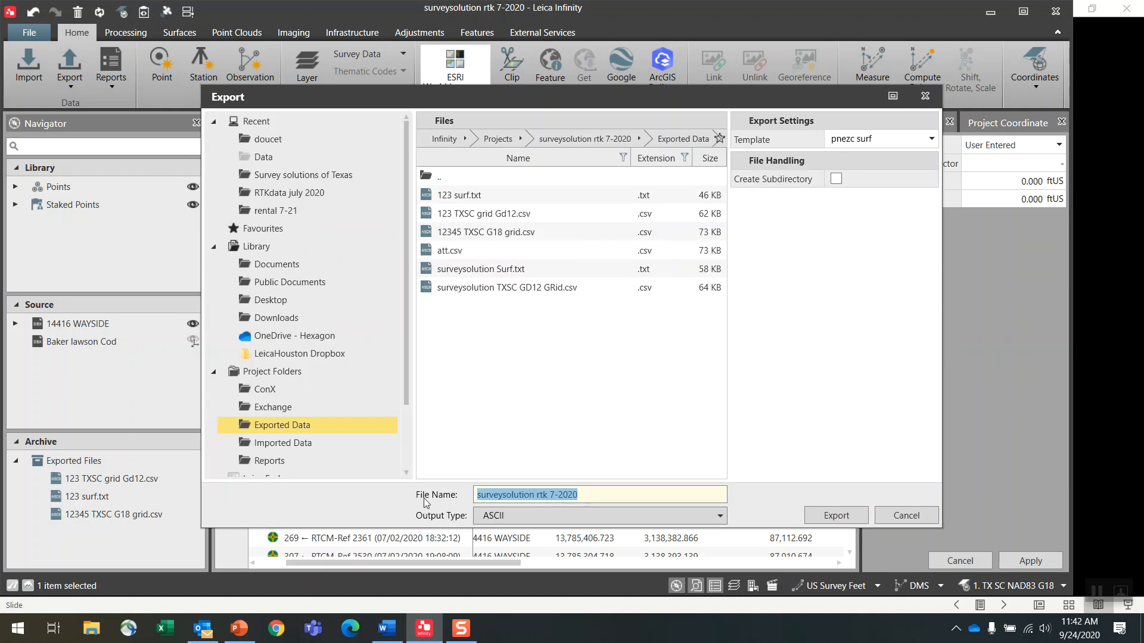
# Export the points as 12345 surf.txt and select the exported grid CSV in the archive.
pyautogui.write('12345 surf')
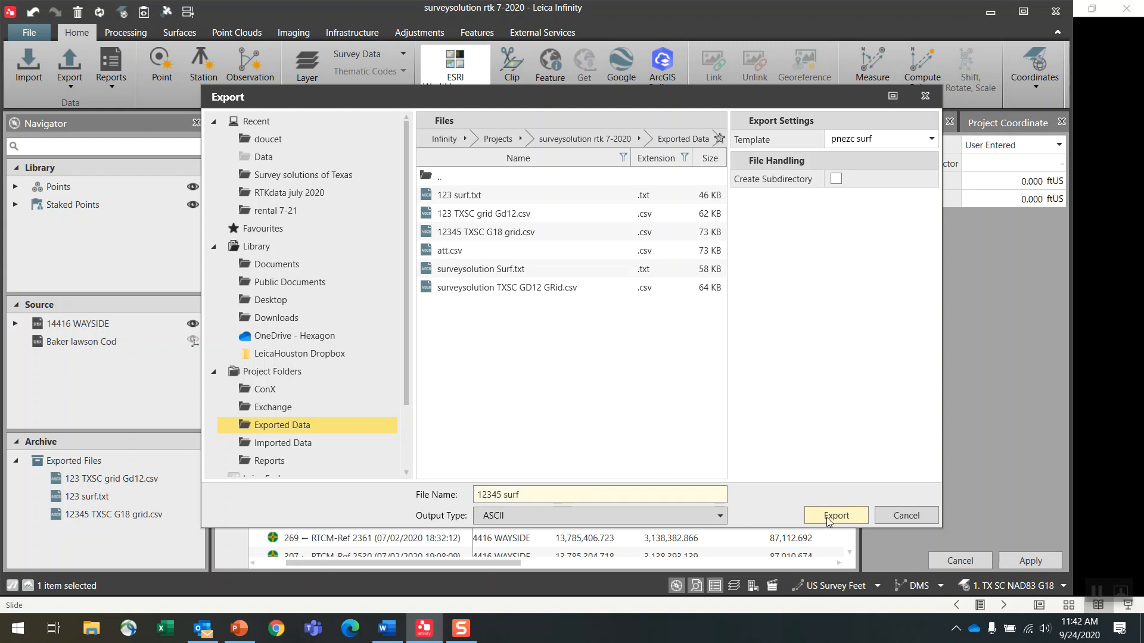
pyautogui.click(834, 516)
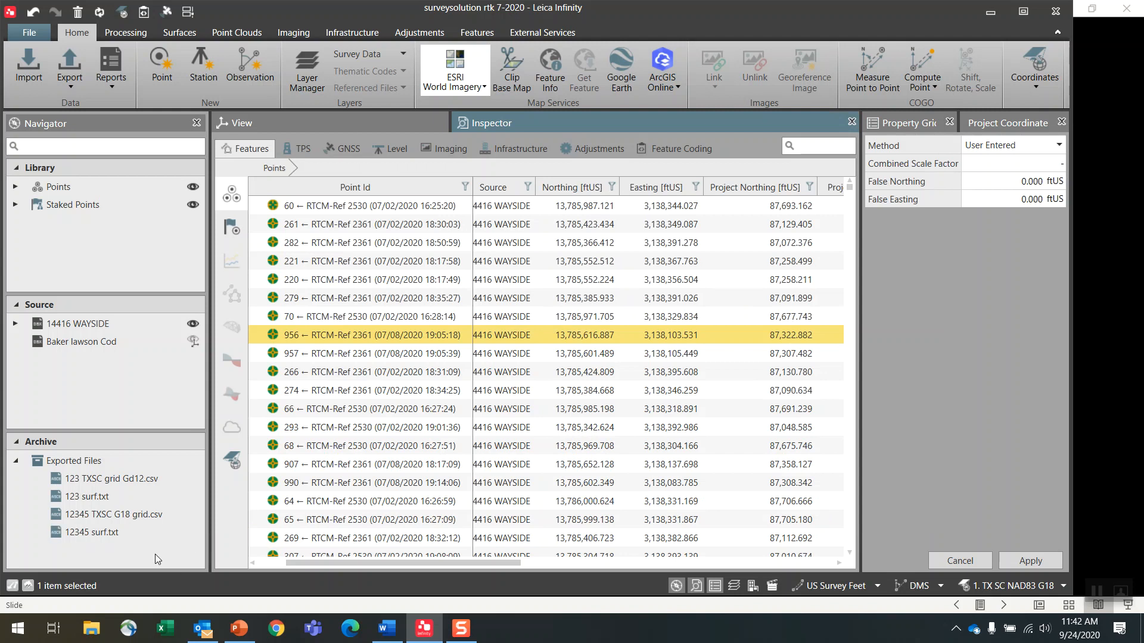
pyautogui.click(113, 514)
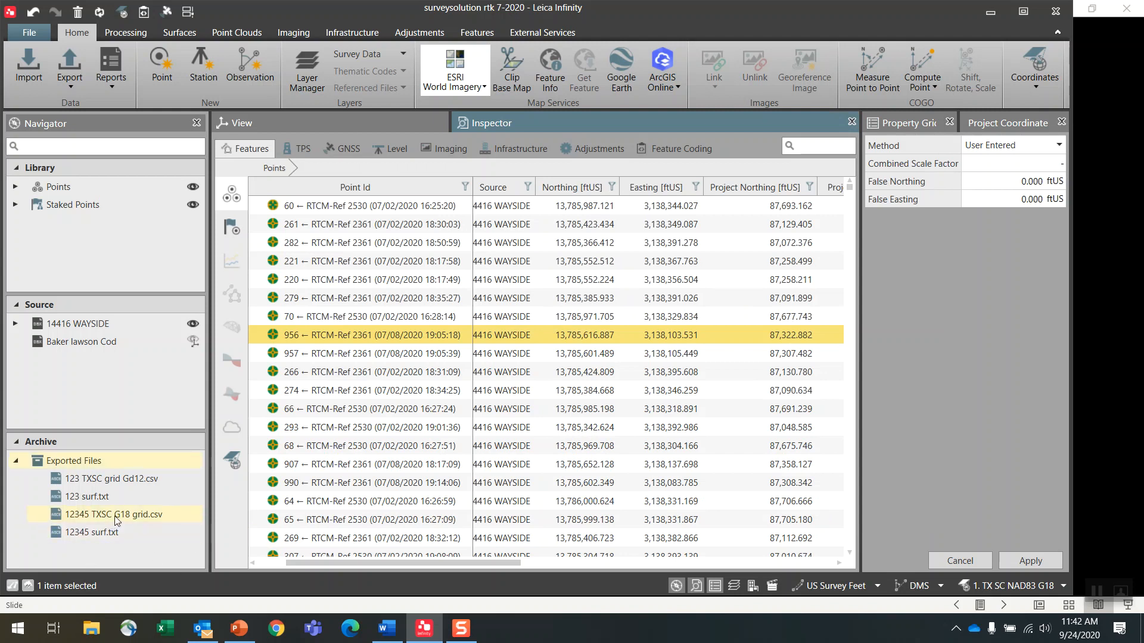
# Show the grid CSV's containing Exported Data folder and open 12345 TXSC G18 grid in Excel.
pyautogui.rightClick(114, 514)
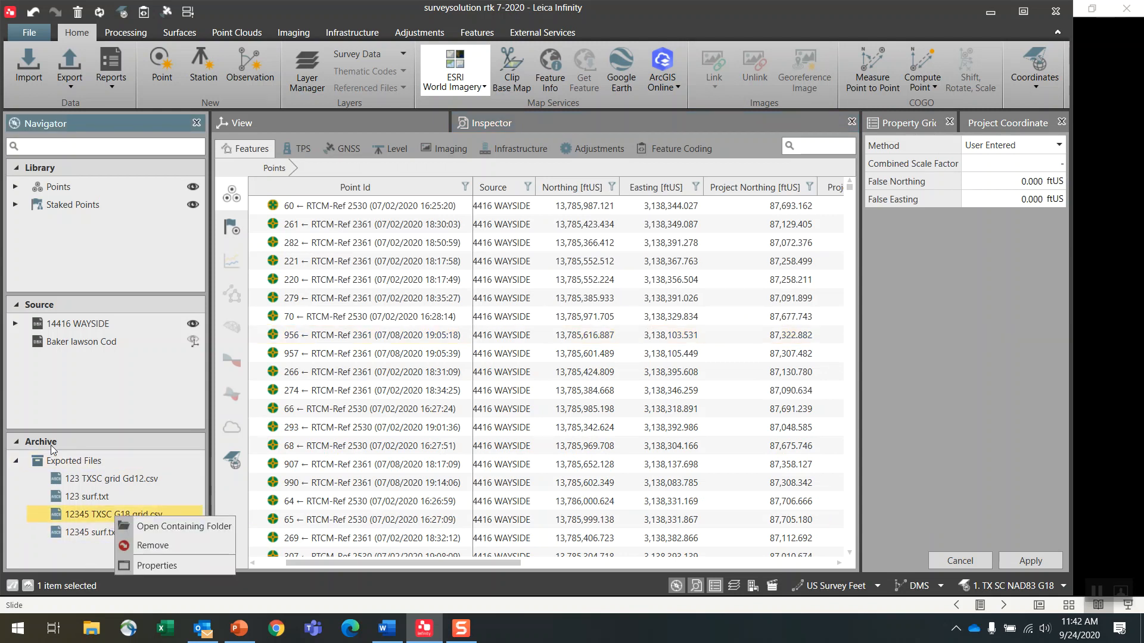
pyautogui.click(184, 526)
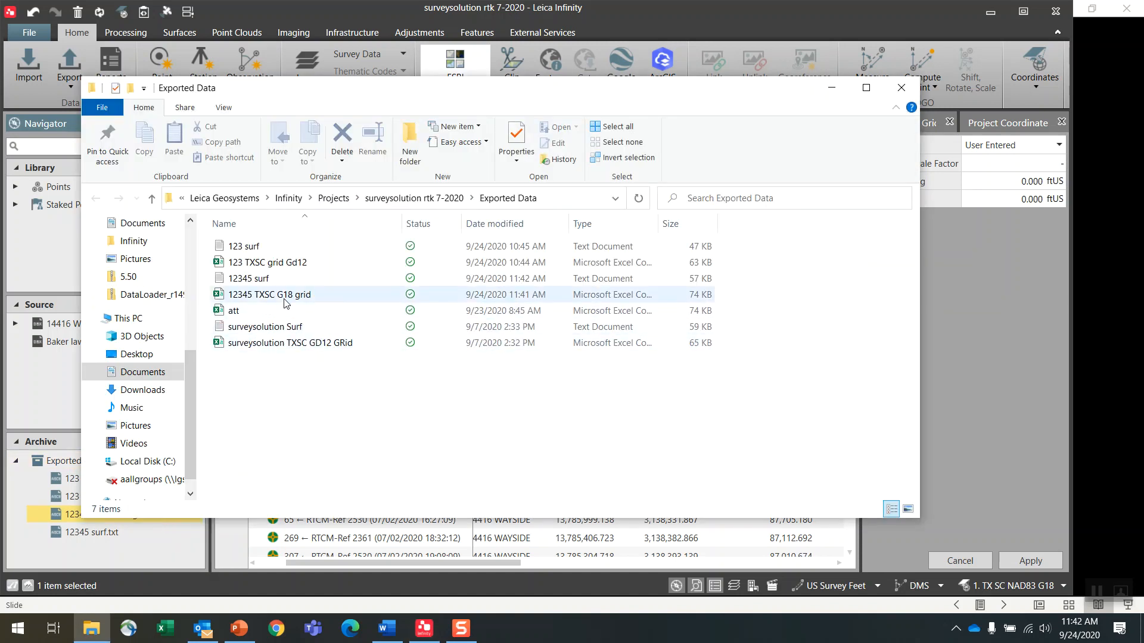
pyautogui.rightClick(269, 294)
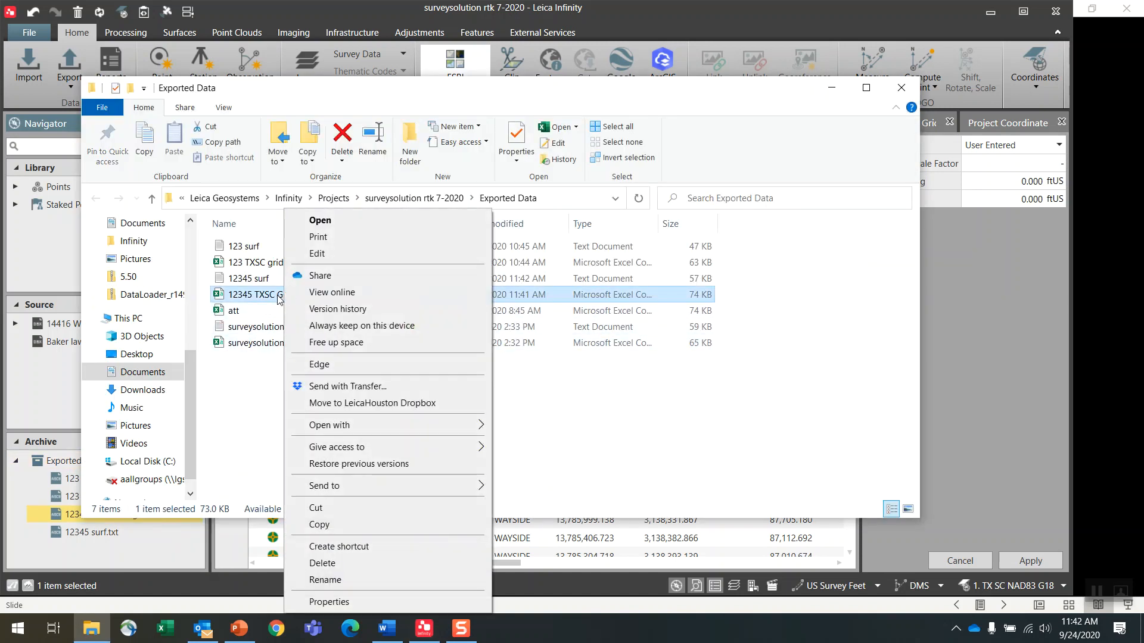
pyautogui.click(320, 220)
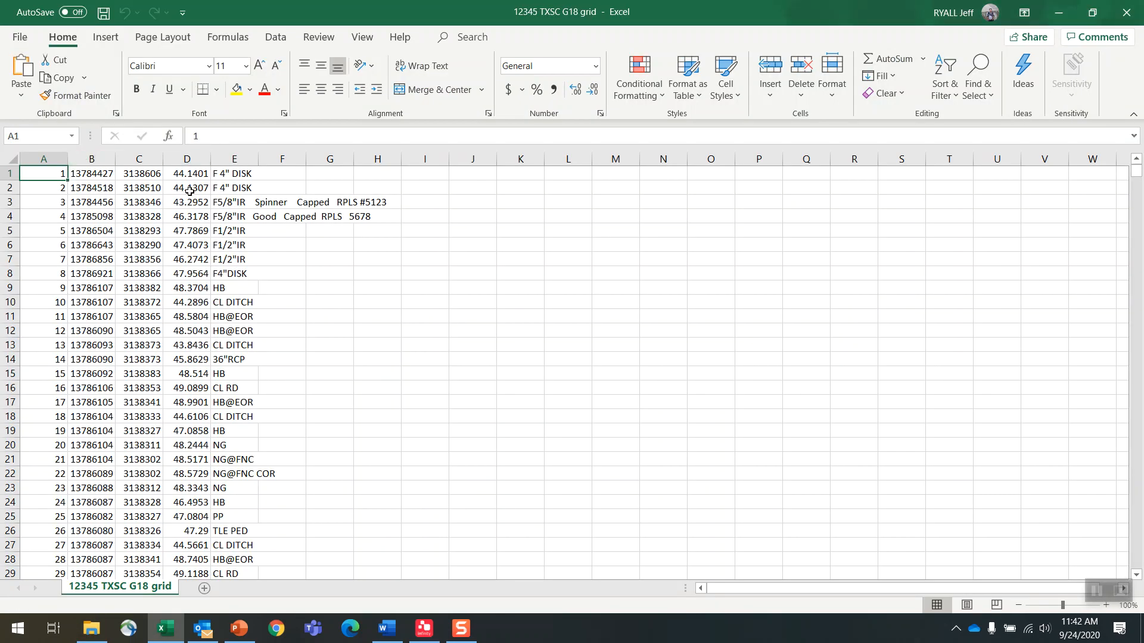
pyautogui.moveTo(244, 207)
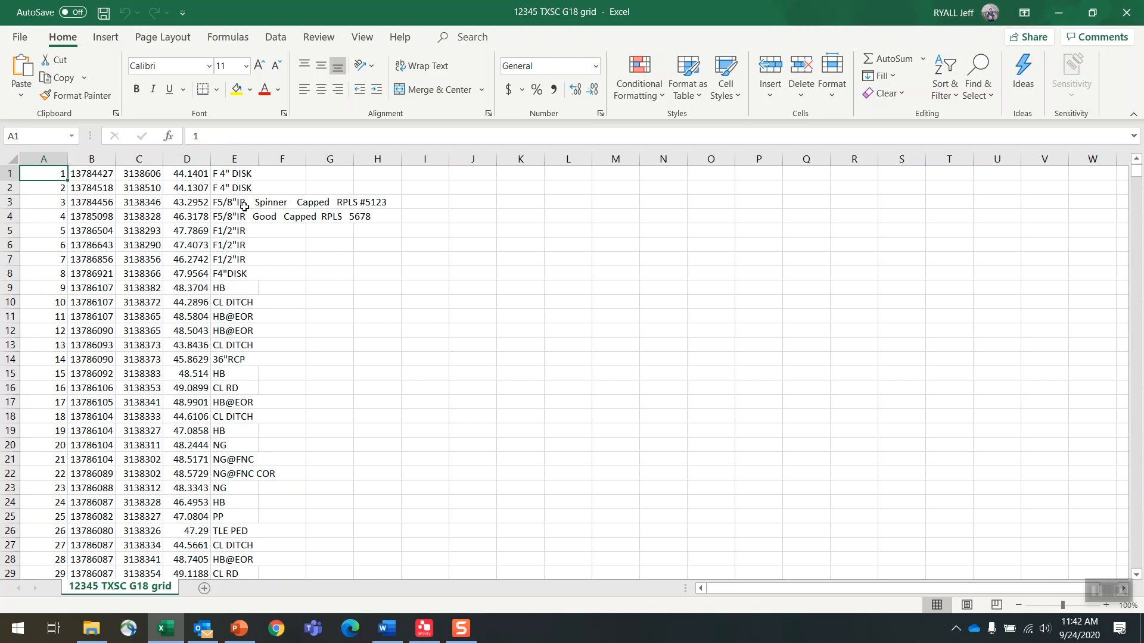
pyautogui.moveTo(266, 215)
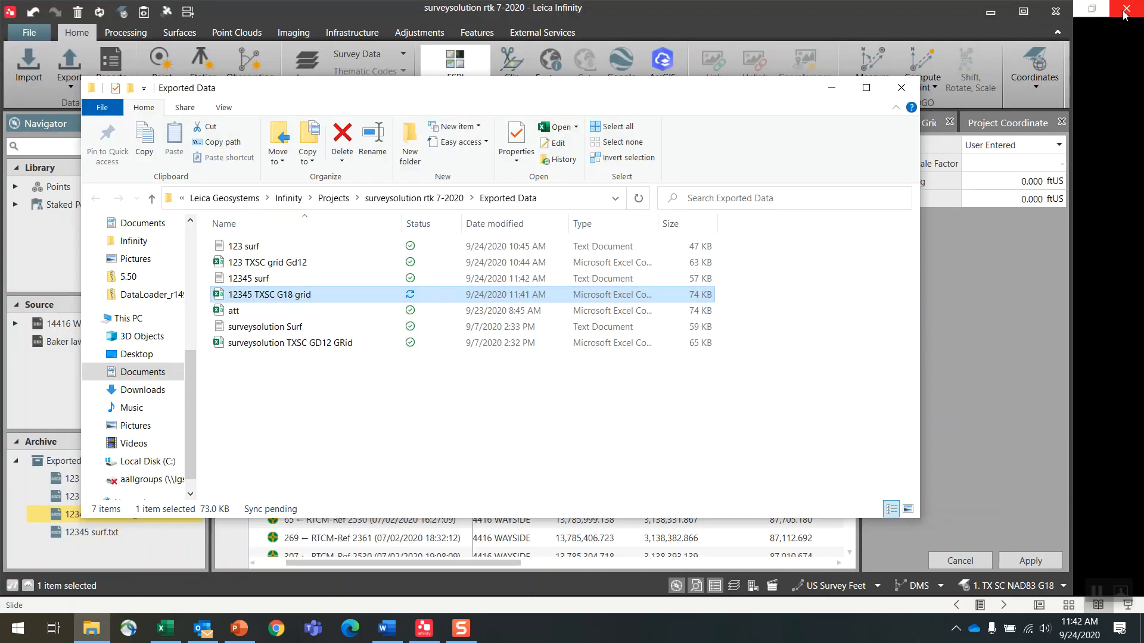
# Close the Exported Data folder window after reviewing the grid file in Excel.
pyautogui.click(901, 87)
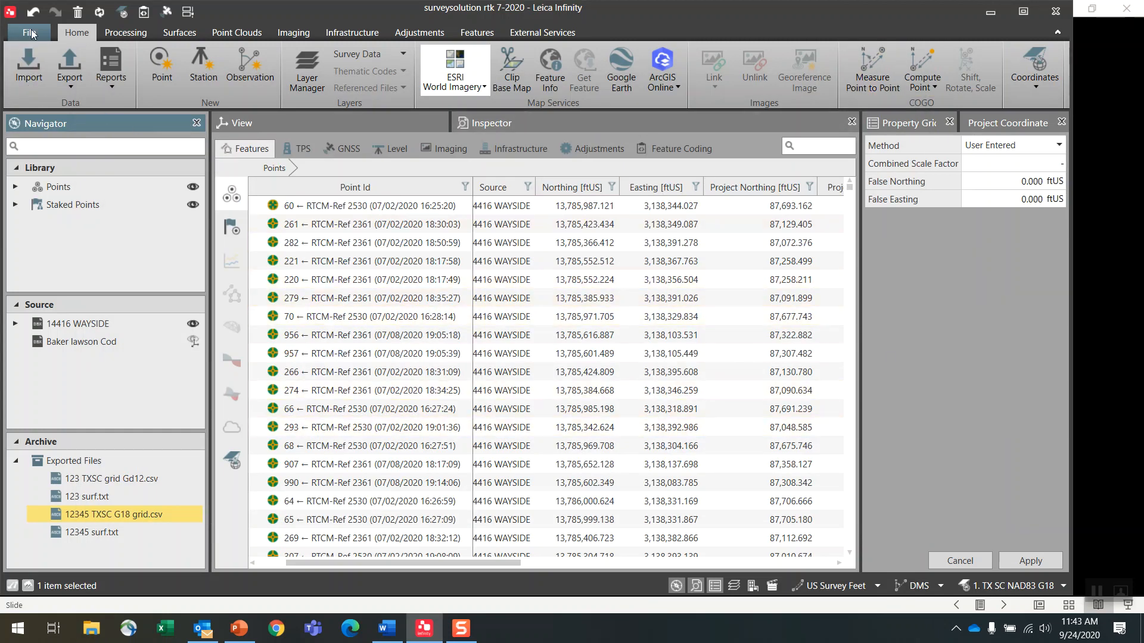
# Check Info & Settings coordinates (TX SC NAD83 G18, scale factor 0.999876263518), then bring up Project Manager.
pyautogui.click(29, 32)
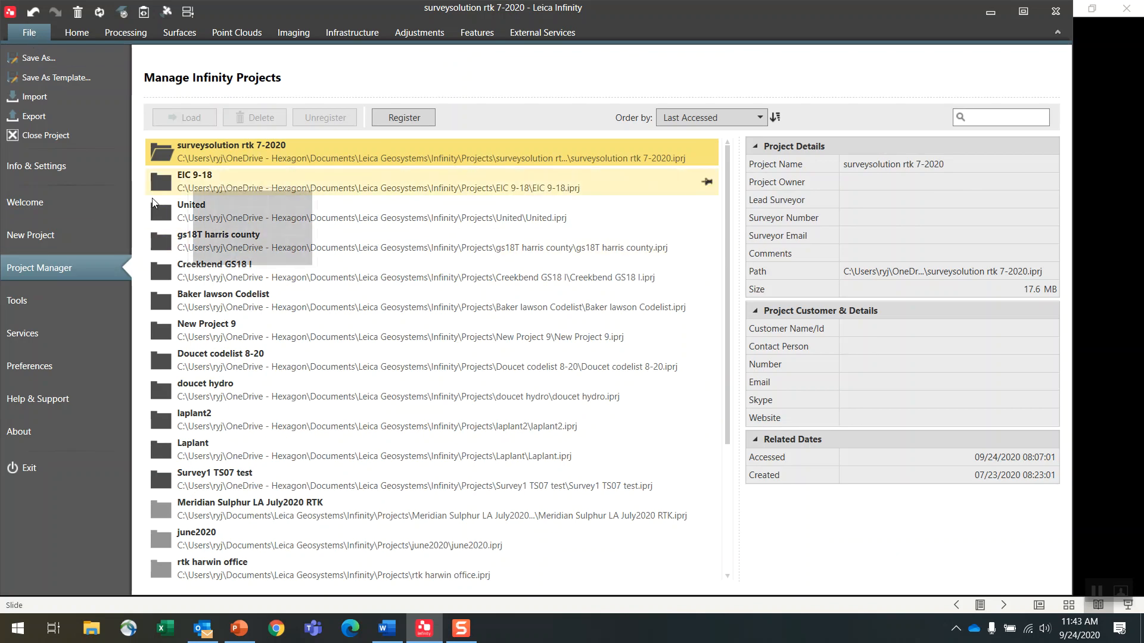
pyautogui.moveTo(58, 174)
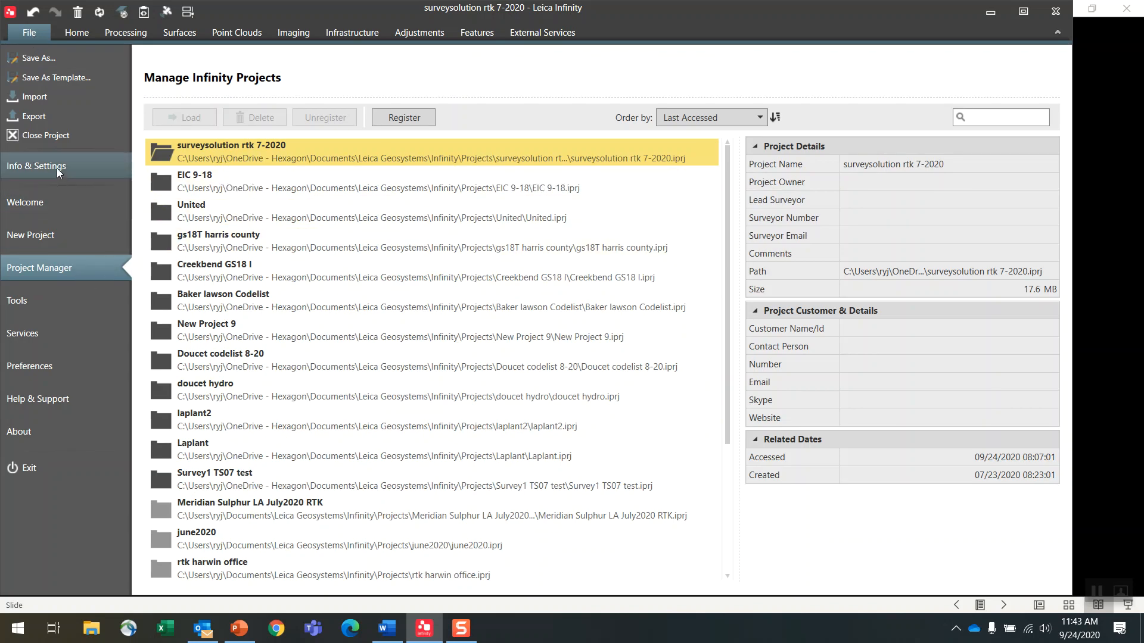
pyautogui.click(36, 166)
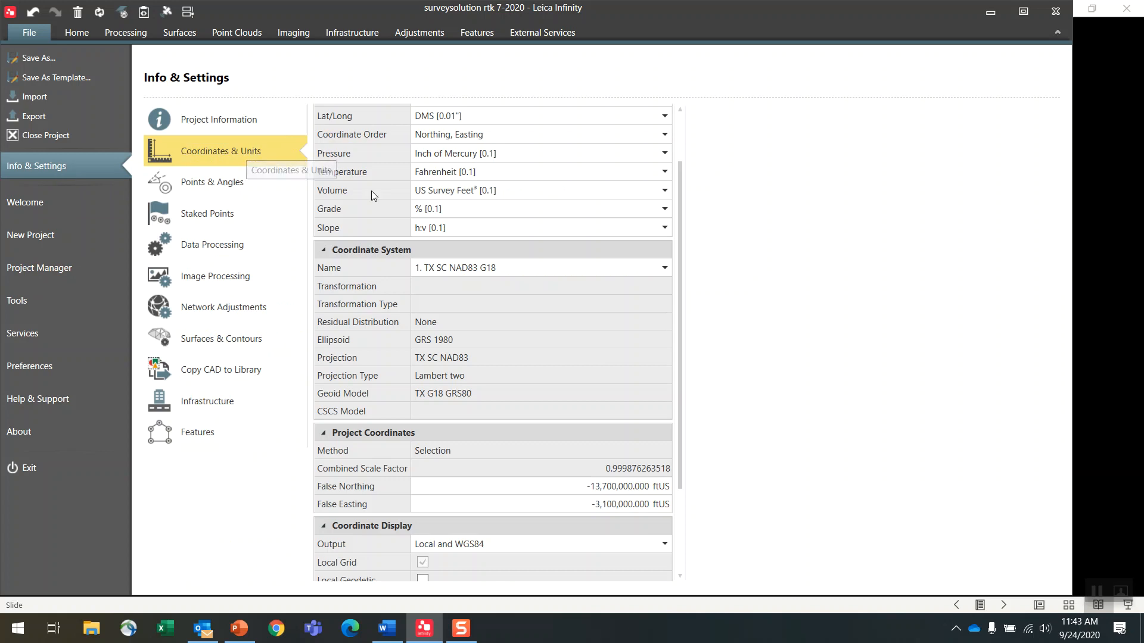
pyautogui.moveTo(601, 471)
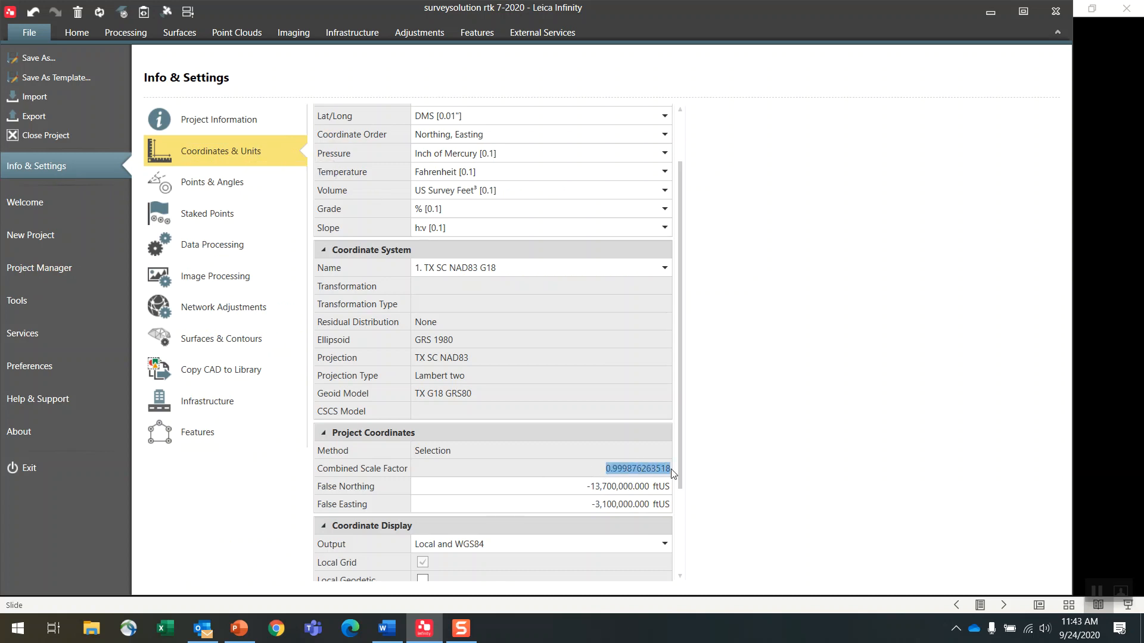
pyautogui.moveTo(507, 339)
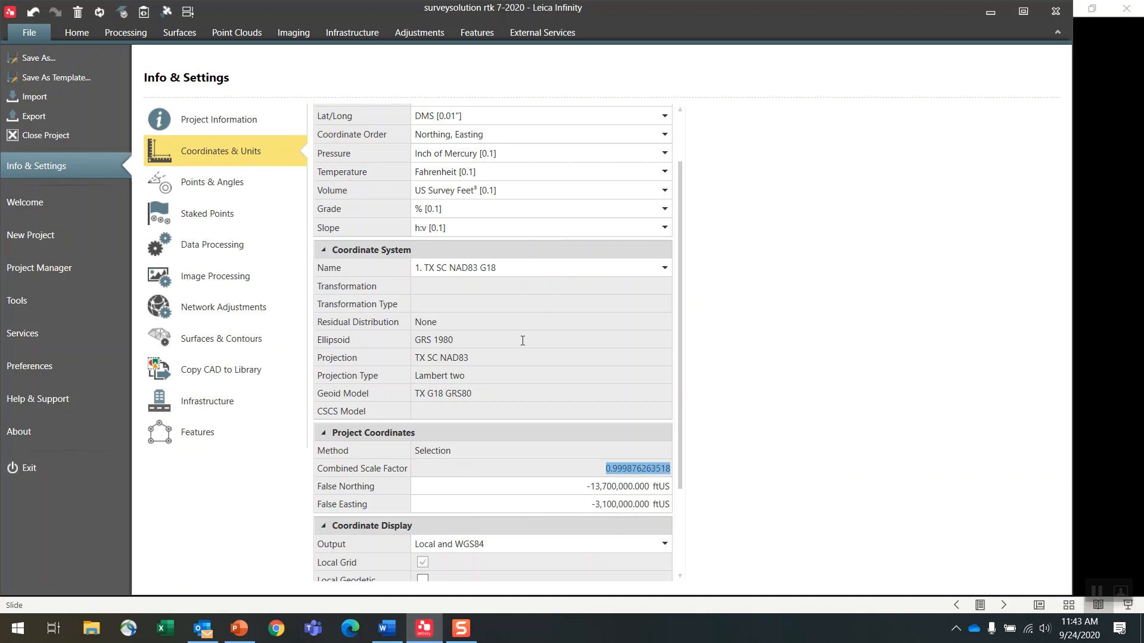
pyautogui.moveTo(138, 59)
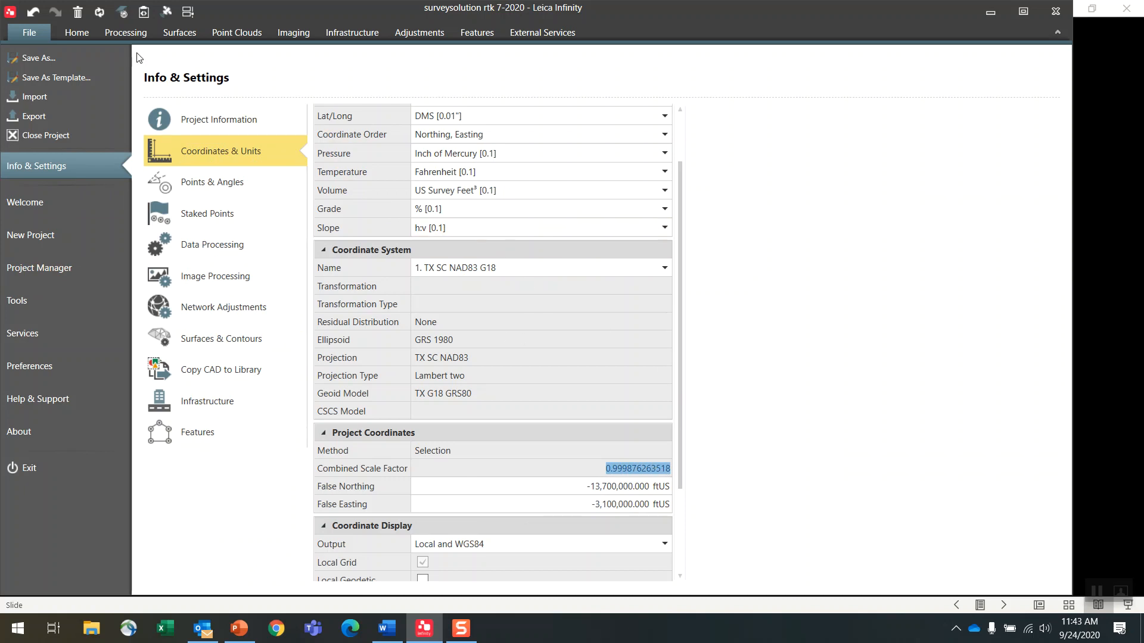
pyautogui.click(76, 32)
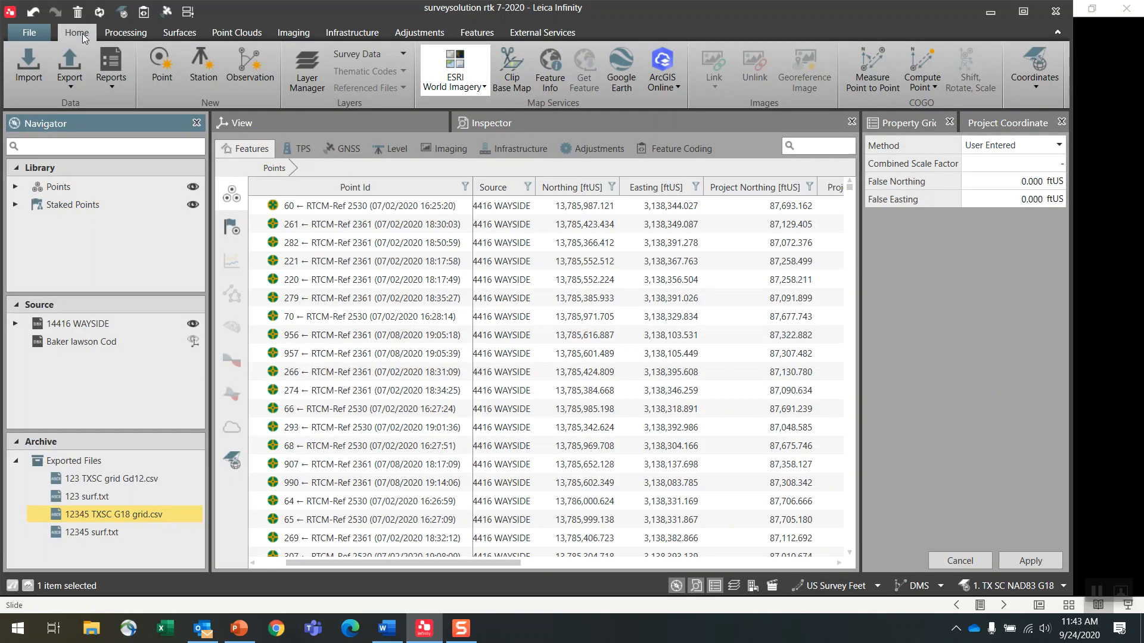
pyautogui.click(28, 33)
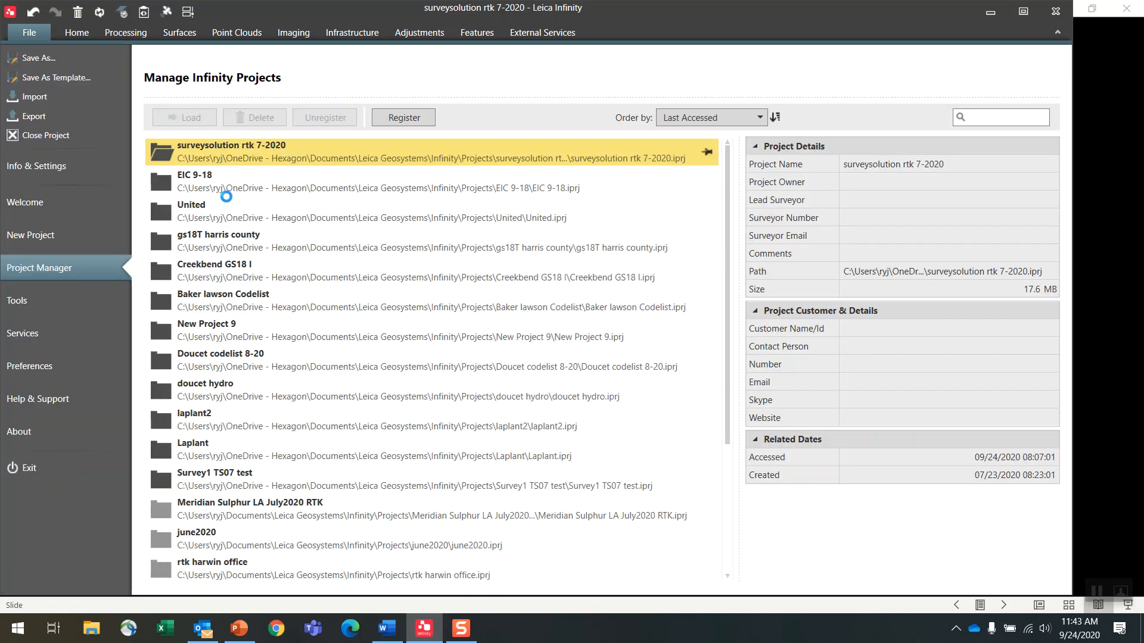